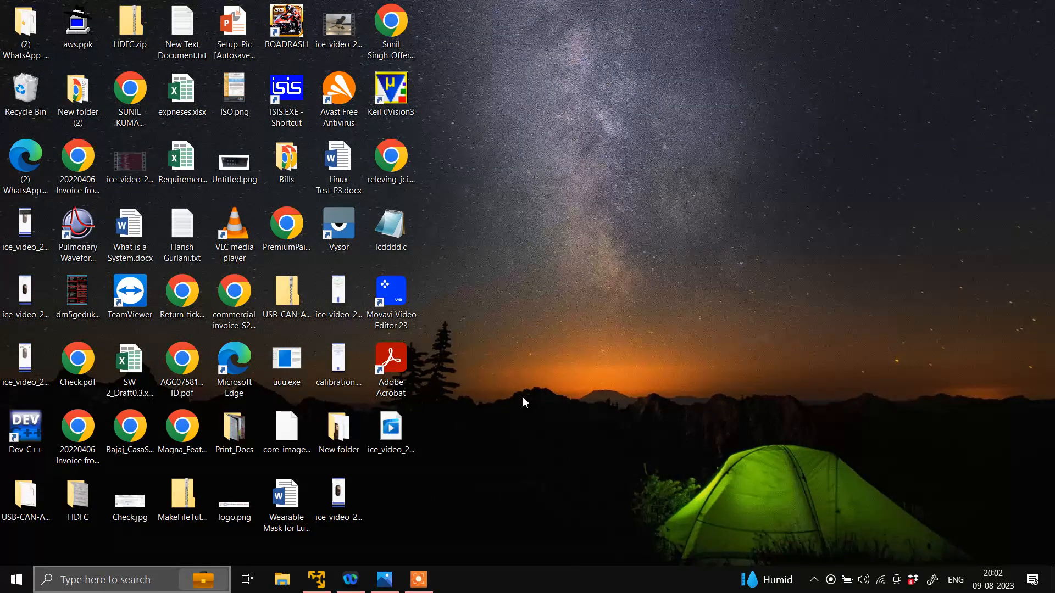
{"action": "mouse_move", "coordinate": [672, 308]}
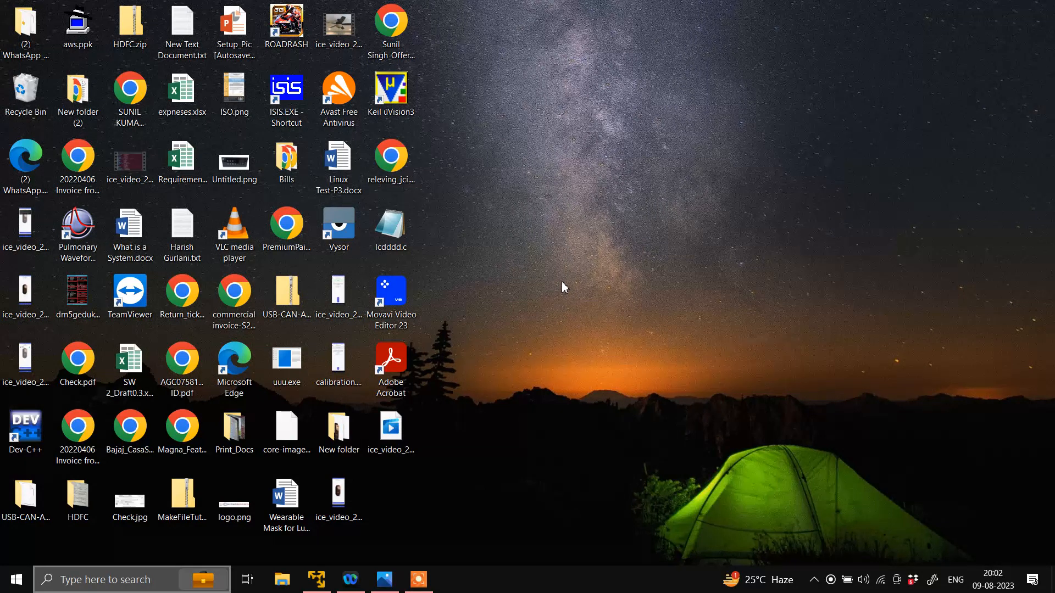
- Open the Linux Commands Cheat Sheet .avif image in Windows Photos
{"action": "left_click", "coordinate": [390, 427]}
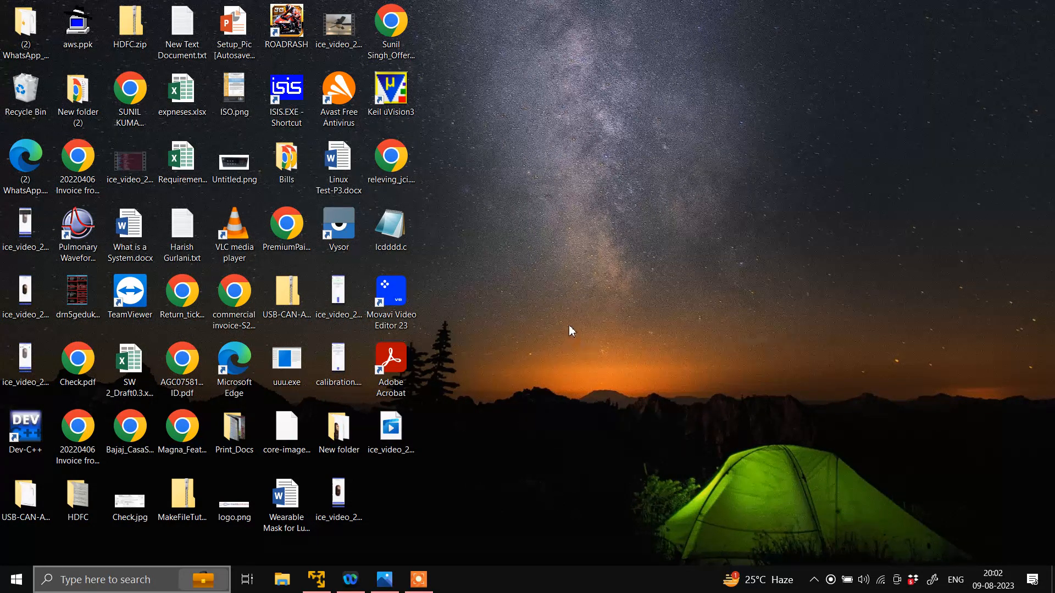
{"action": "mouse_move", "coordinate": [611, 300]}
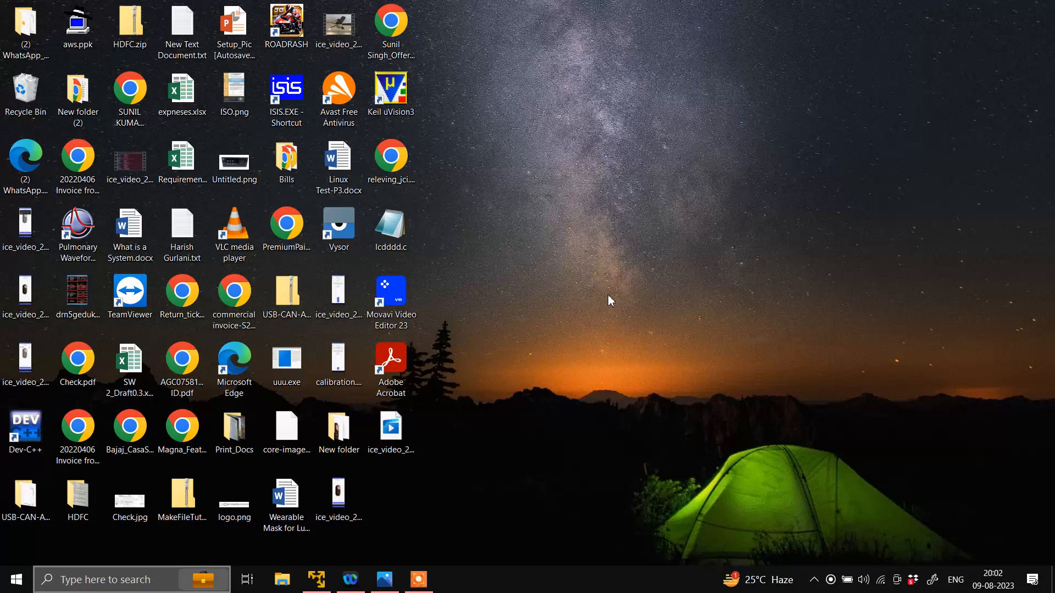
{"action": "left_click", "coordinate": [78, 292]}
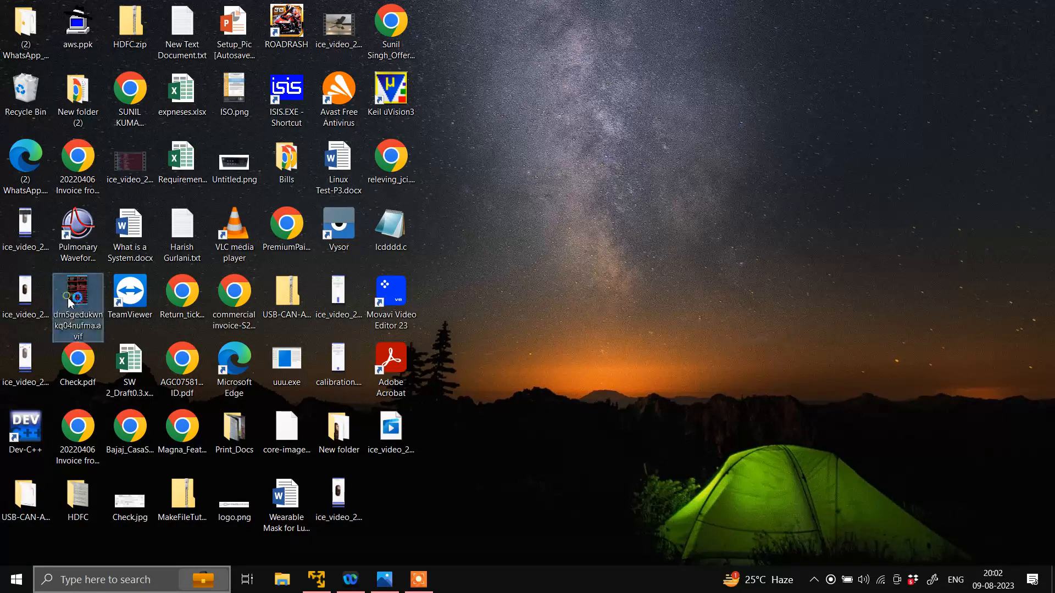
{"action": "double_click", "coordinate": [77, 293]}
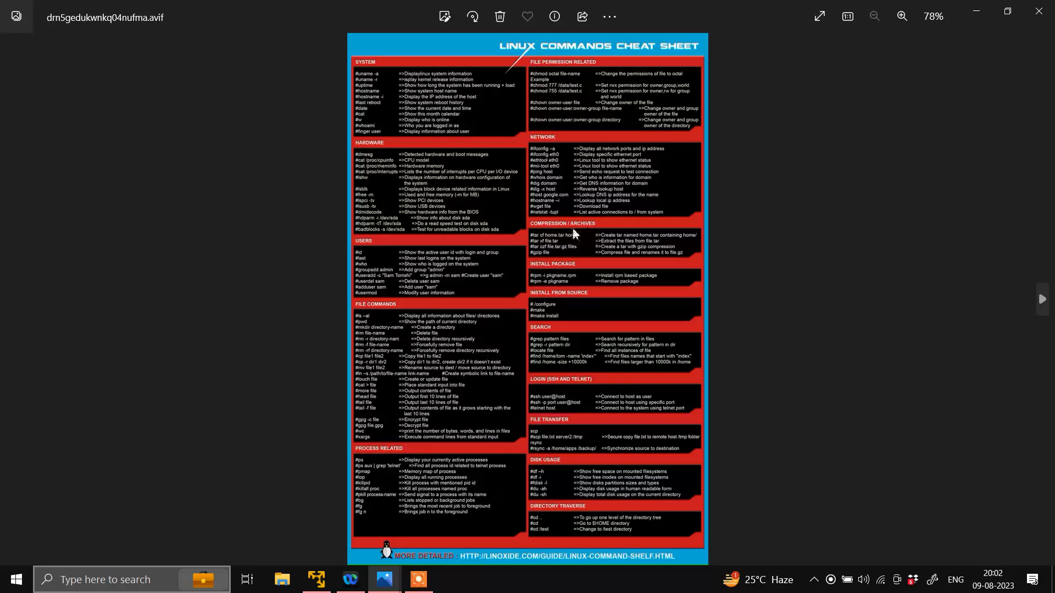
- Zoom the cheat sheet to 194% and scroll down through its command lists
{"action": "left_click", "coordinate": [901, 15]}
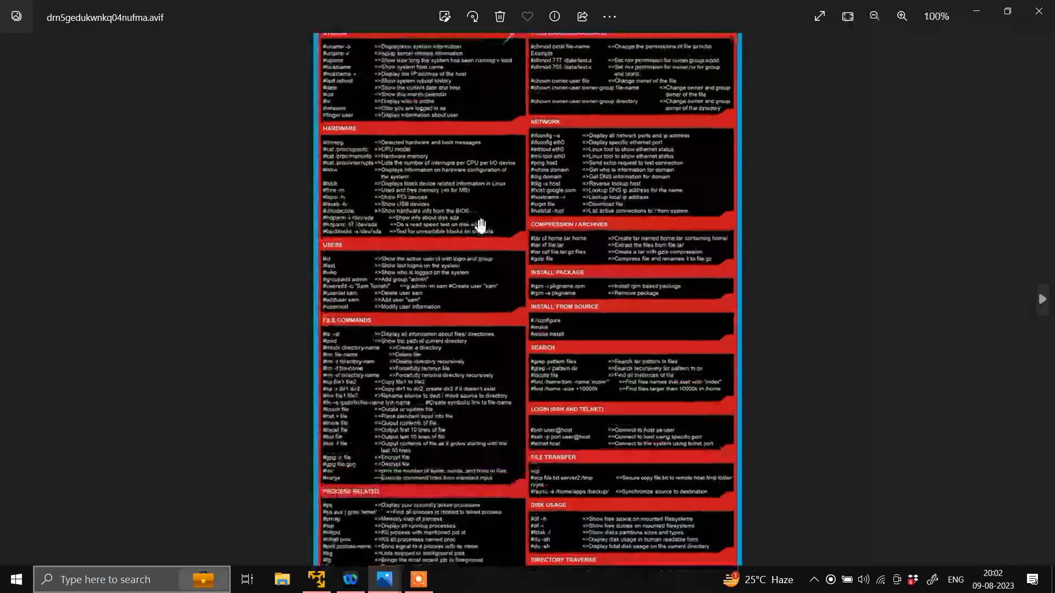
{"action": "left_click", "coordinate": [902, 16]}
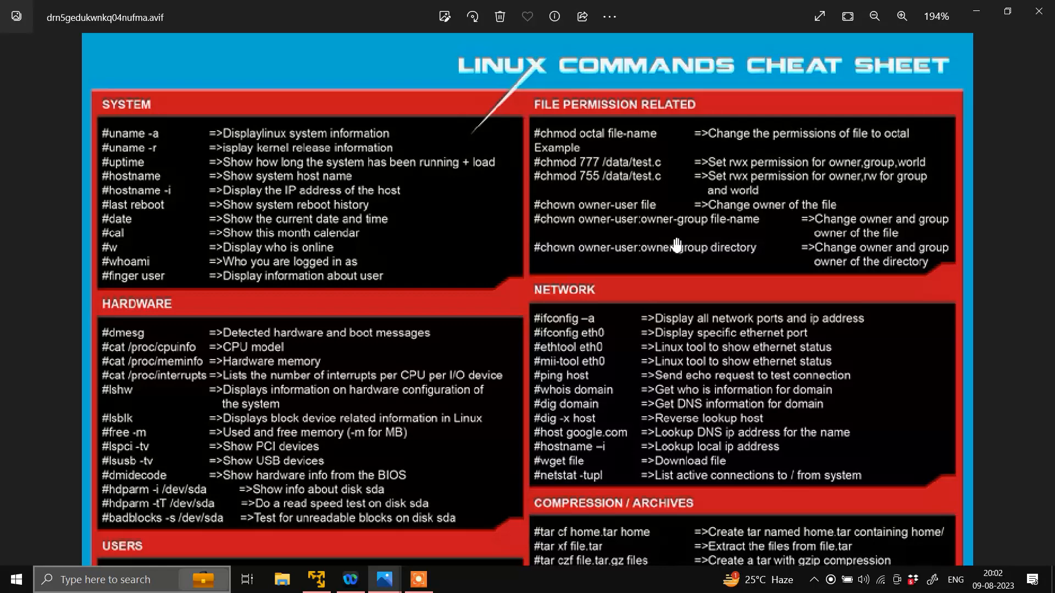
{"action": "mouse_move", "coordinate": [505, 265]}
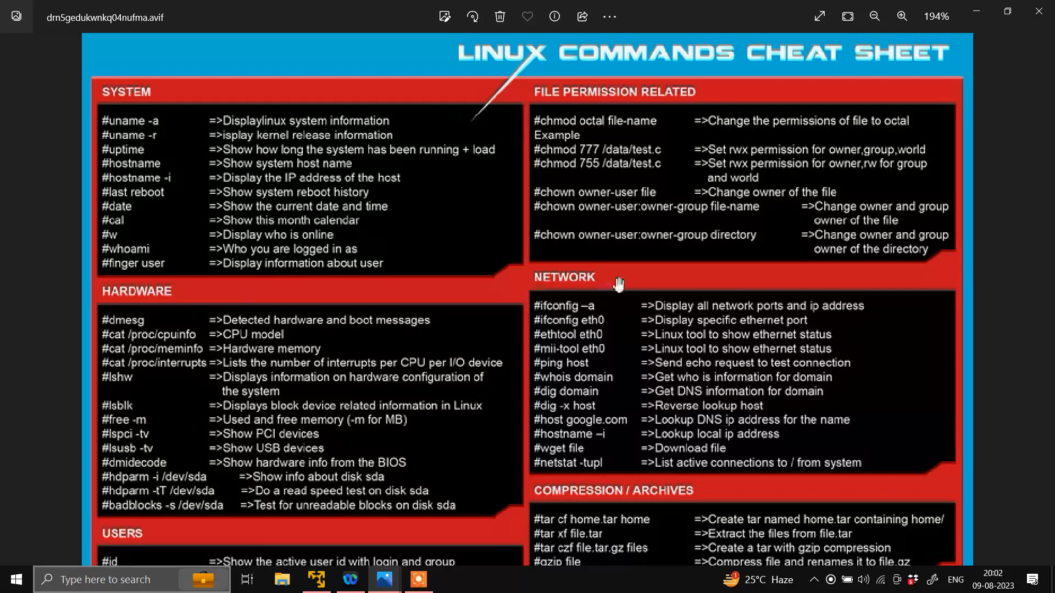
{"action": "mouse_move", "coordinate": [664, 104]}
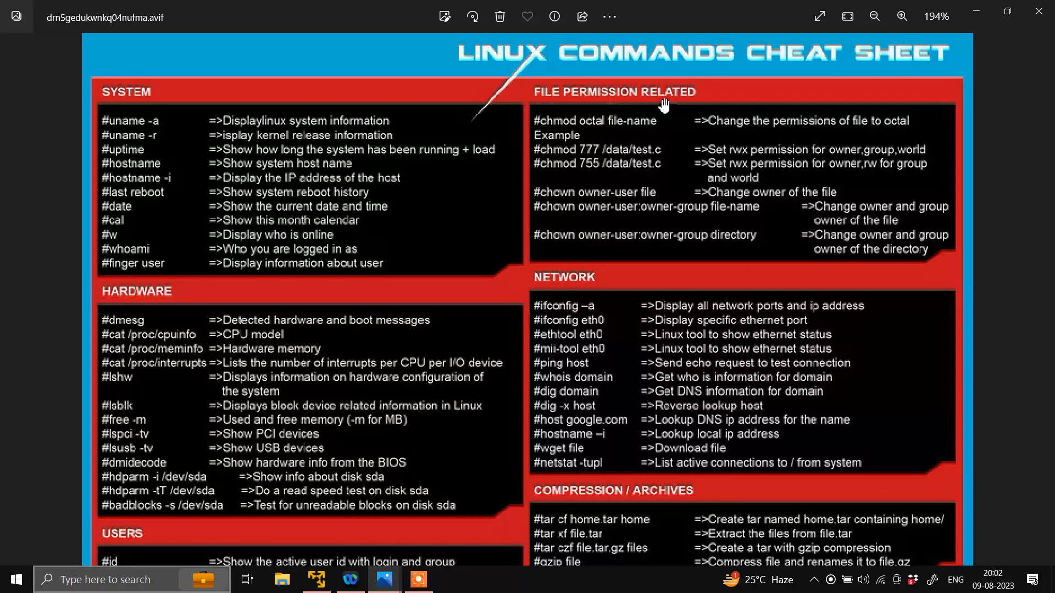
{"action": "mouse_move", "coordinate": [393, 363]}
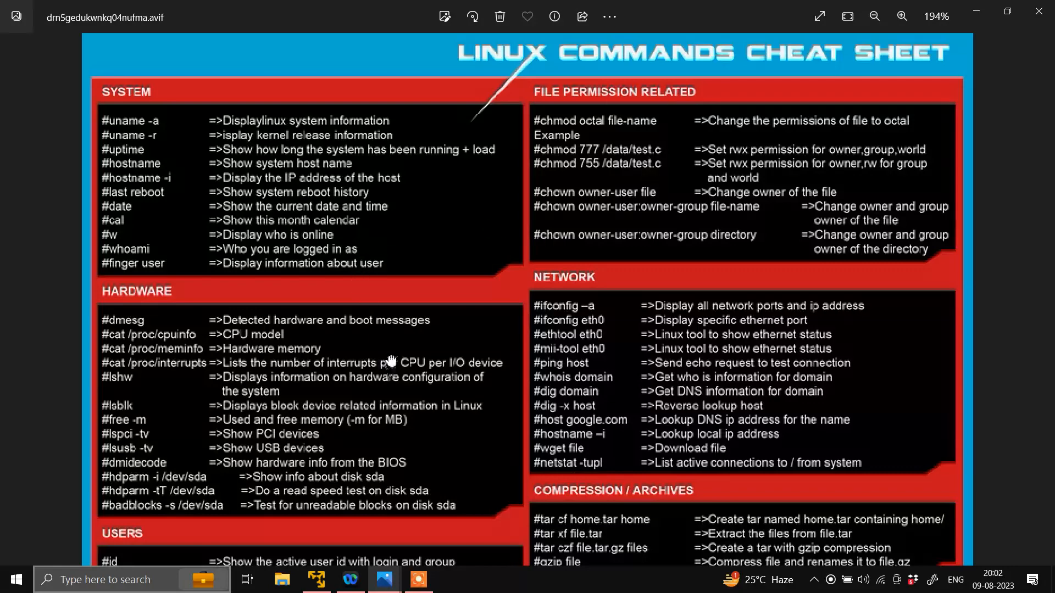
{"action": "scroll", "scroll_direction": "down", "scroll_amount": 3}
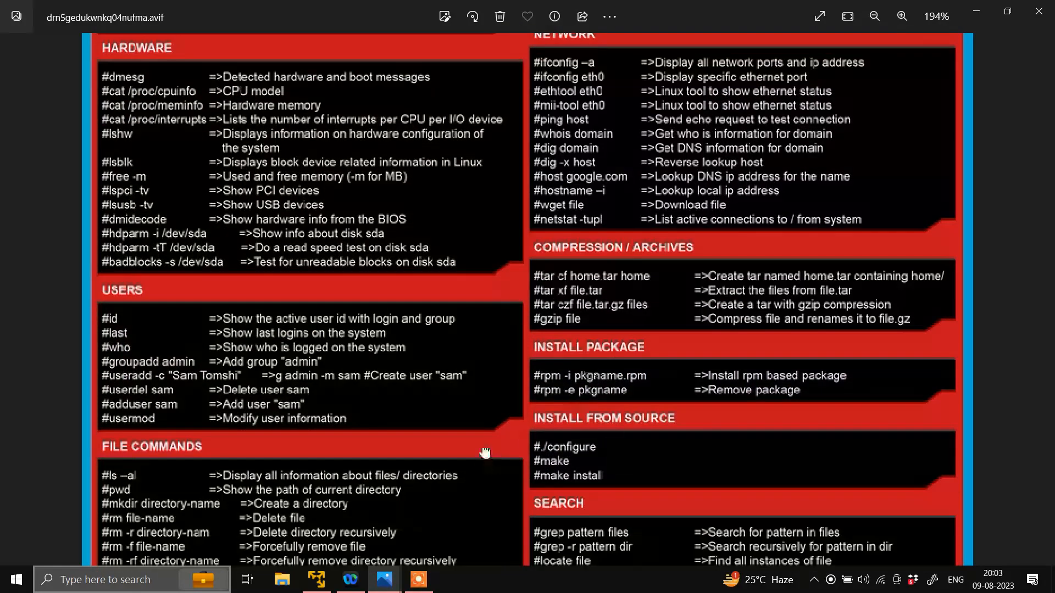
{"action": "scroll", "scroll_direction": "down", "scroll_amount": 3}
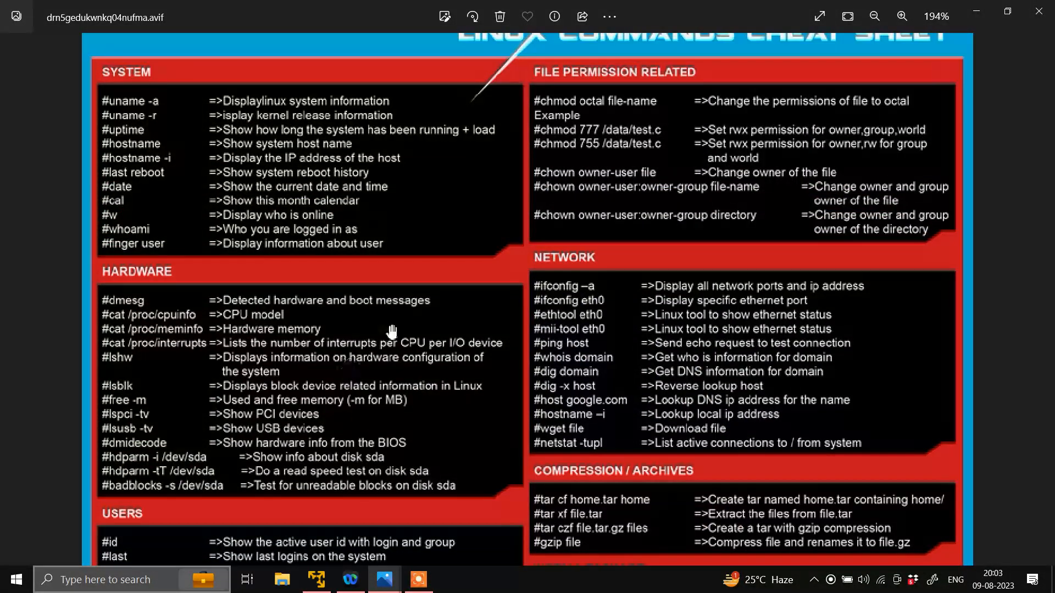
{"action": "mouse_move", "coordinate": [447, 352]}
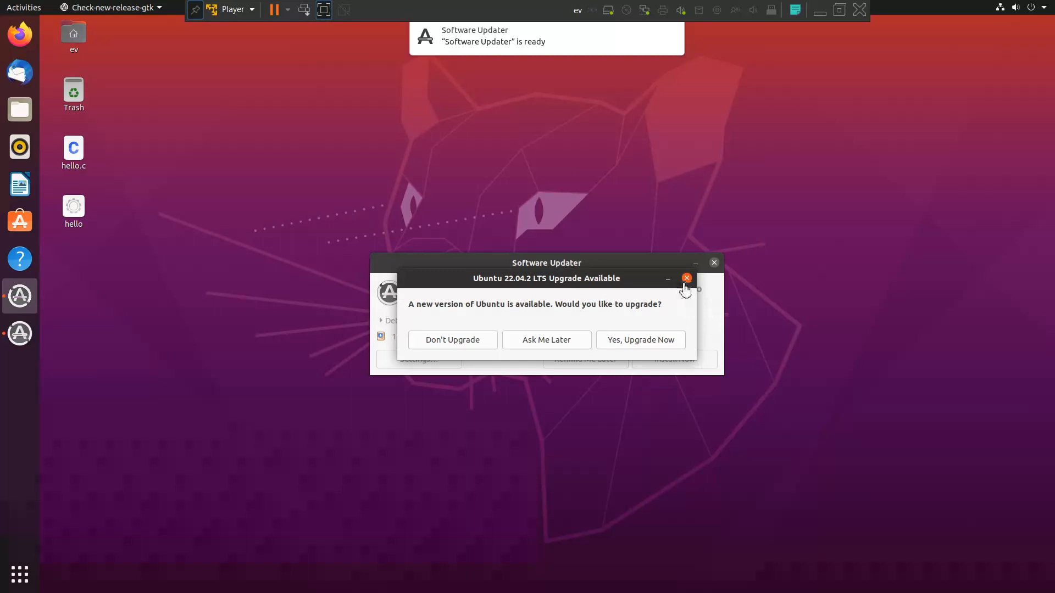
- Dismiss the 'Upgrade Available' prompt, then close the Software Updater window
{"action": "left_click", "coordinate": [687, 278]}
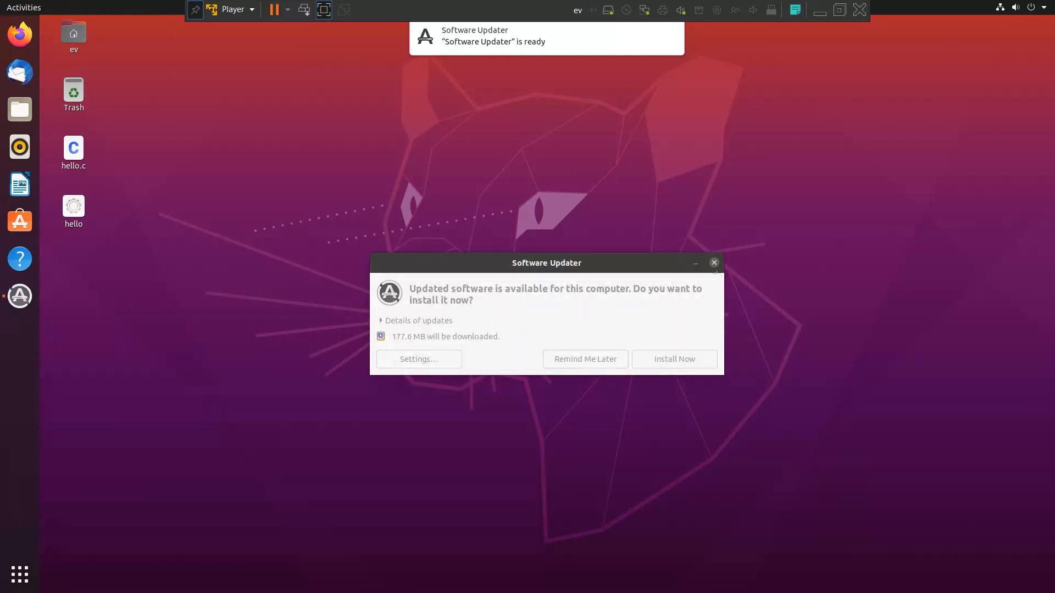
{"action": "left_click", "coordinate": [714, 262]}
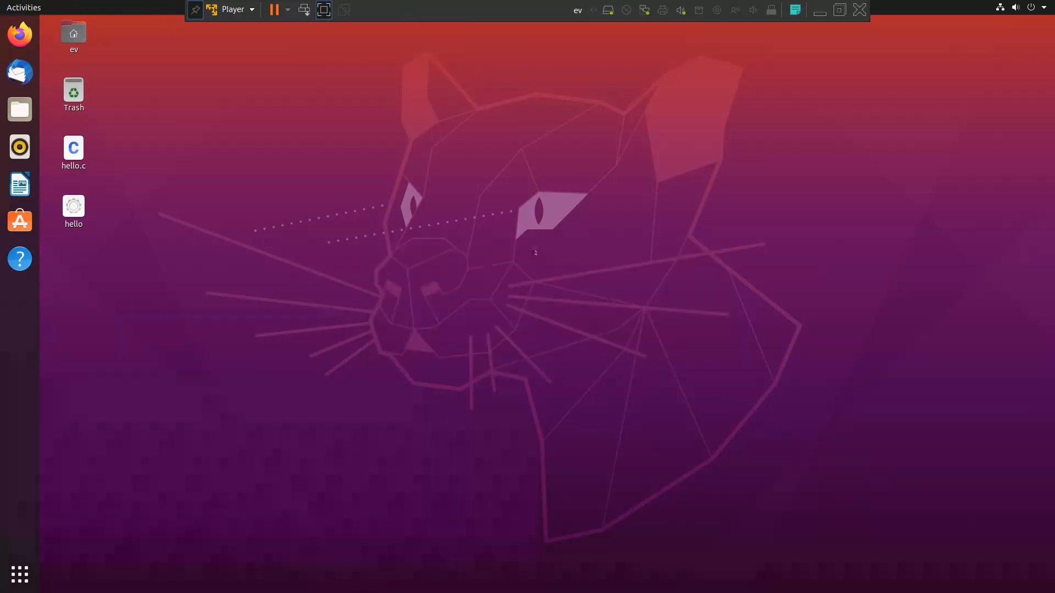
{"action": "mouse_move", "coordinate": [184, 231]}
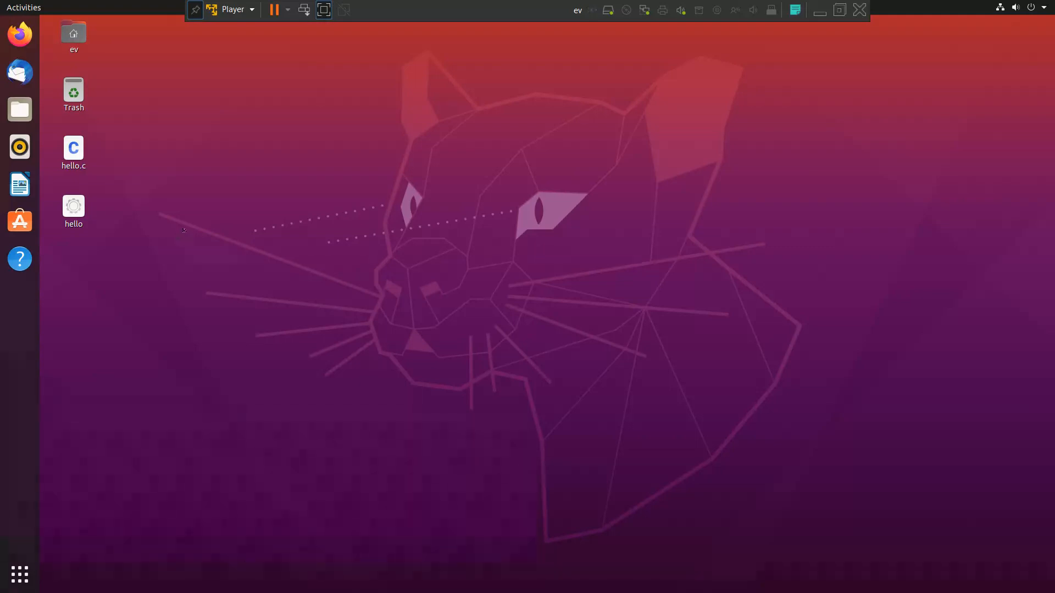
{"action": "mouse_move", "coordinate": [366, 181]}
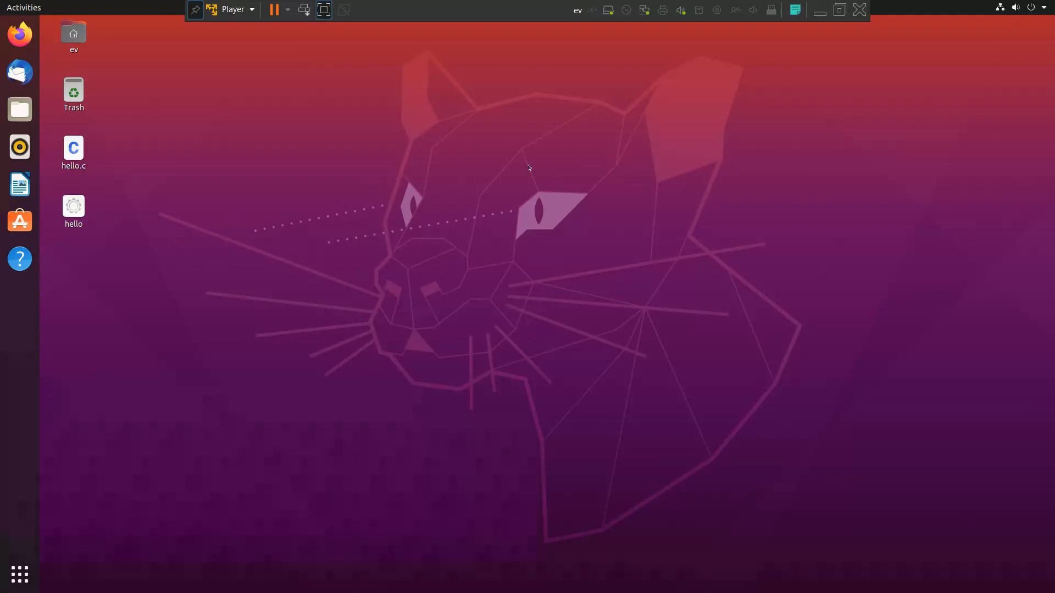
{"action": "mouse_move", "coordinate": [480, 182]}
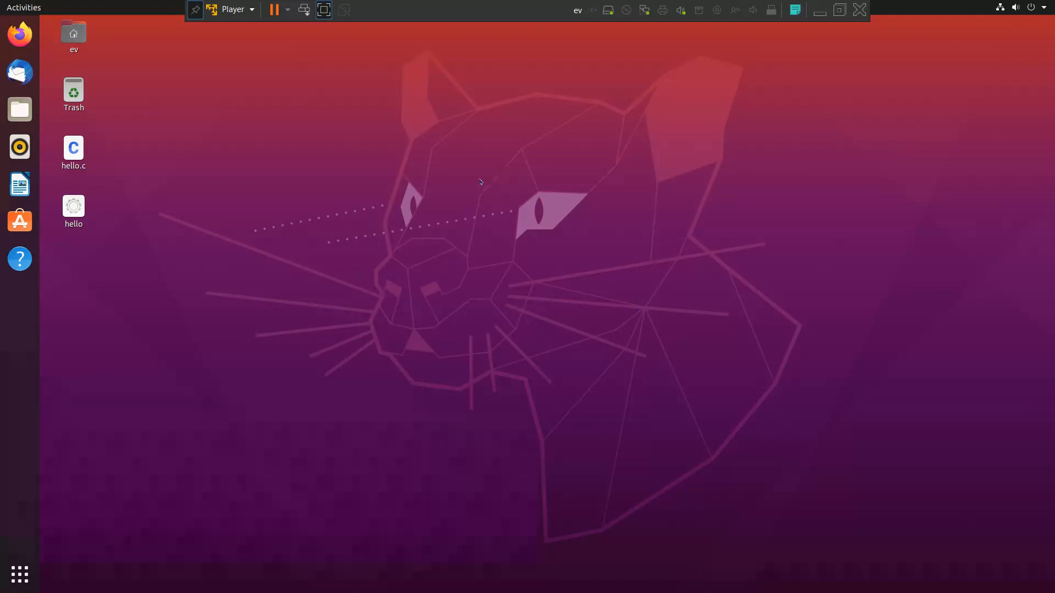
{"action": "mouse_move", "coordinate": [520, 203]}
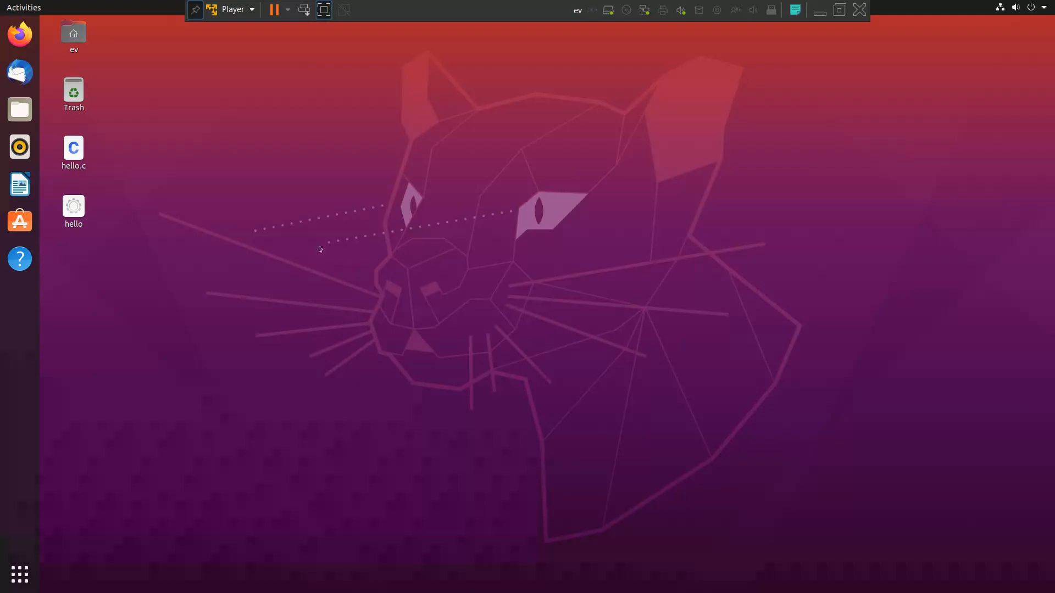
{"action": "mouse_move", "coordinate": [442, 194]}
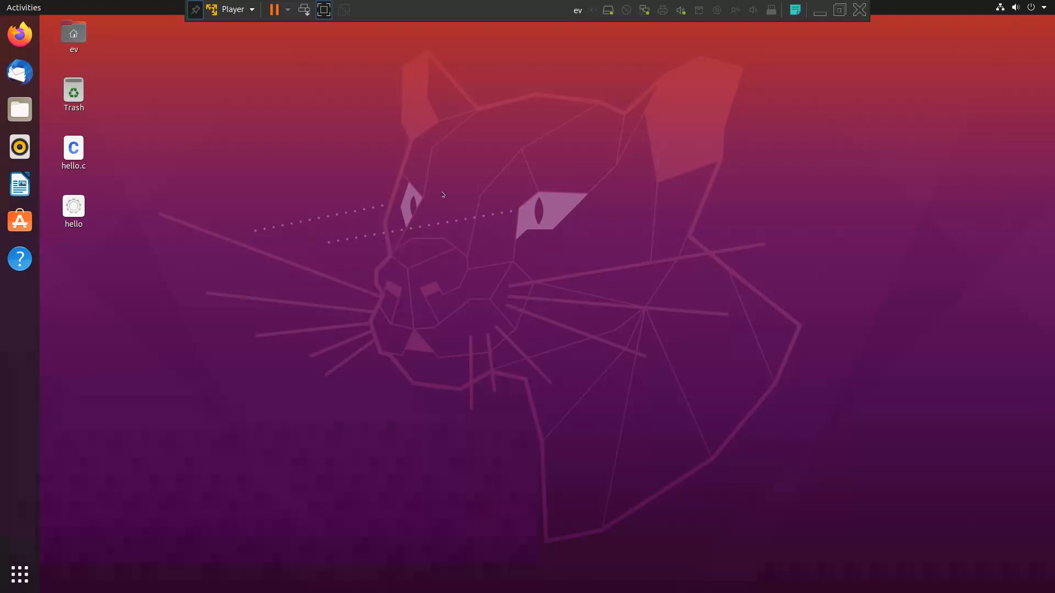
{"action": "mouse_move", "coordinate": [461, 201]}
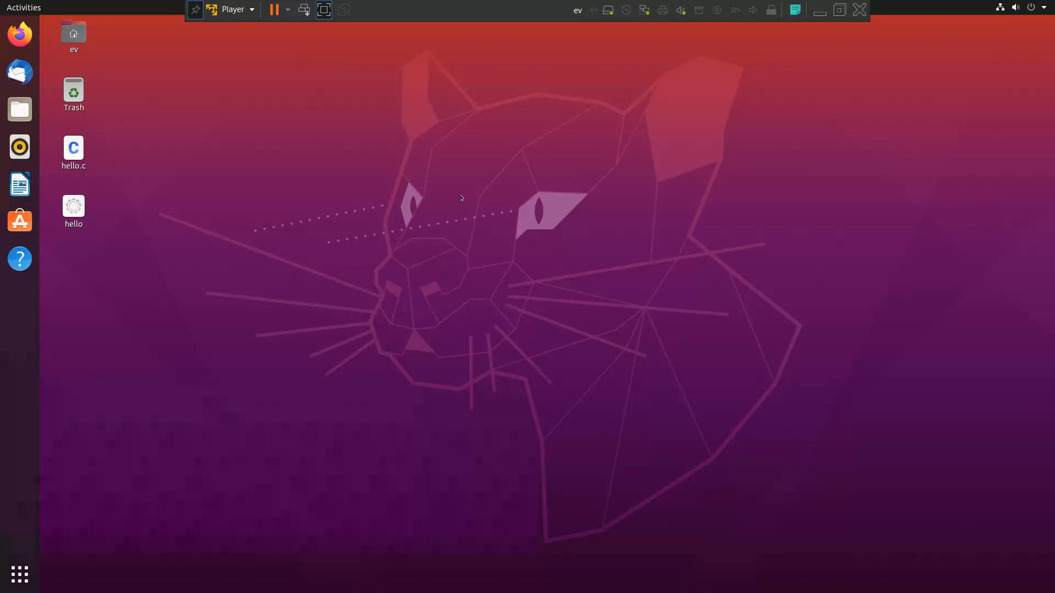
{"action": "mouse_move", "coordinate": [515, 191]}
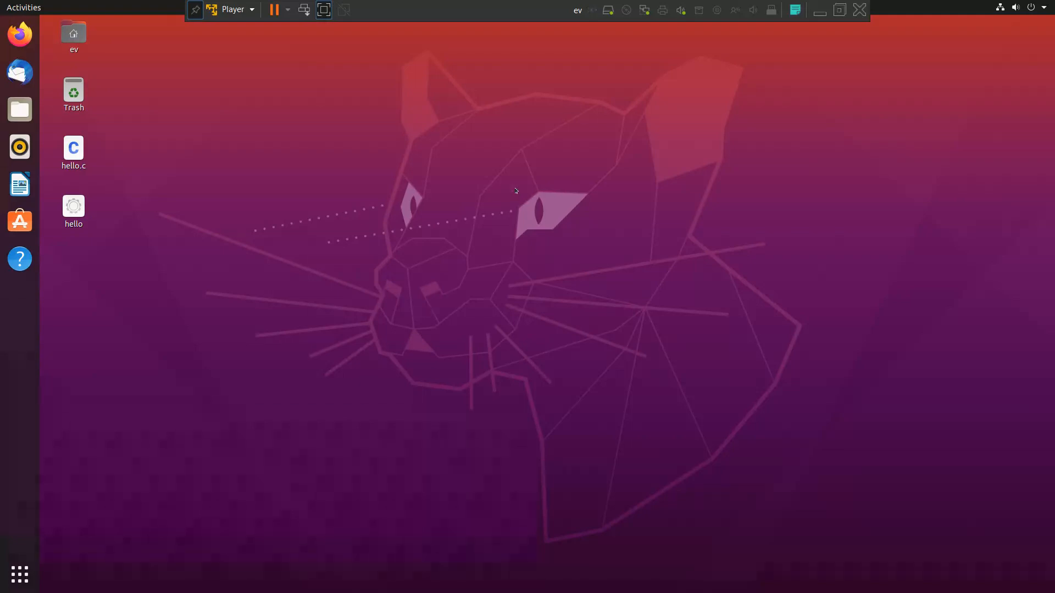
{"action": "mouse_move", "coordinate": [508, 191]}
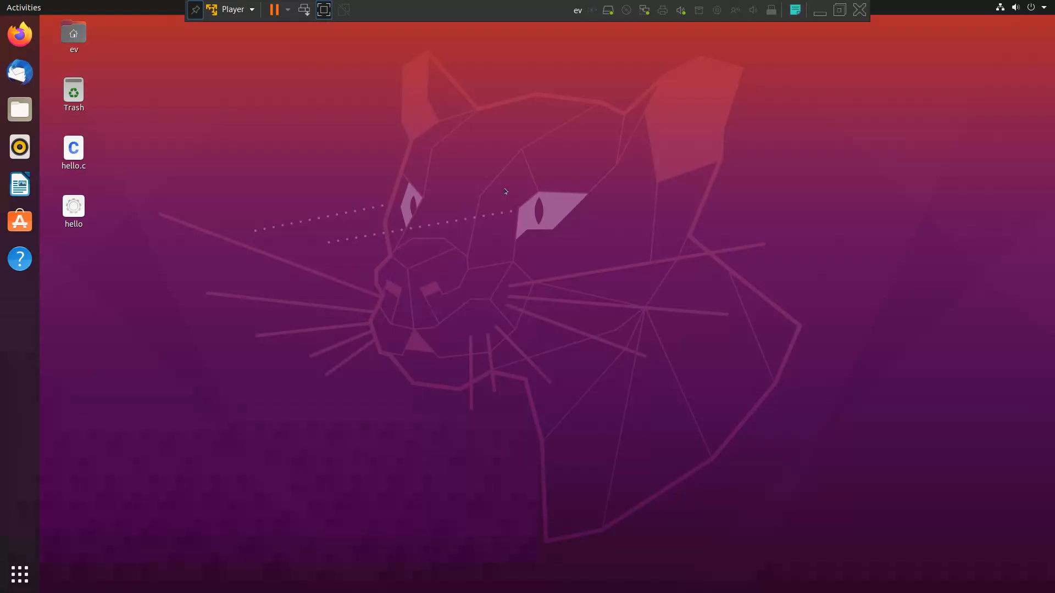
{"action": "mouse_move", "coordinate": [435, 198]}
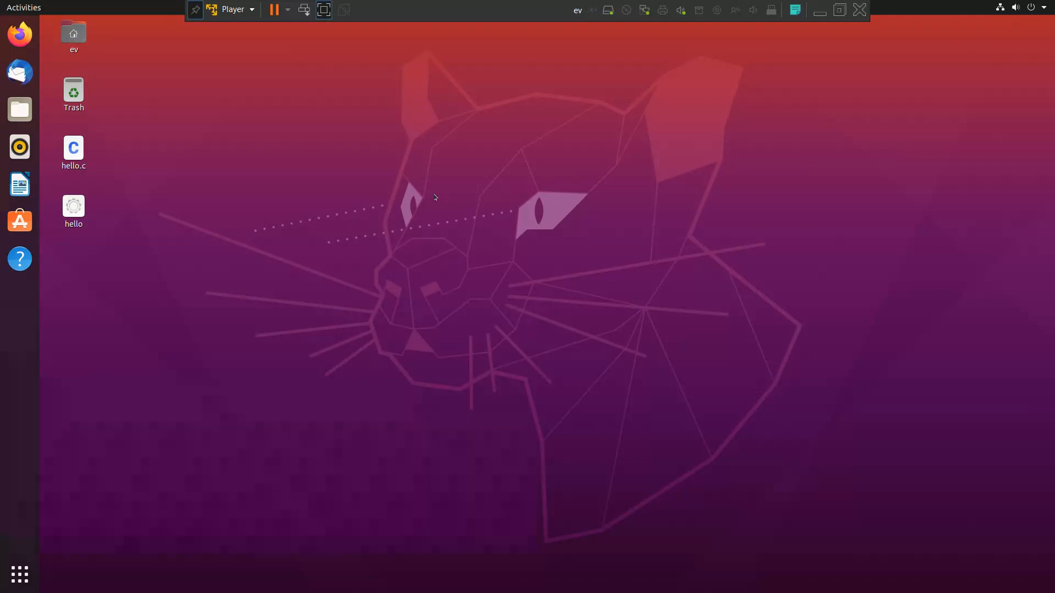
{"action": "mouse_move", "coordinate": [441, 230]}
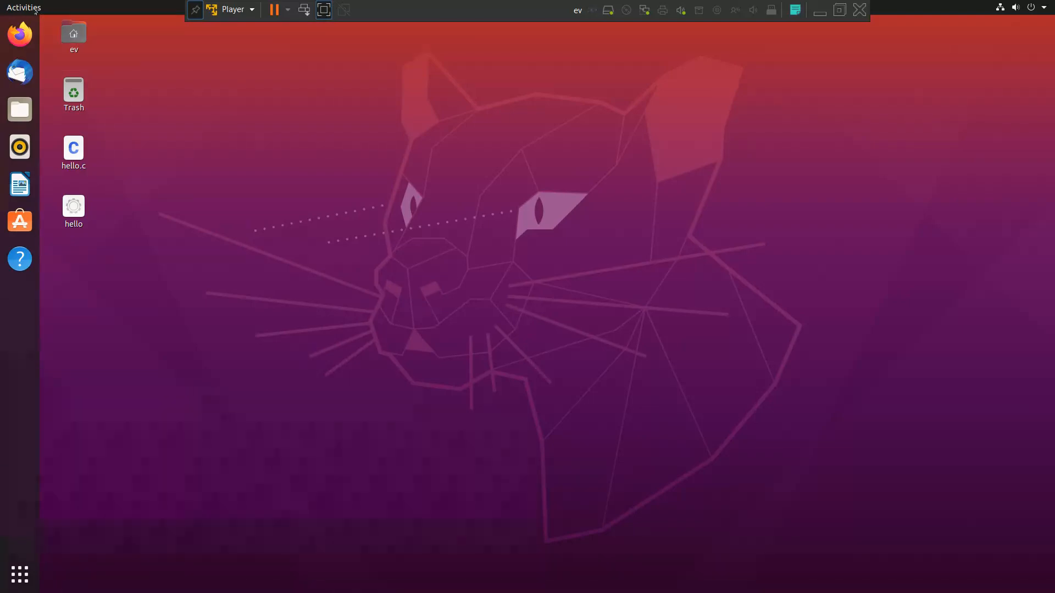
- Search Activities for 'ter' to launch the Terminal app
{"action": "left_click", "coordinate": [24, 7]}
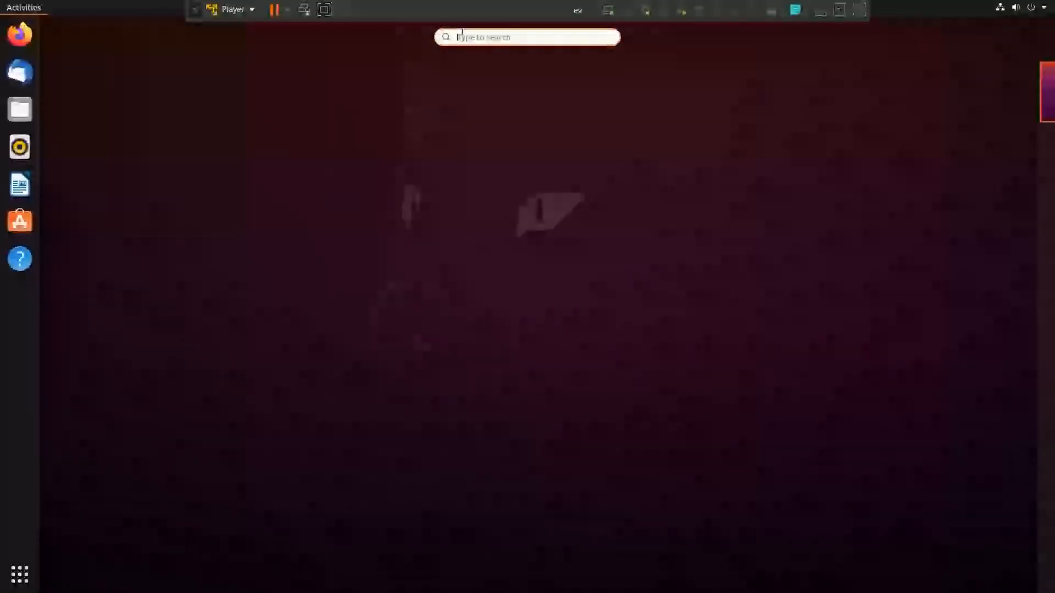
{"action": "type", "text": "ter"}
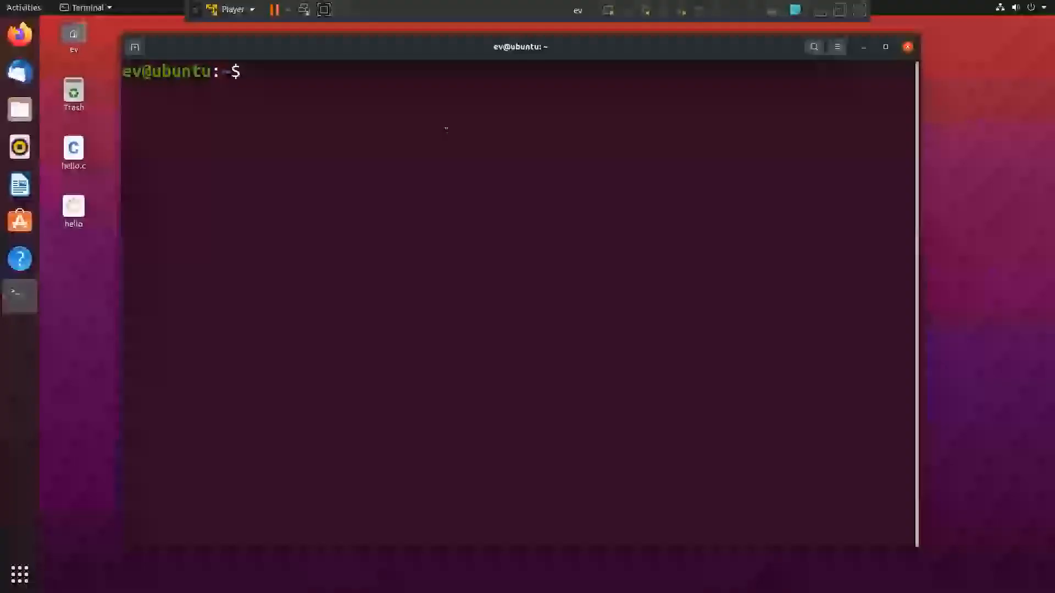
- Run uname -a and uname -r, showing kernel release 5.15.0-75-generic
{"action": "type", "text": "u"}
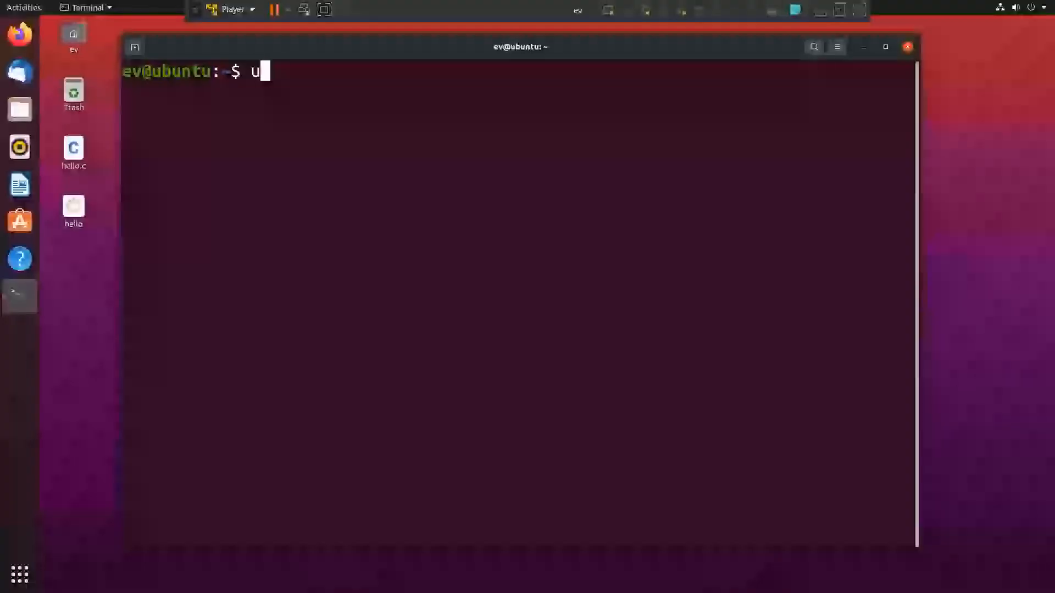
{"action": "type", "text": "name -a"}
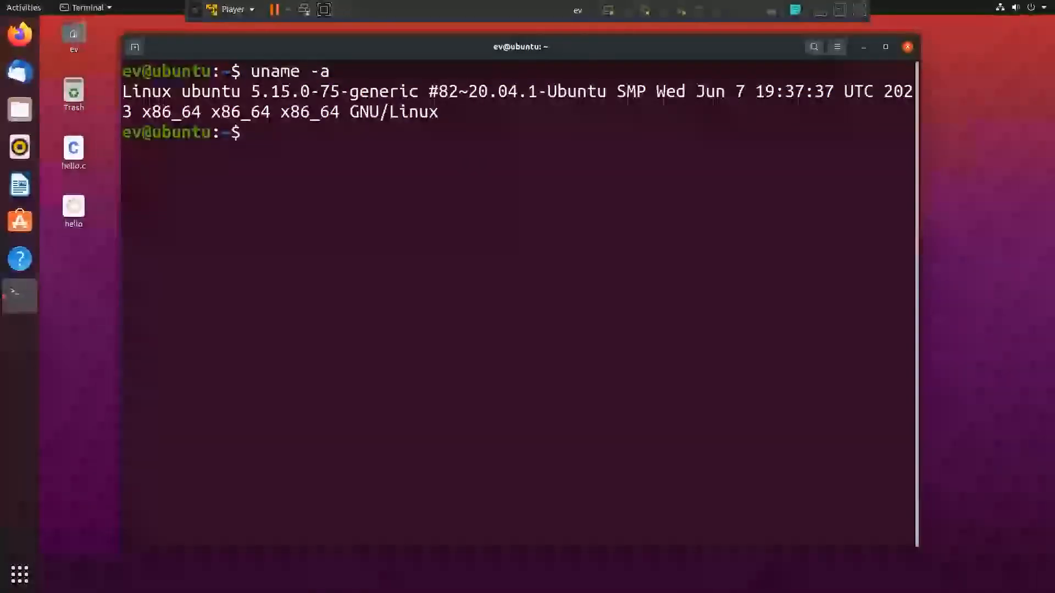
{"action": "double_click", "coordinate": [414, 112]}
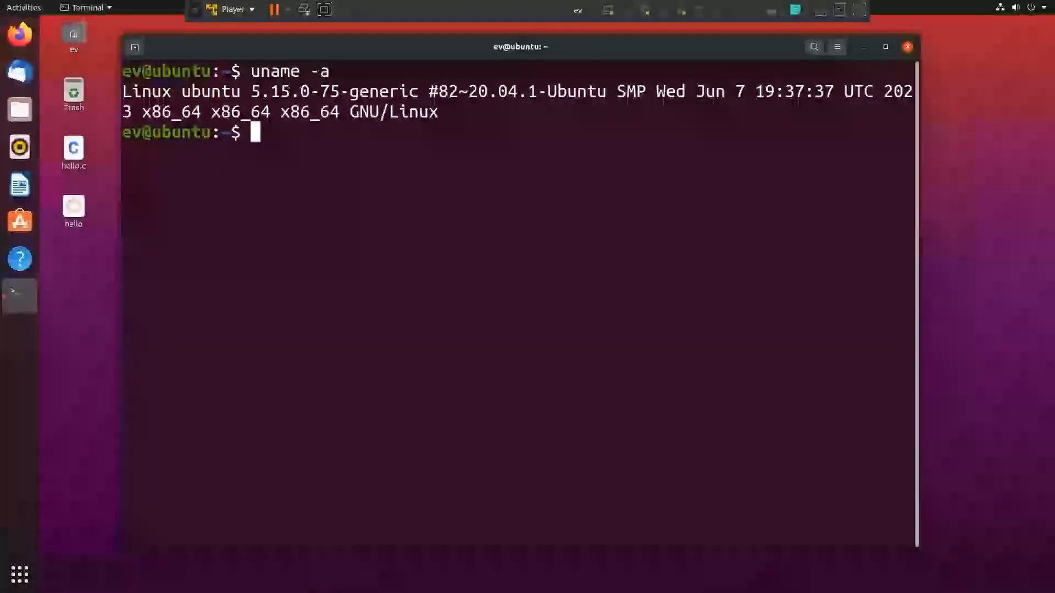
{"action": "double_click", "coordinate": [280, 90]}
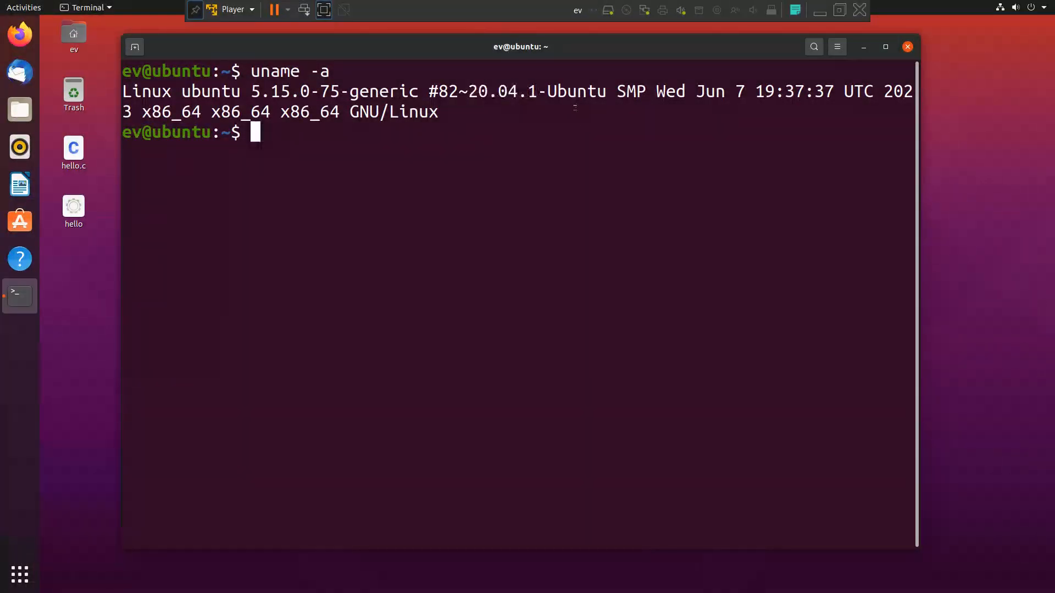
{"action": "mouse_move", "coordinate": [464, 165]}
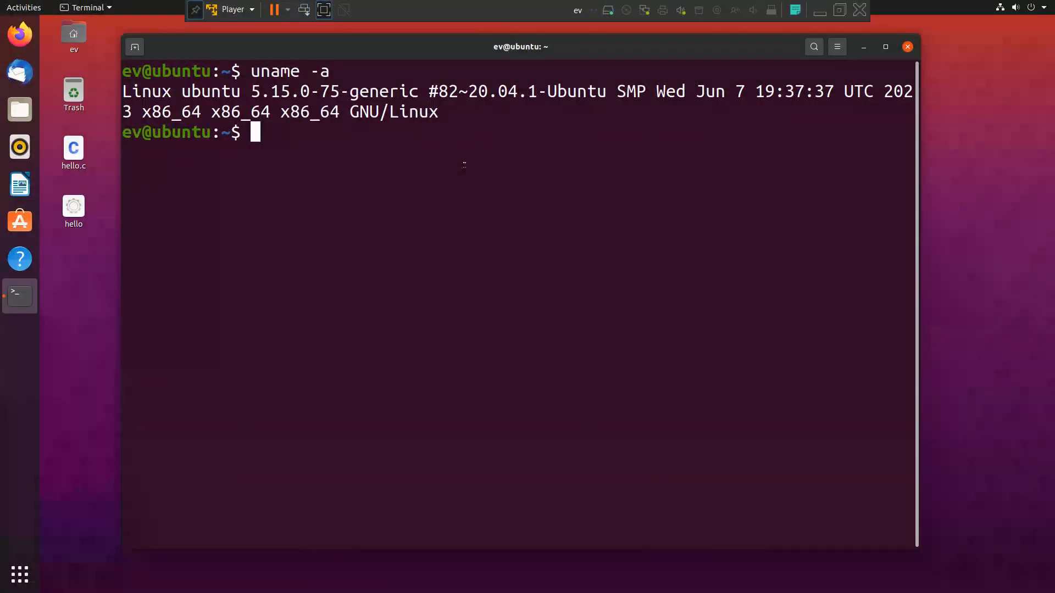
{"action": "type", "text": "uan"}
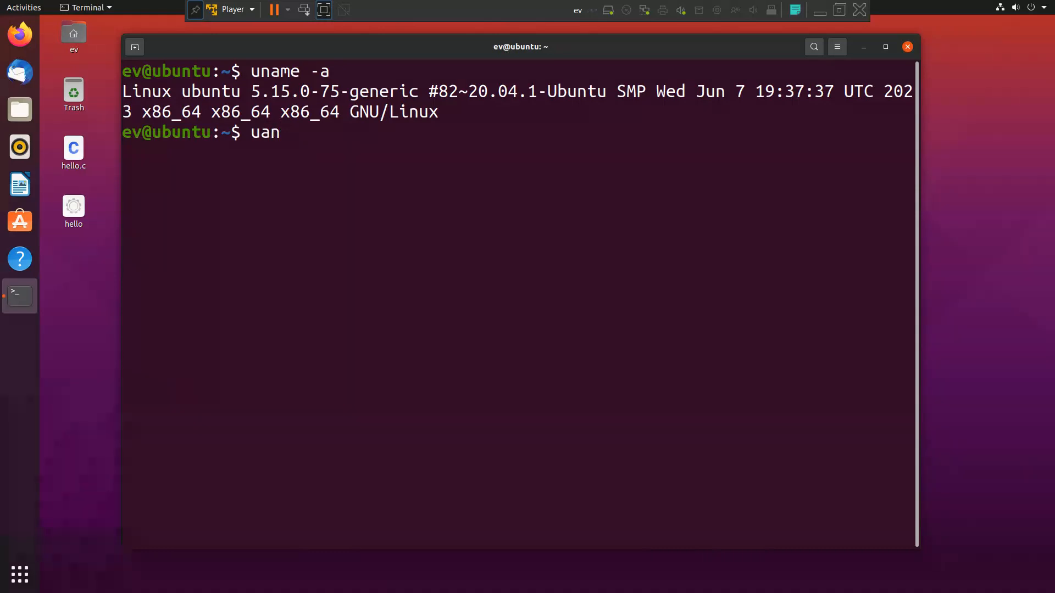
{"action": "key", "text": "BackSpace"}
{"action": "type", "text": "name -r"}
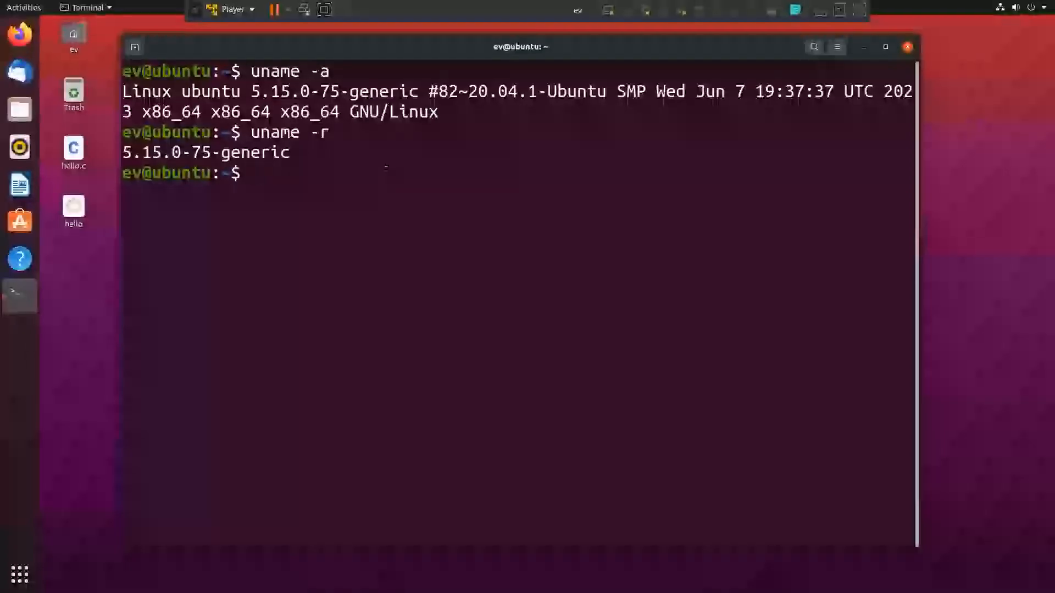
- Run ps -e, scroll through the process list, then list the home folder with ls
{"action": "type", "text": "ps-e"}
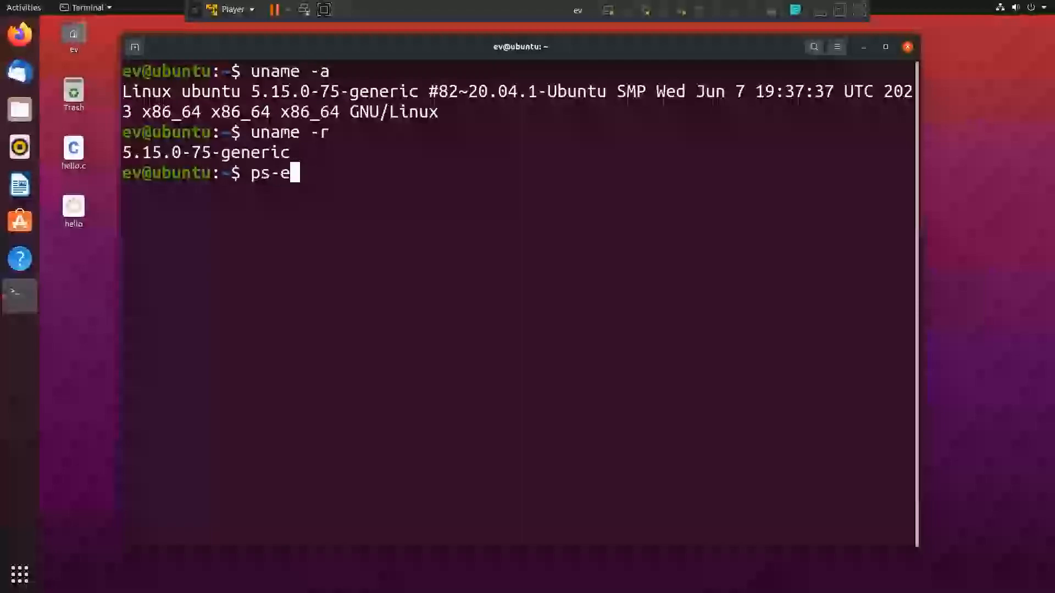
{"action": "type", "text": "\" \""}
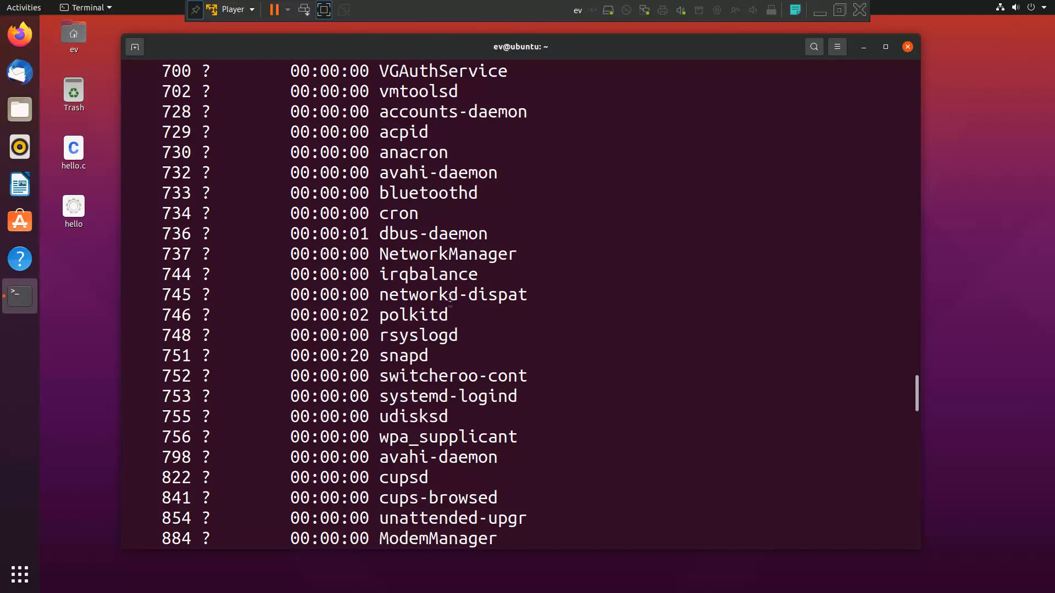
{"action": "scroll", "scroll_direction": "down", "scroll_amount": 3}
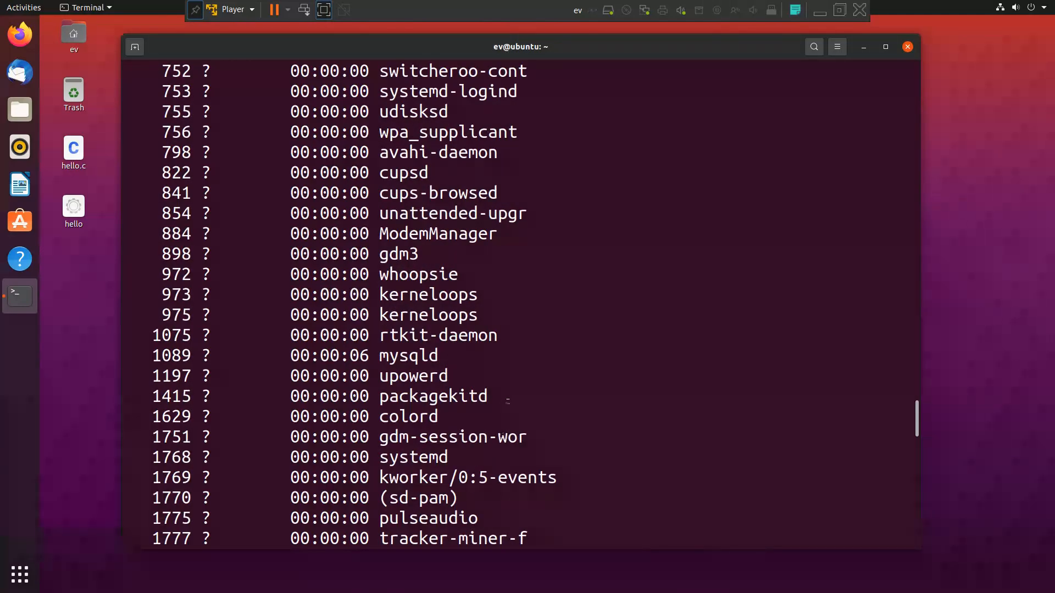
{"action": "scroll", "scroll_direction": "down", "scroll_amount": 3}
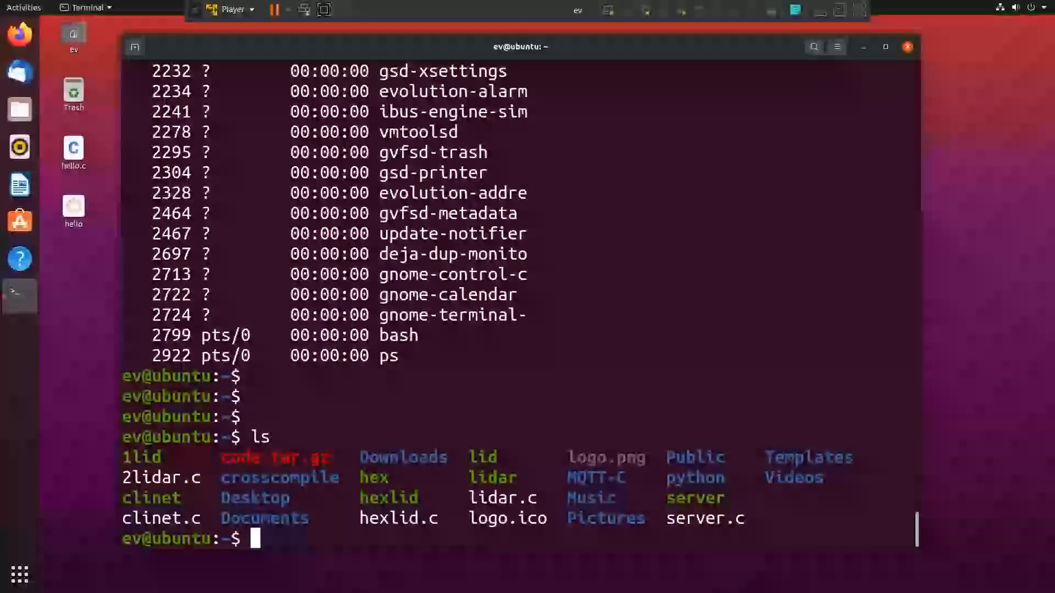
{"action": "type", "text": "v"}
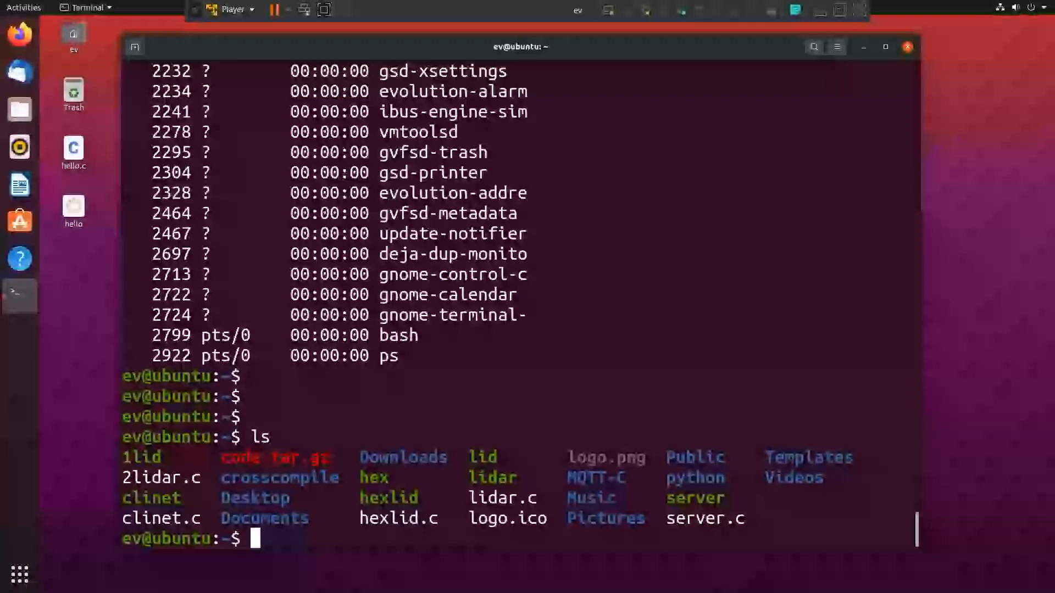
- Write hello.c in vi: #include <stdio.h>, main() with while(1) printf("Hello World")
{"action": "type", "text": "vi hel"}
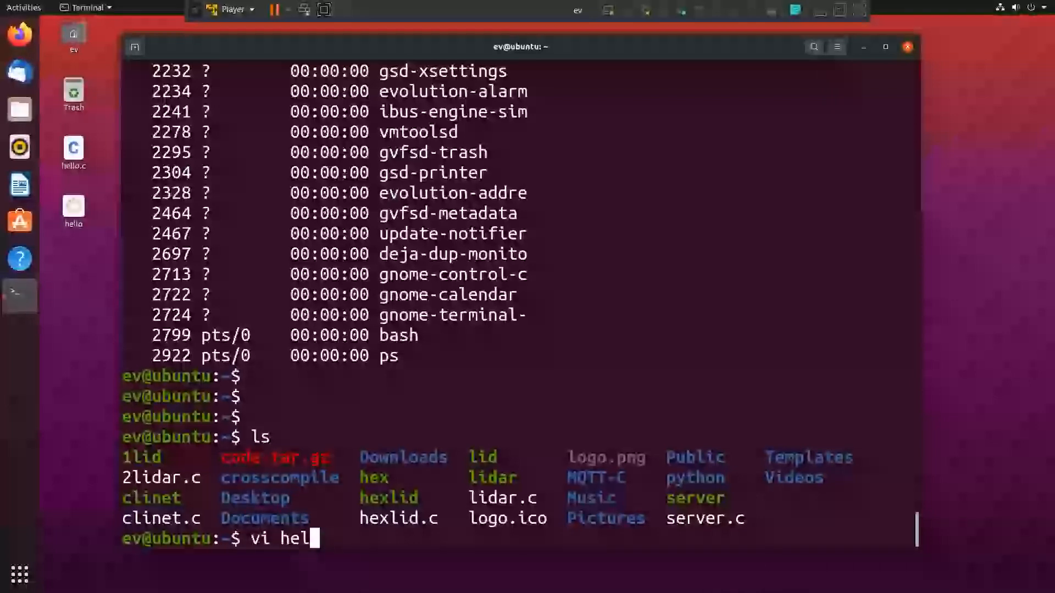
{"action": "type", "text": "lo.c"}
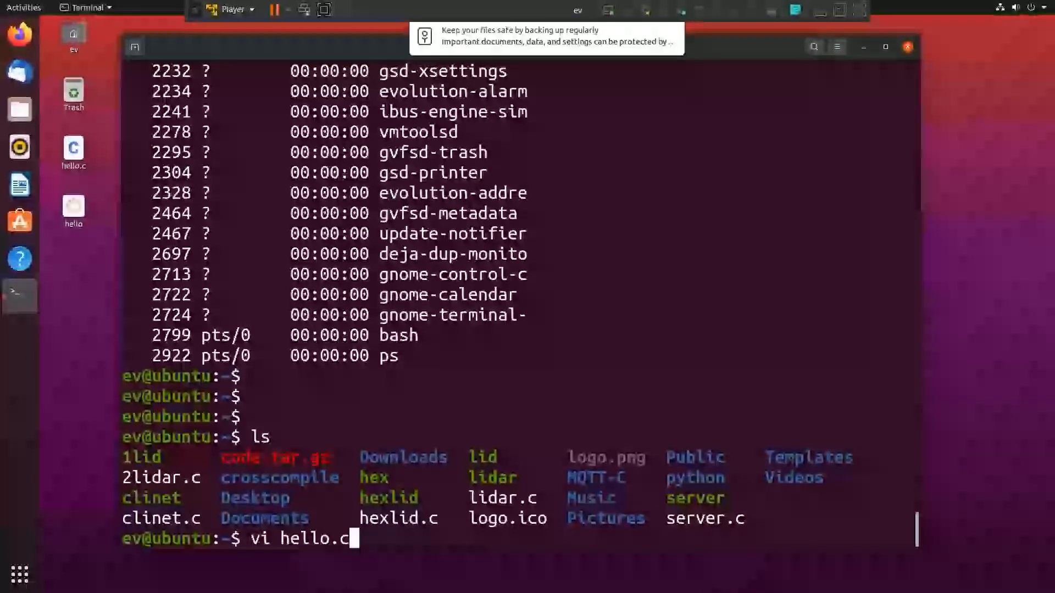
{"action": "type", "text": "#include"}
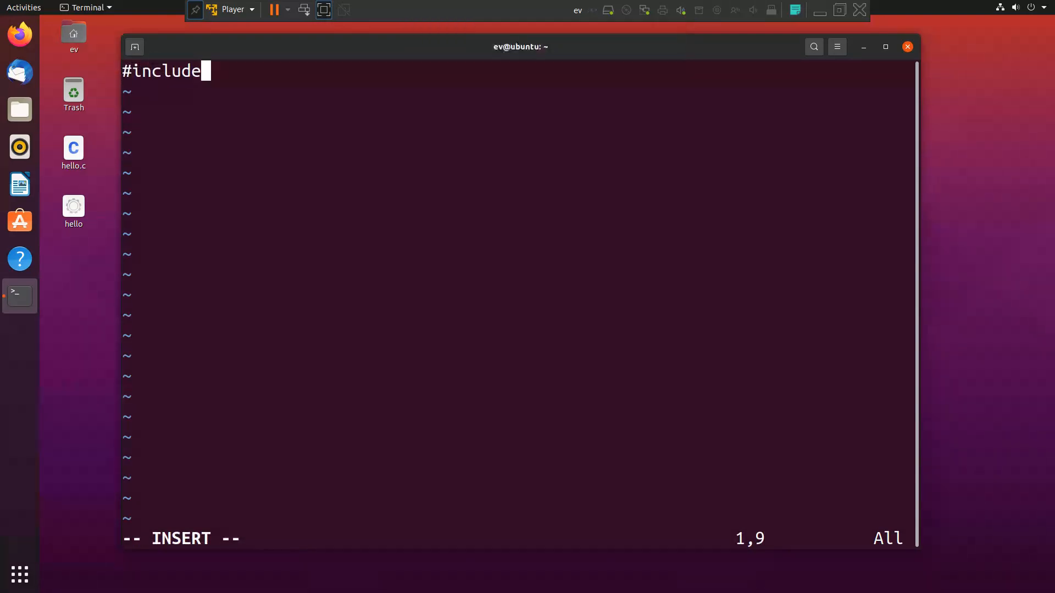
{"action": "type", "text": "<stdion"}
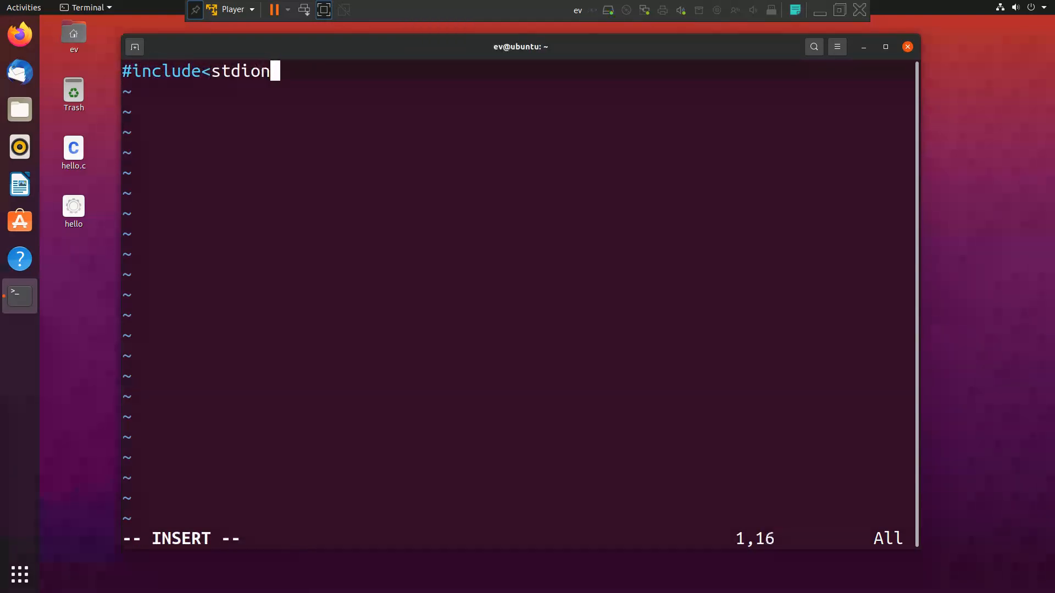
{"action": "type", "text": ".h>"}
{"action": "left_click", "coordinate": [518, 92]}
{"action": "type", "text": "int a"}
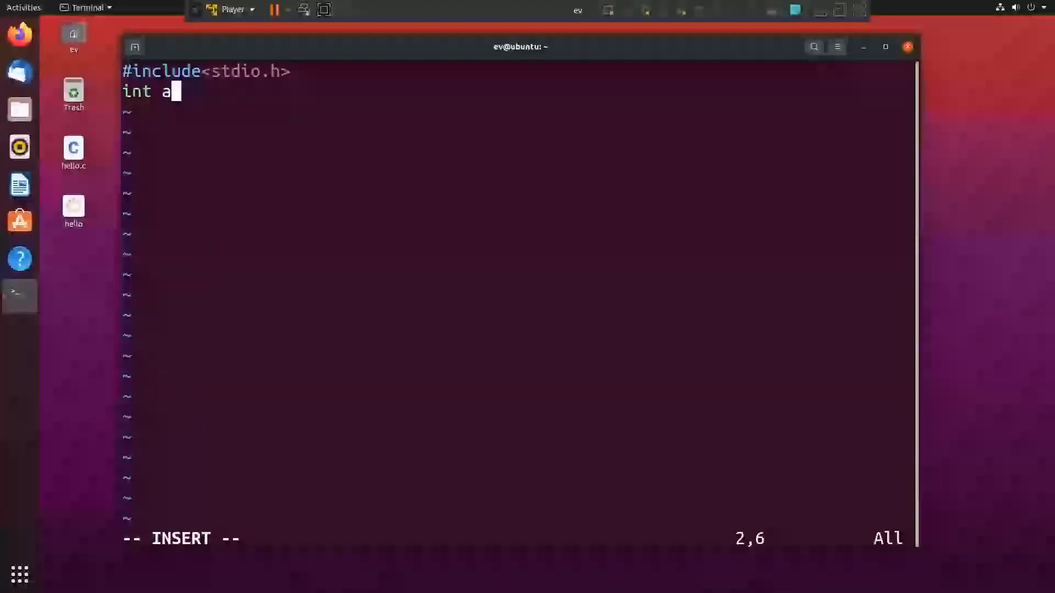
{"action": "type", "text": "main()"}
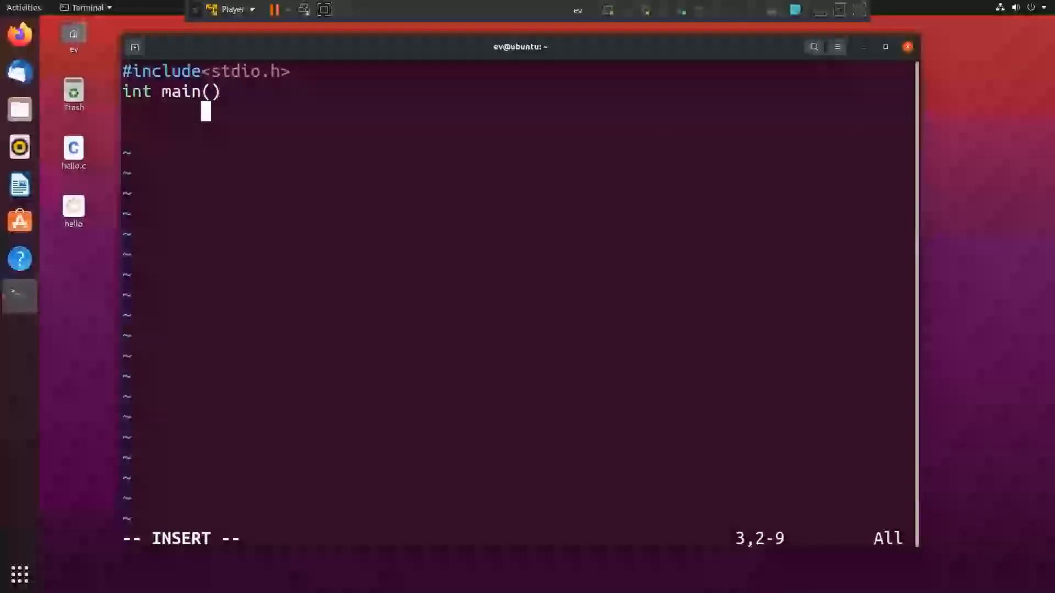
{"action": "type", "text": "{"}
{"action": "type", "text": "while(1"}
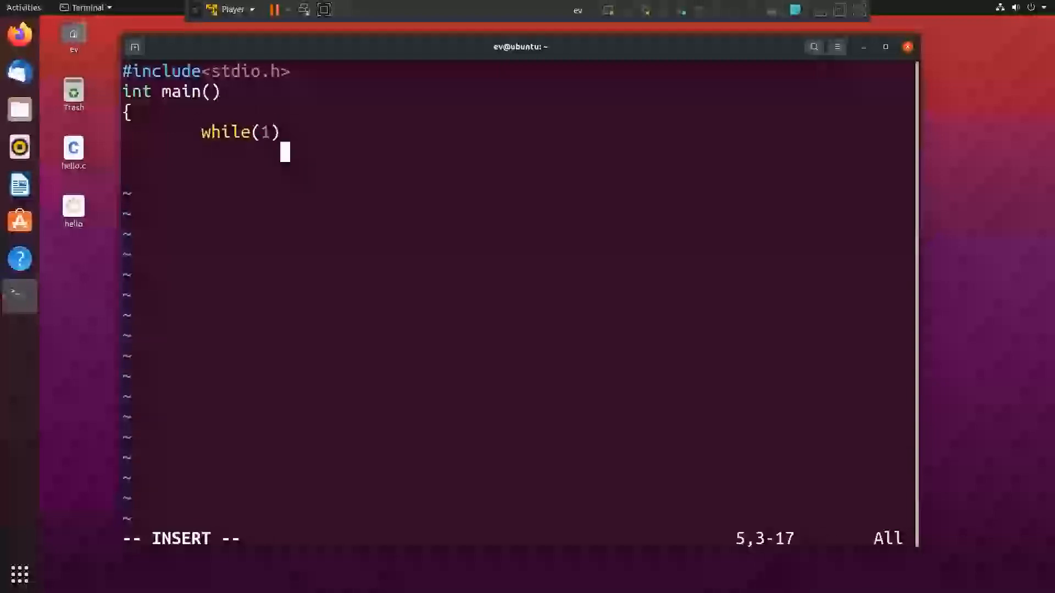
{"action": "type", "text": "{"}
{"action": "left_click", "coordinate": [518, 173]}
{"action": "type", "text": "p"}
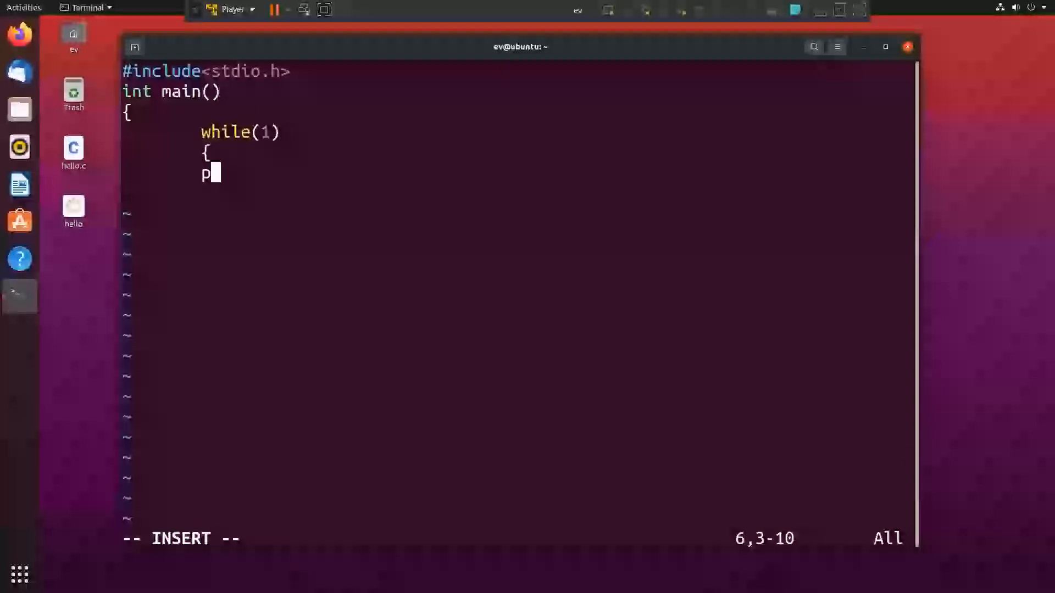
{"action": "type", "text": "rintf"}
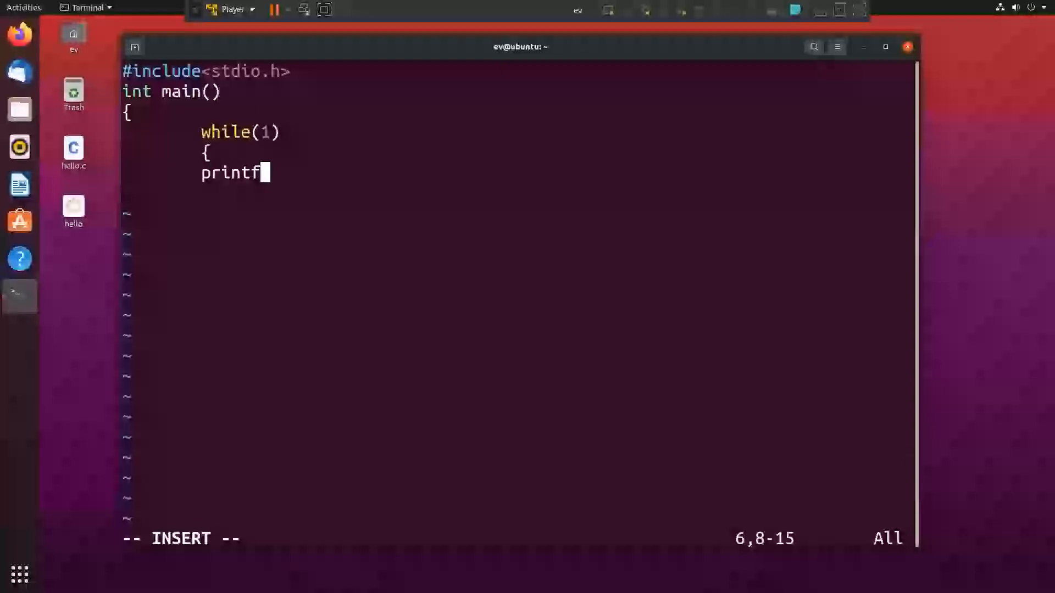
{"action": "type", "text": "(\"Hello W"}
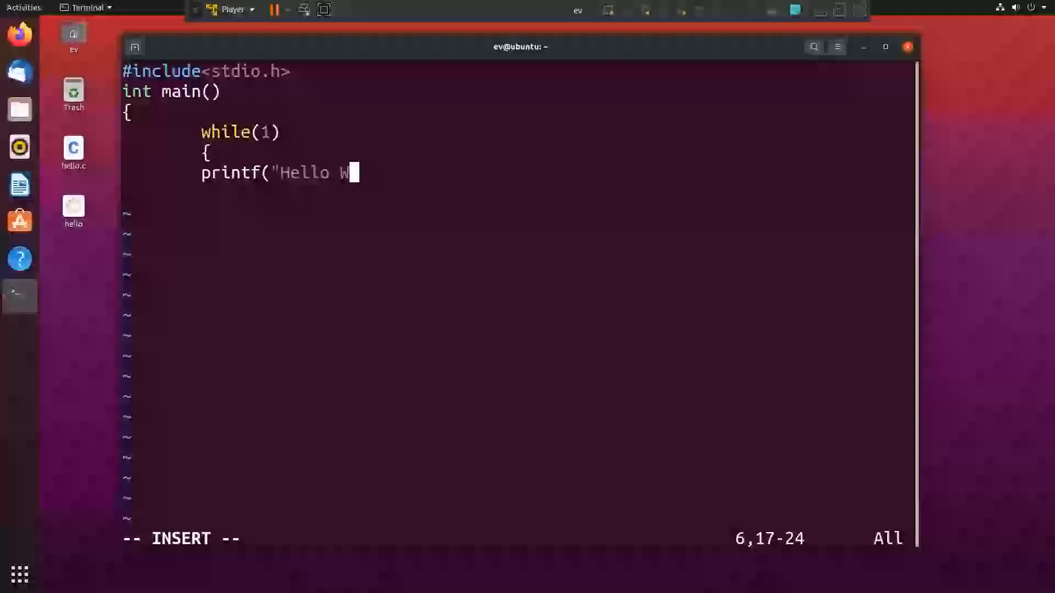
{"action": "type", "text": "orld\""}
{"action": "type", "text": "g"}
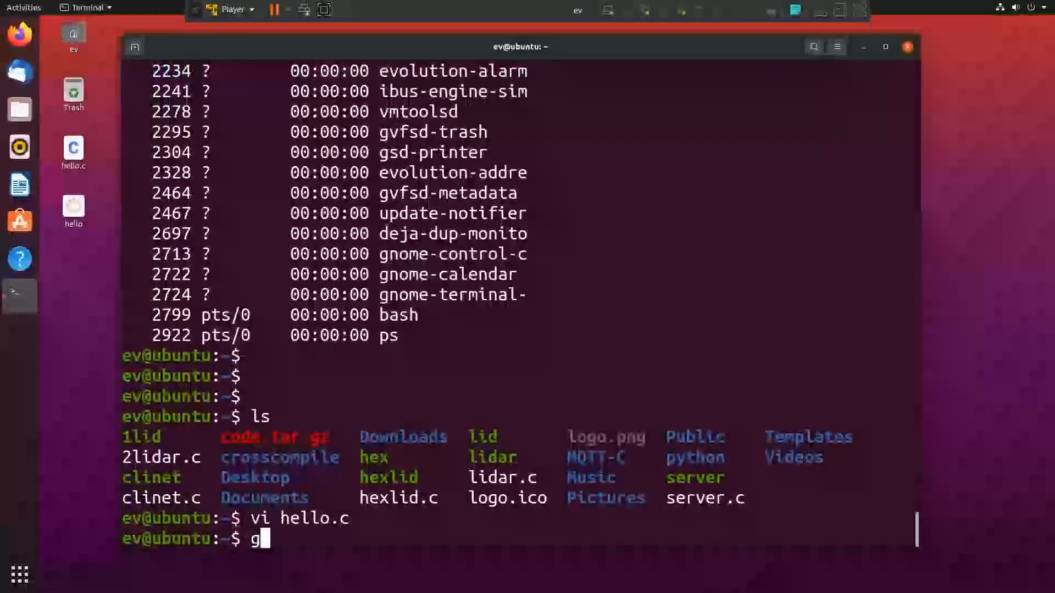
- Compile hello.c into hello with gcc and run ./hello
{"action": "type", "text": "cc he"}
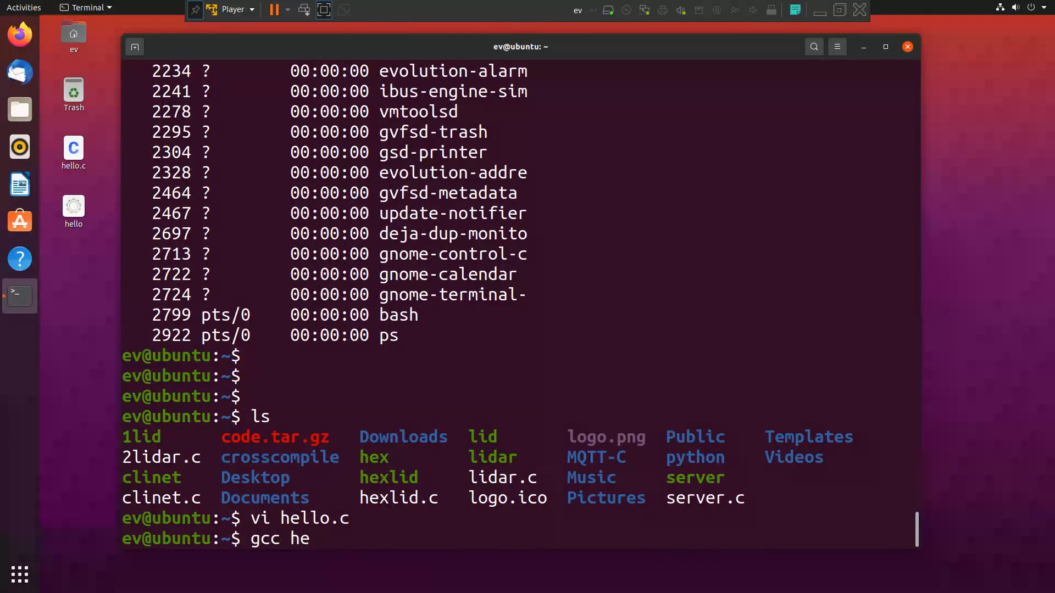
{"action": "type", "text": "llo.c -o hello"}
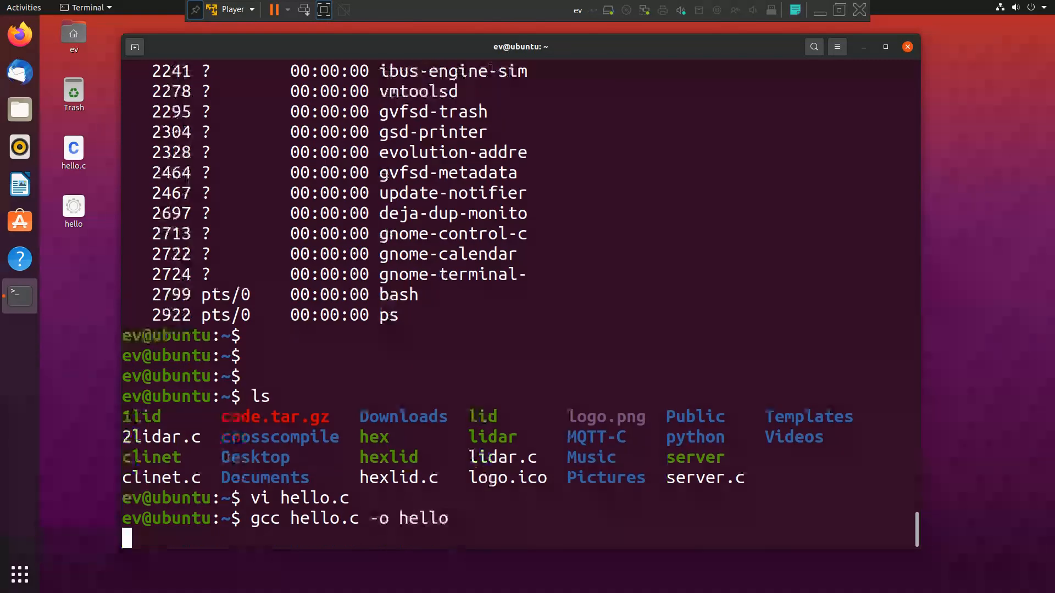
{"action": "key", "text": "Return"}
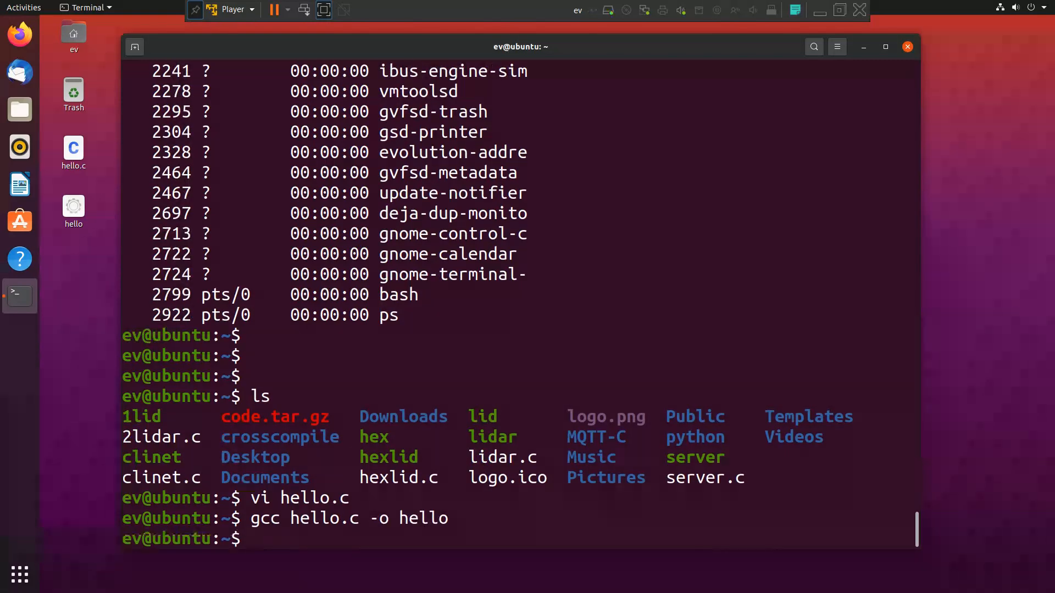
{"action": "type", "text": "./he"}
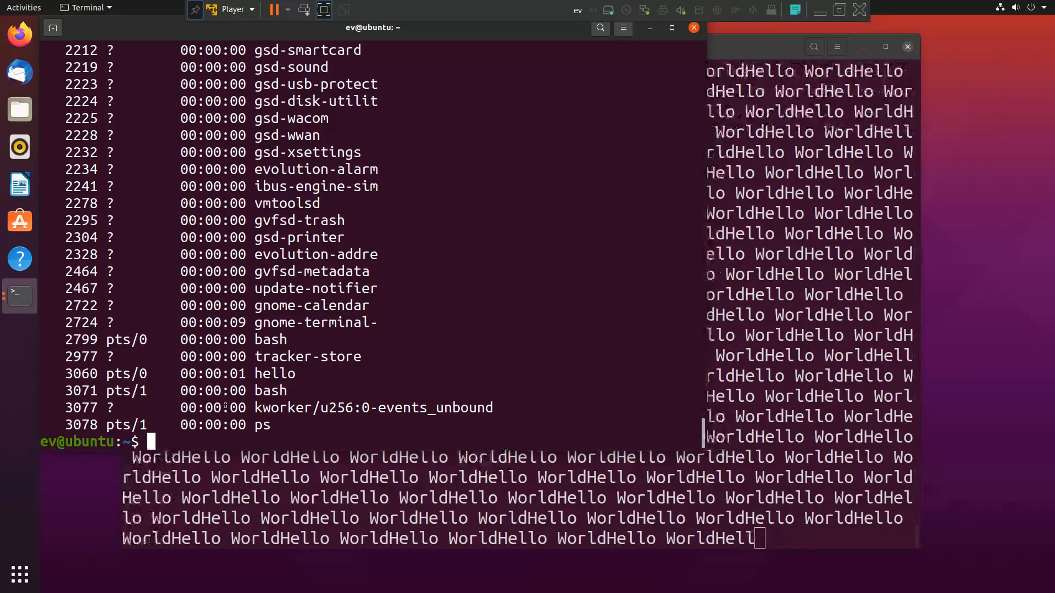
- Terminate the looping hello process with kill 3060 and add fresh prompt lines
{"action": "type", "text": "kill -"}
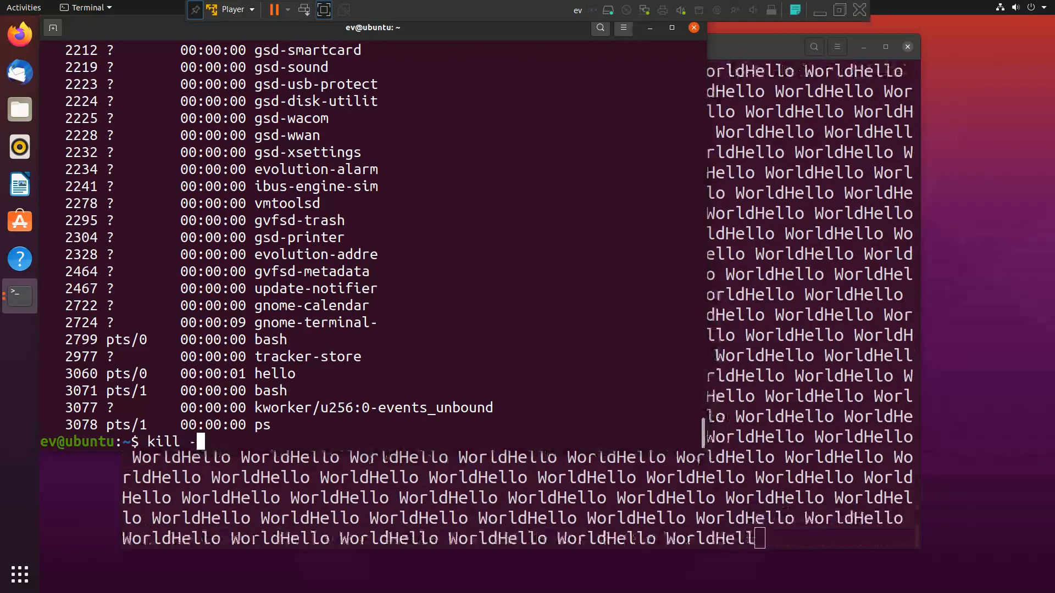
{"action": "key", "text": "BackSpace"}
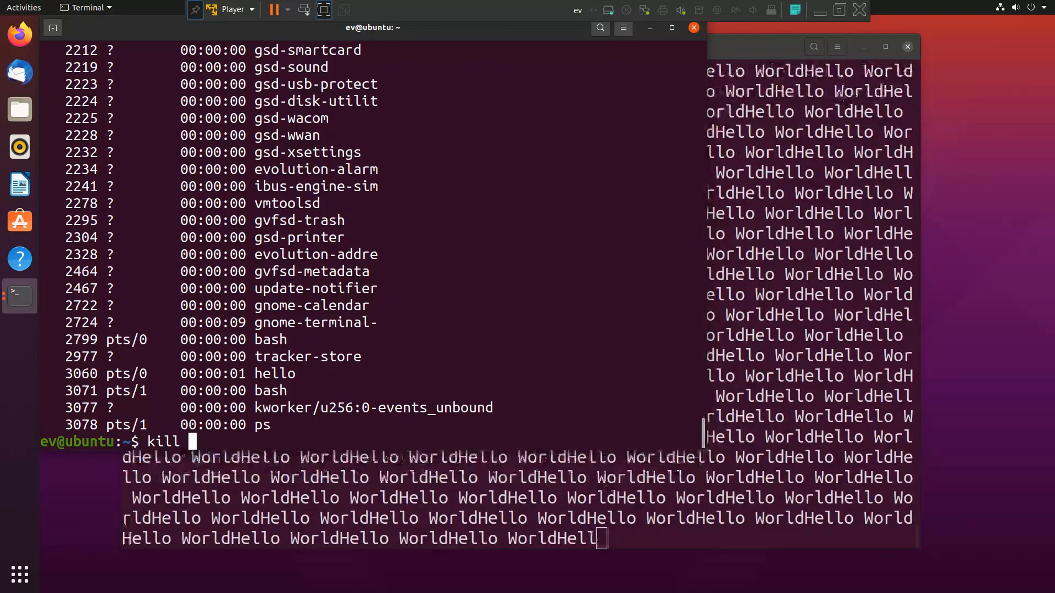
{"action": "type", "text": "3060"}
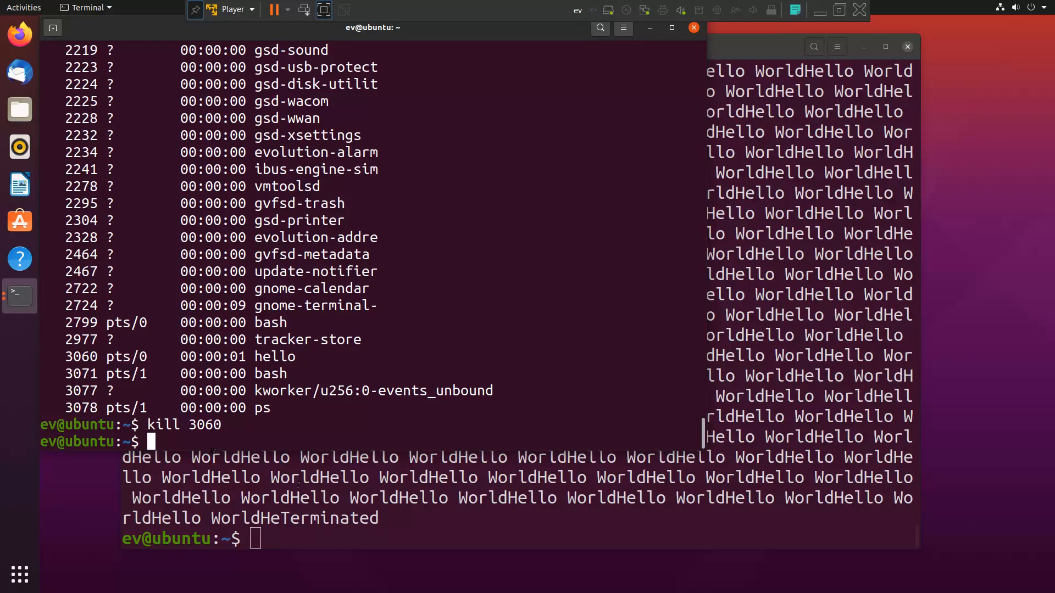
{"action": "left_click", "coordinate": [525, 46]}
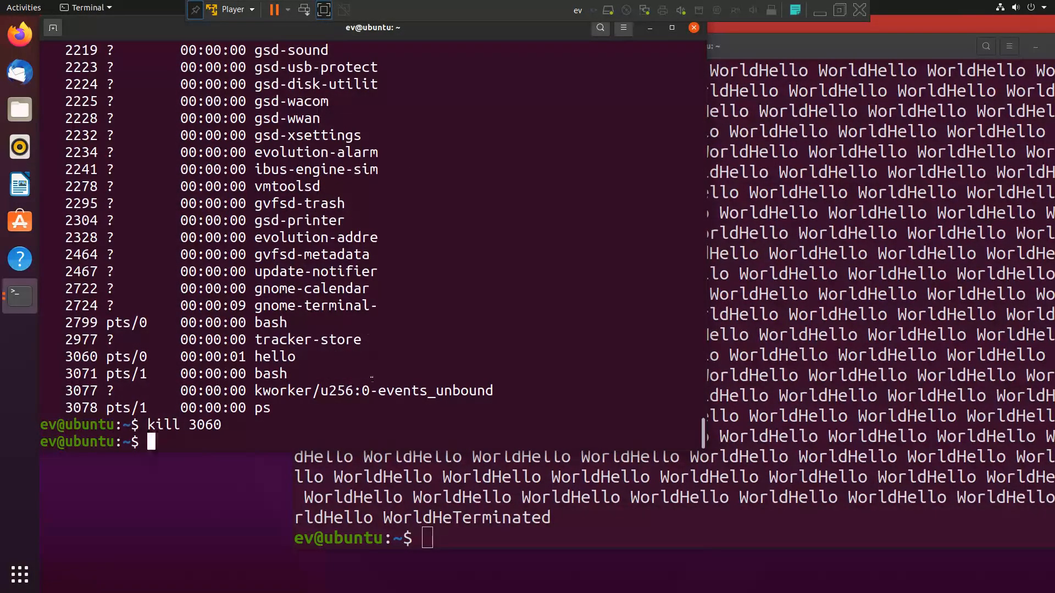
{"action": "key", "text": "Return"}
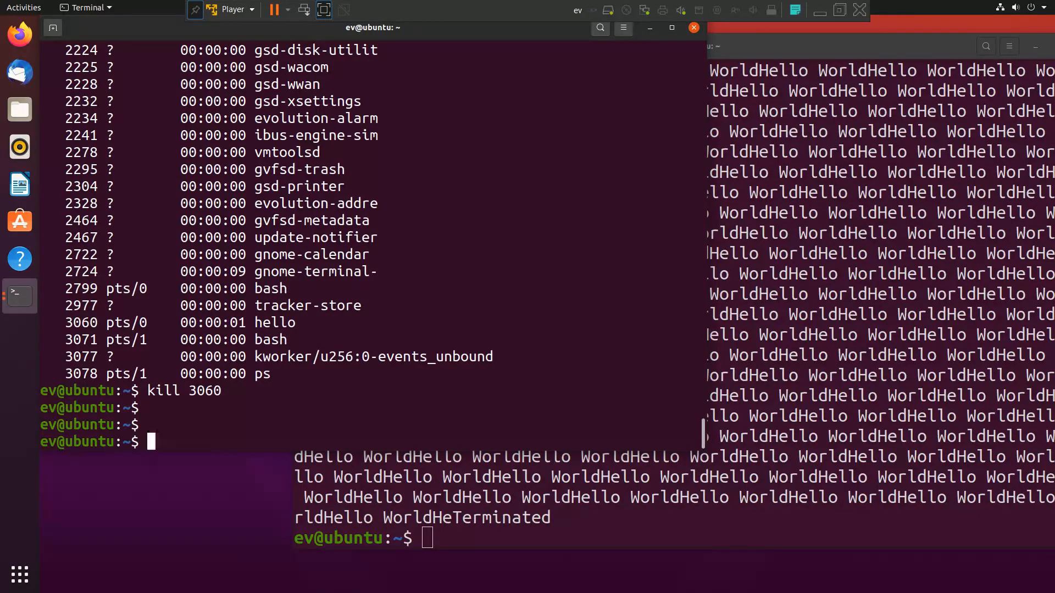
- Create the test folder with mkdir, confirm it with ls, and cd to ~/Desktop
{"action": "type", "text": "mkd"}
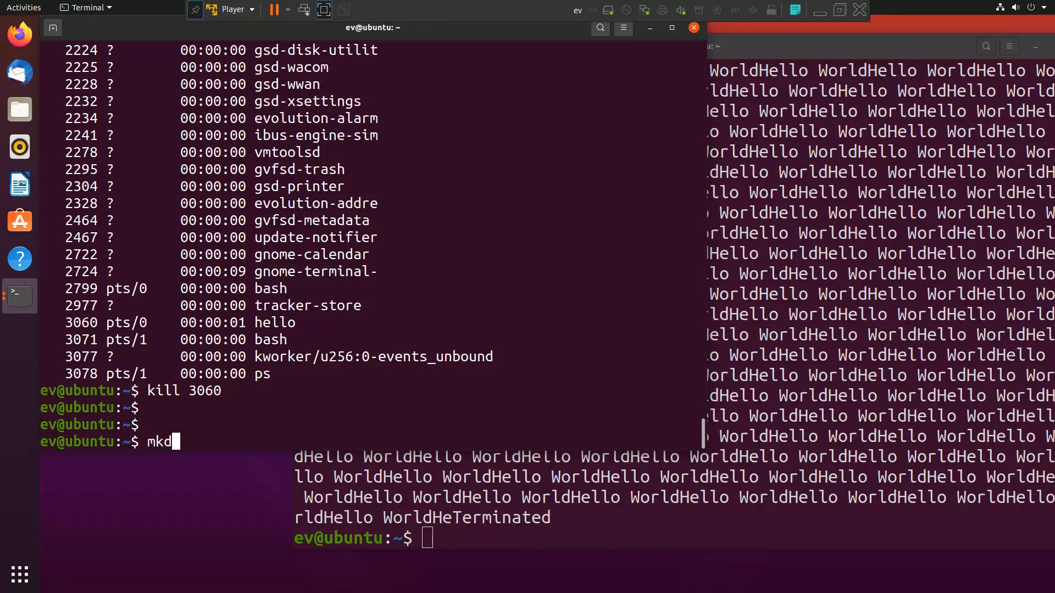
{"action": "type", "text": "ir test"}
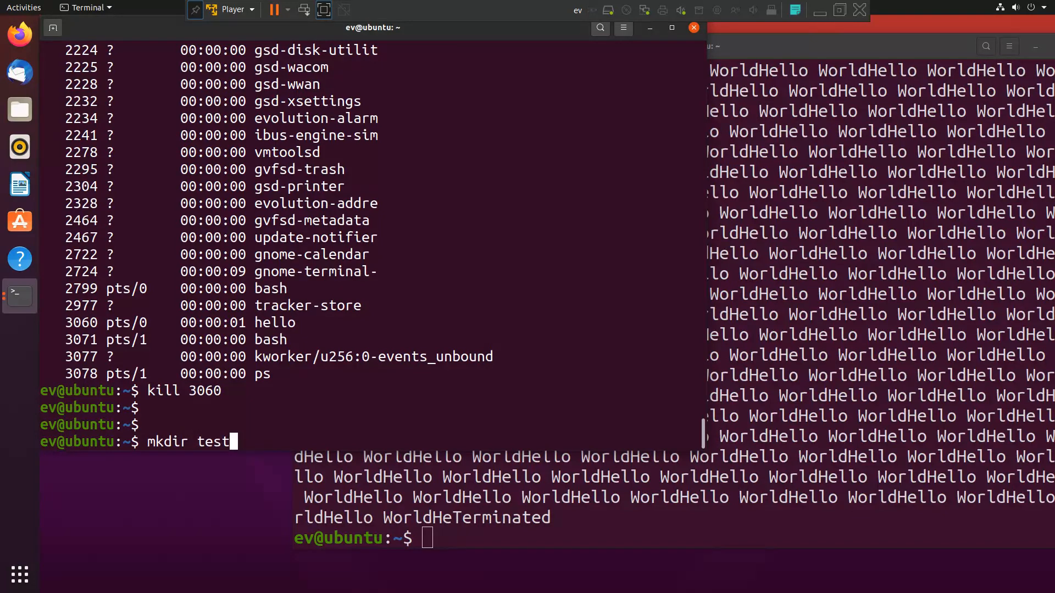
{"action": "key", "text": "Return"}
{"action": "type", "text": "l"}
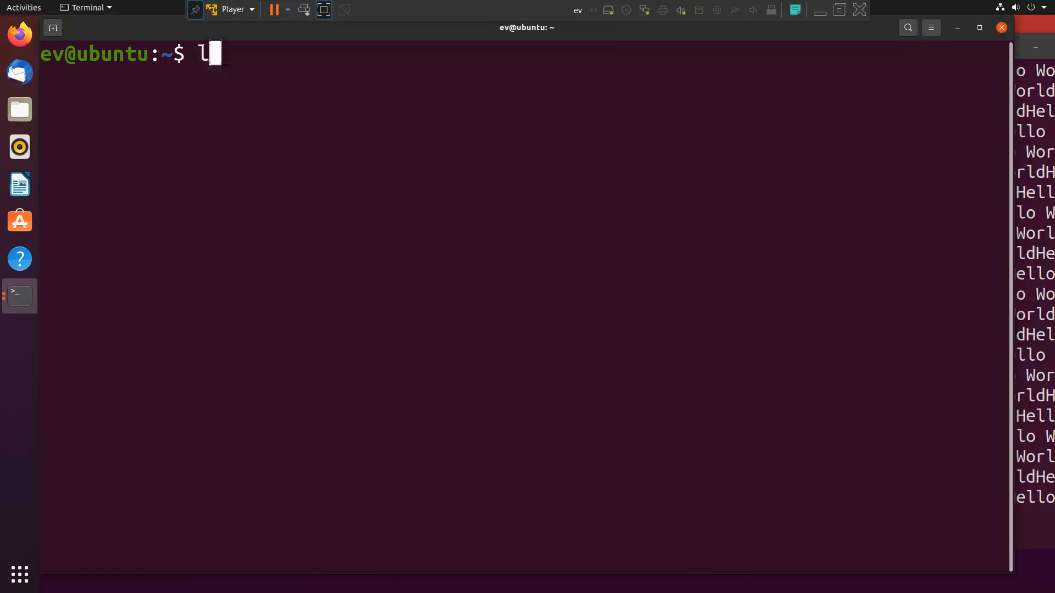
{"action": "key", "text": "Return"}
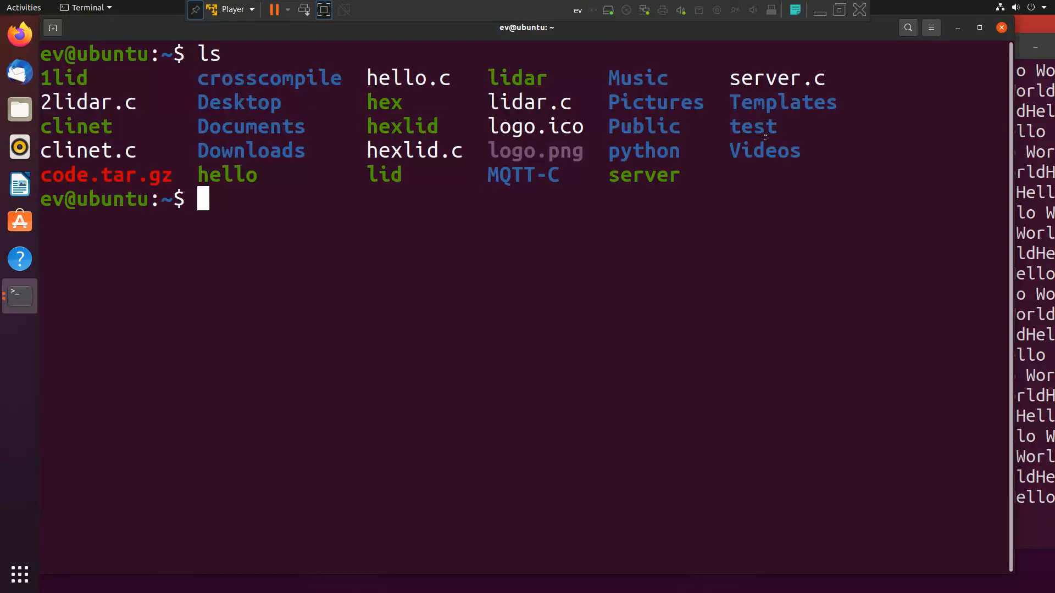
{"action": "double_click", "coordinate": [753, 126]}
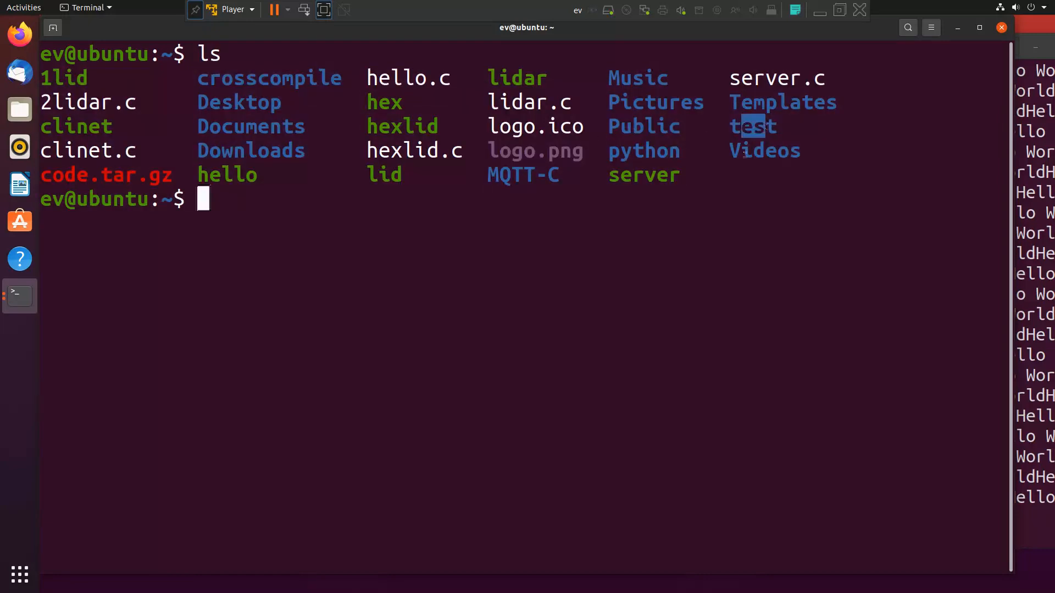
{"action": "type", "text": "cd"}
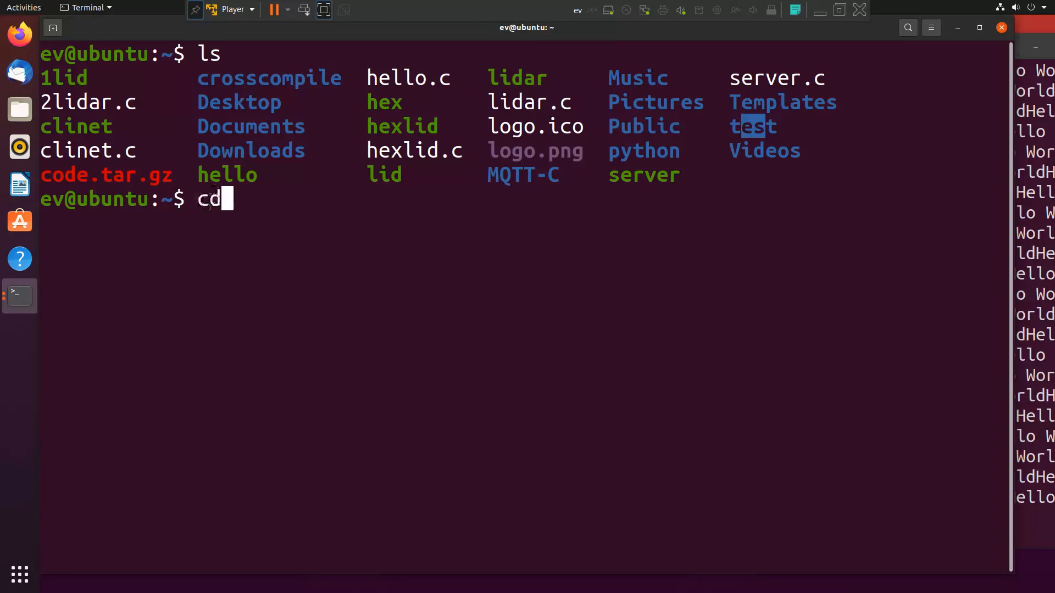
{"action": "type", "text": "~/De"}
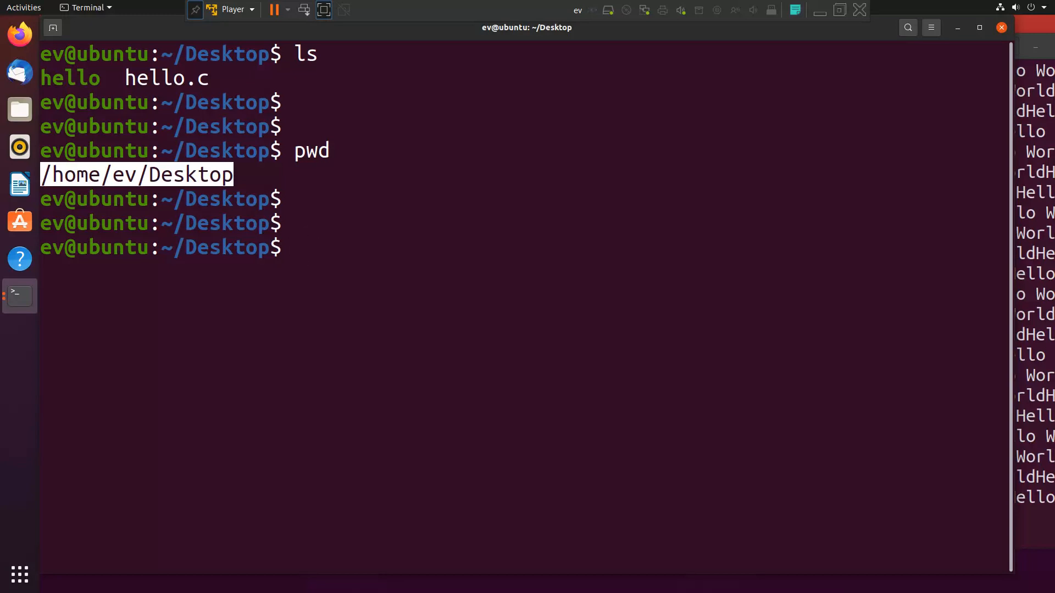
- Make a test1 folder, cd into it, and create an empty test.txt with touch
{"action": "type", "text": "mkdir test1"}
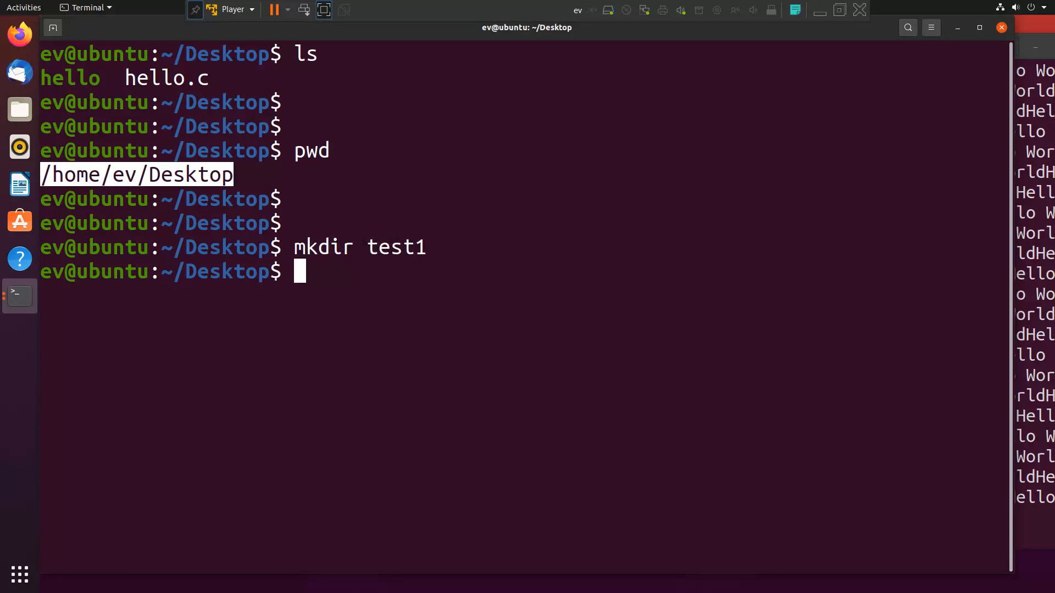
{"action": "type", "text": "cd test1/"}
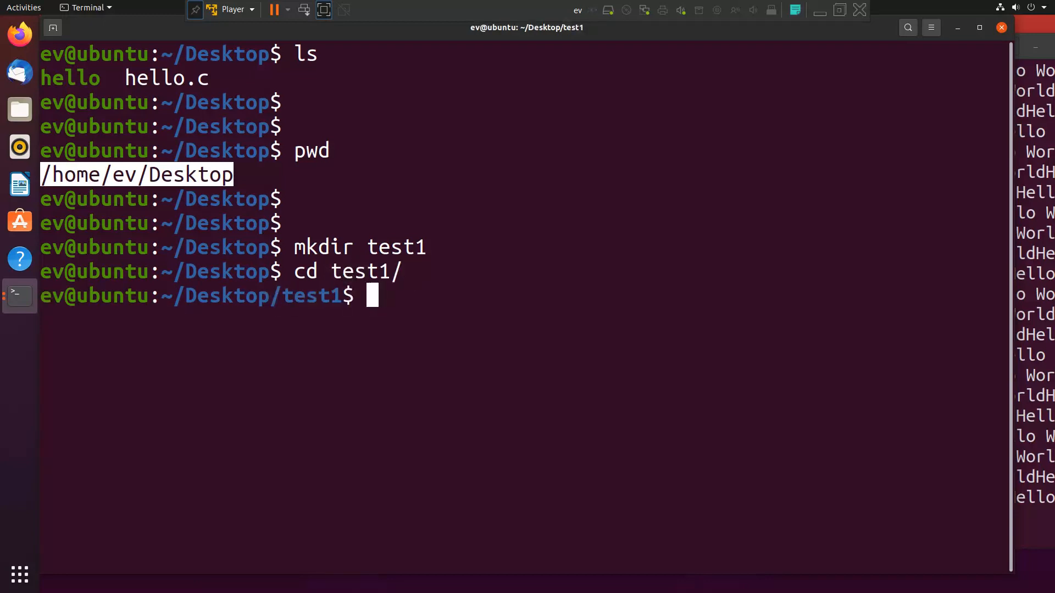
{"action": "type", "text": "to"}
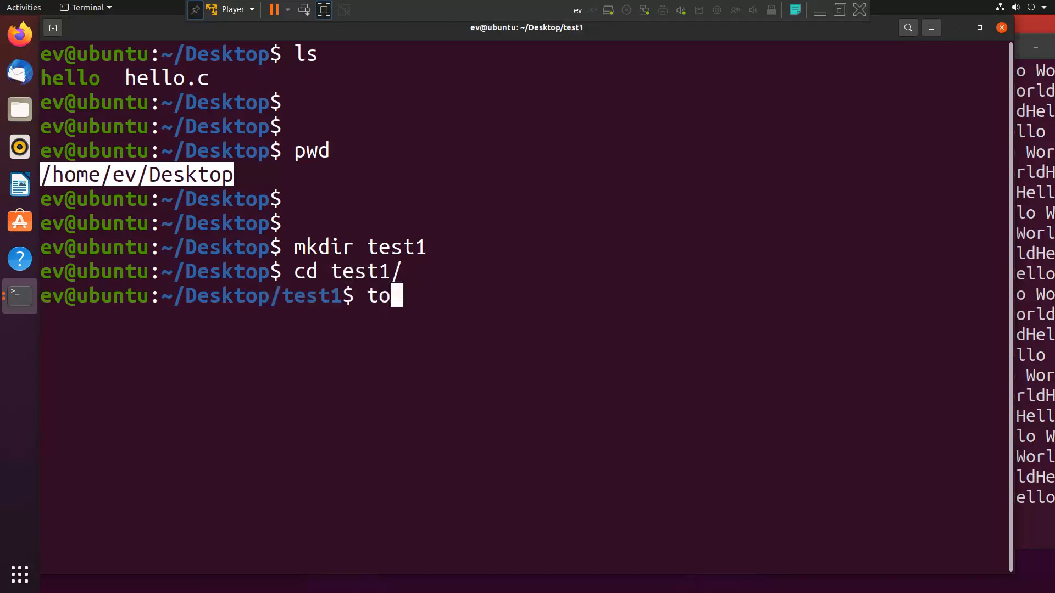
{"action": "type", "text": "uch"}
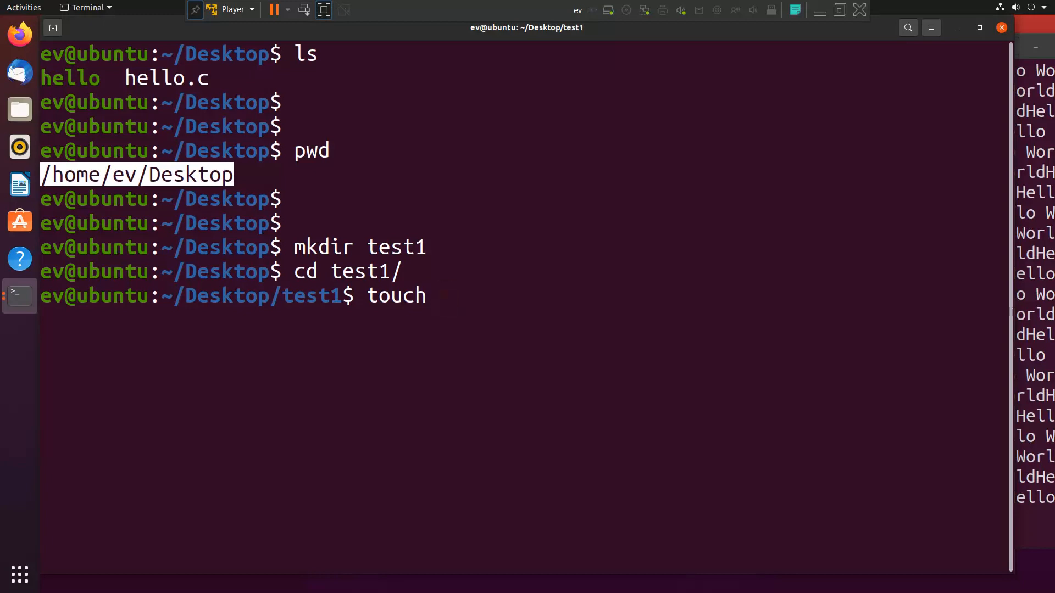
{"action": "key", "text": "space"}
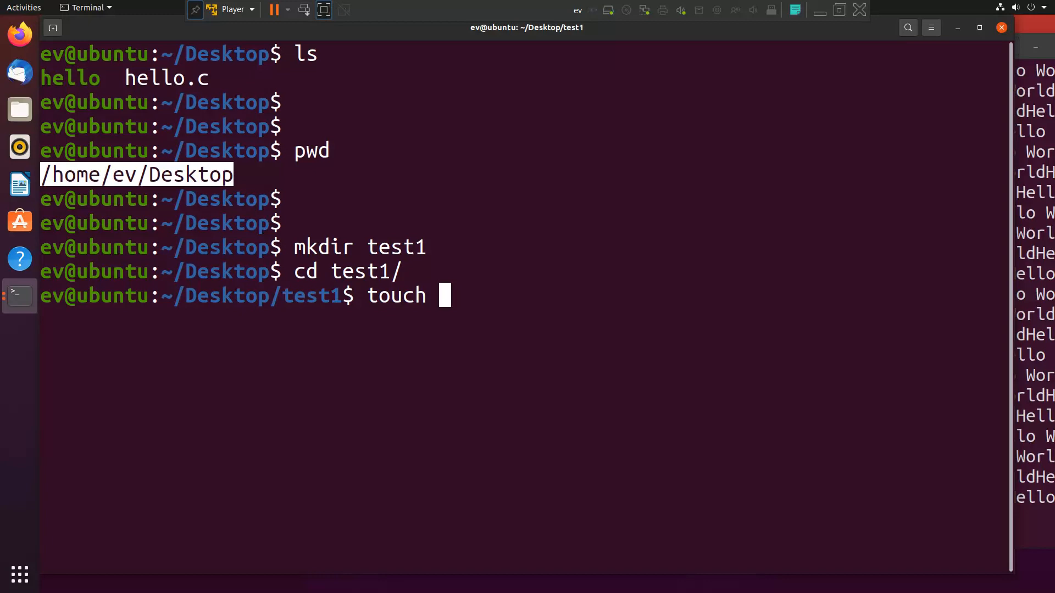
{"action": "type", "text": "te"}
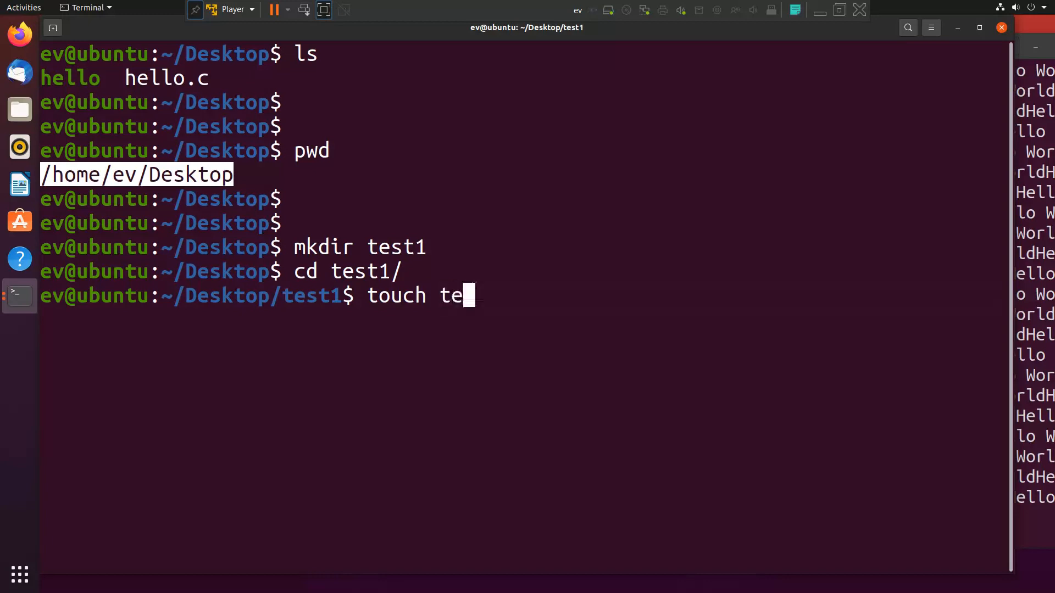
{"action": "type", "text": "st.txt"}
{"action": "type", "text": "ls"}
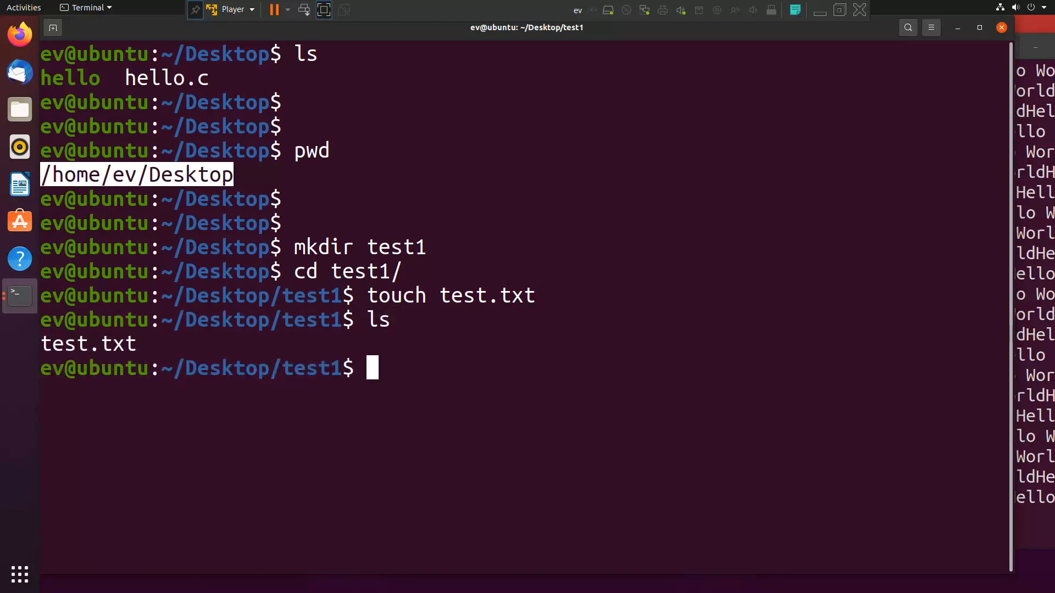
- Write Hello into test.txt with echo, print it with cat, then run dmesg
{"action": "type", "text": "e"}
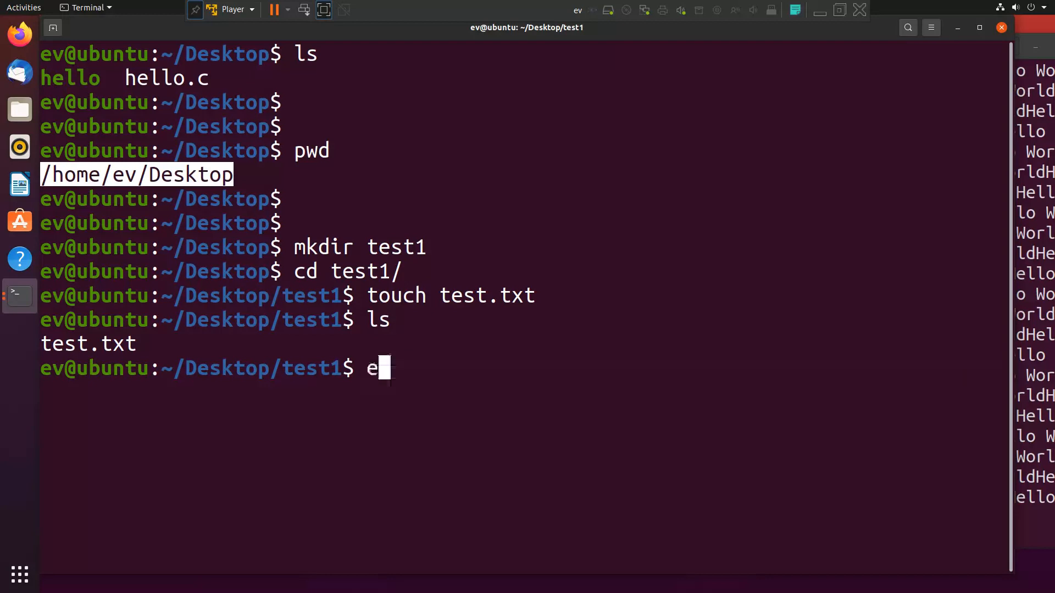
{"action": "type", "text": "cho"}
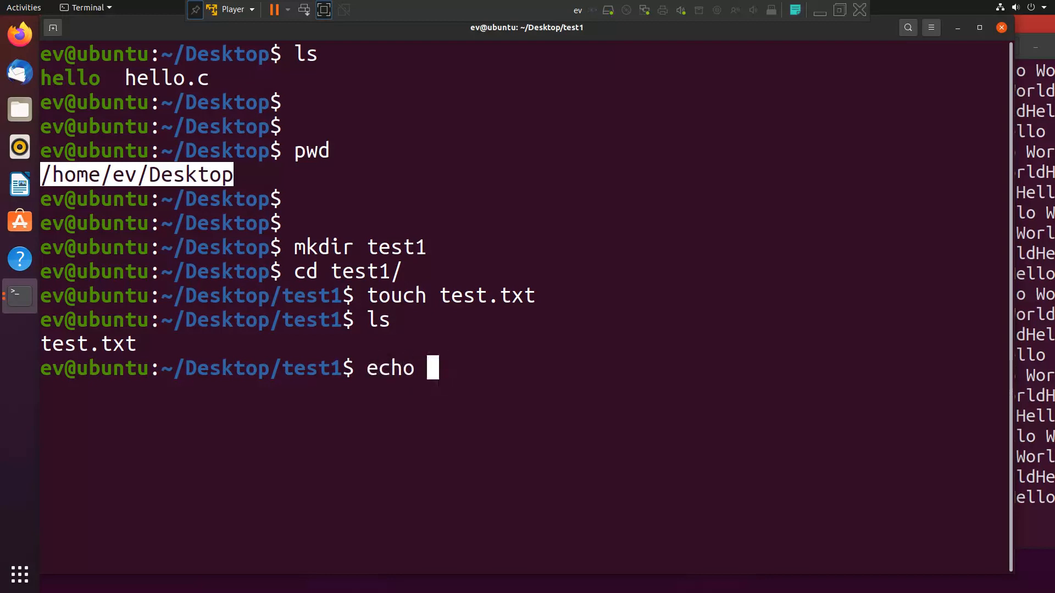
{"action": "type", "text": "Hello"}
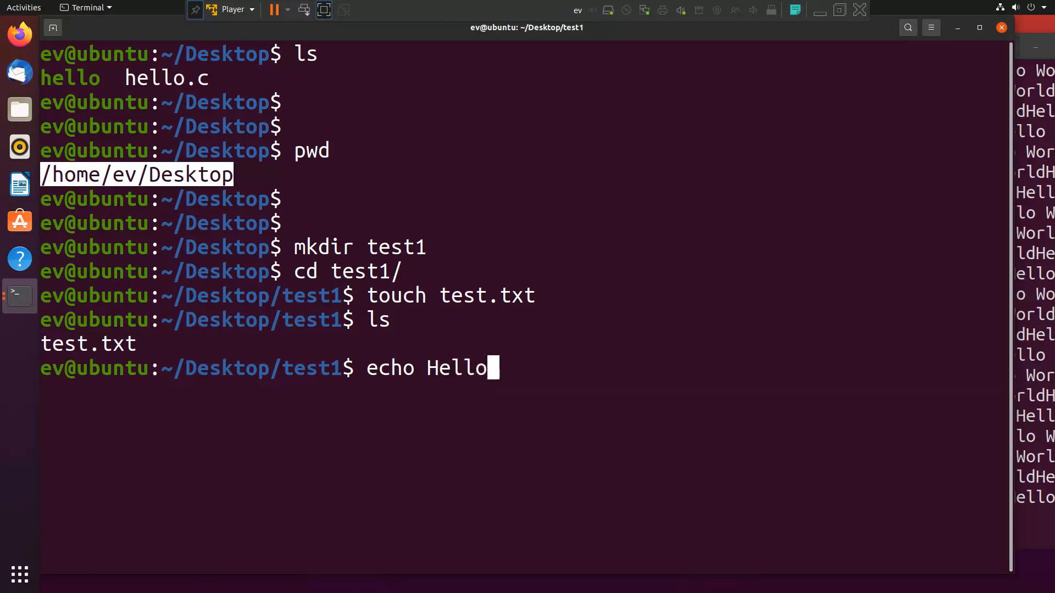
{"action": "type", "text": ">"}
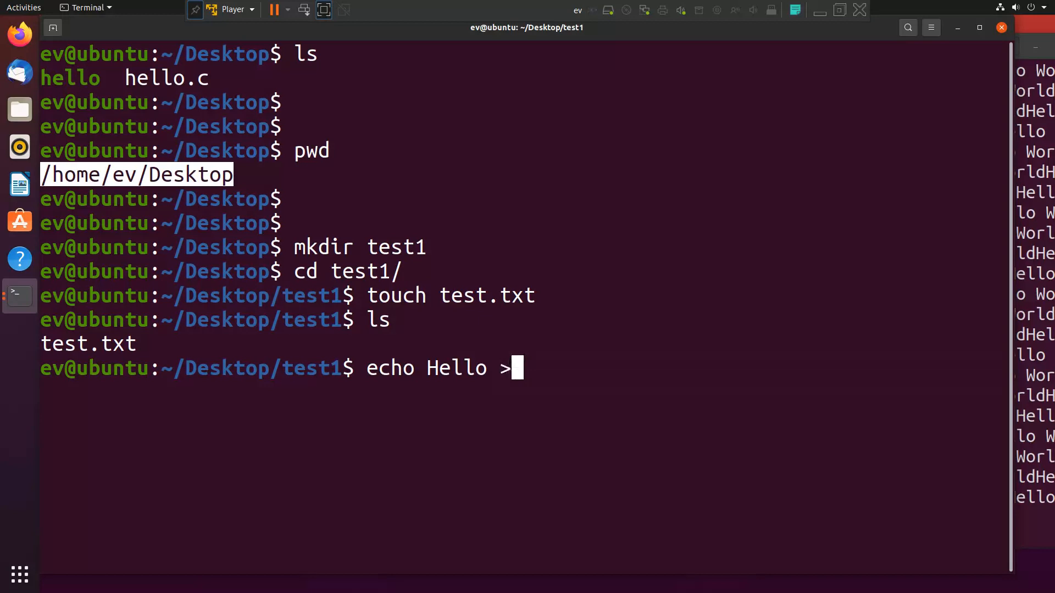
{"action": "type", "text": "test.txt"}
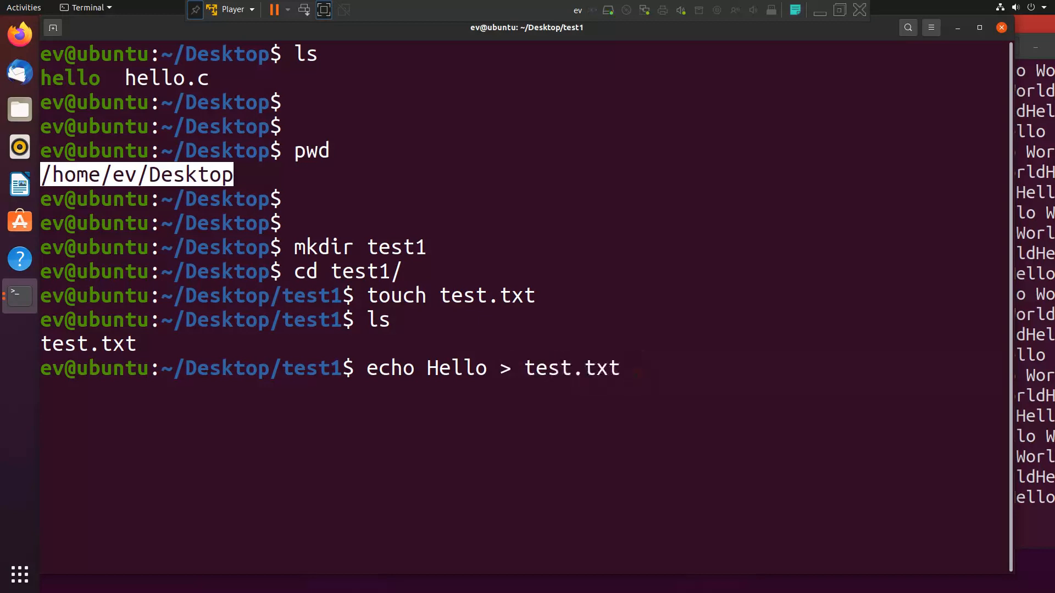
{"action": "type", "text": "ca"}
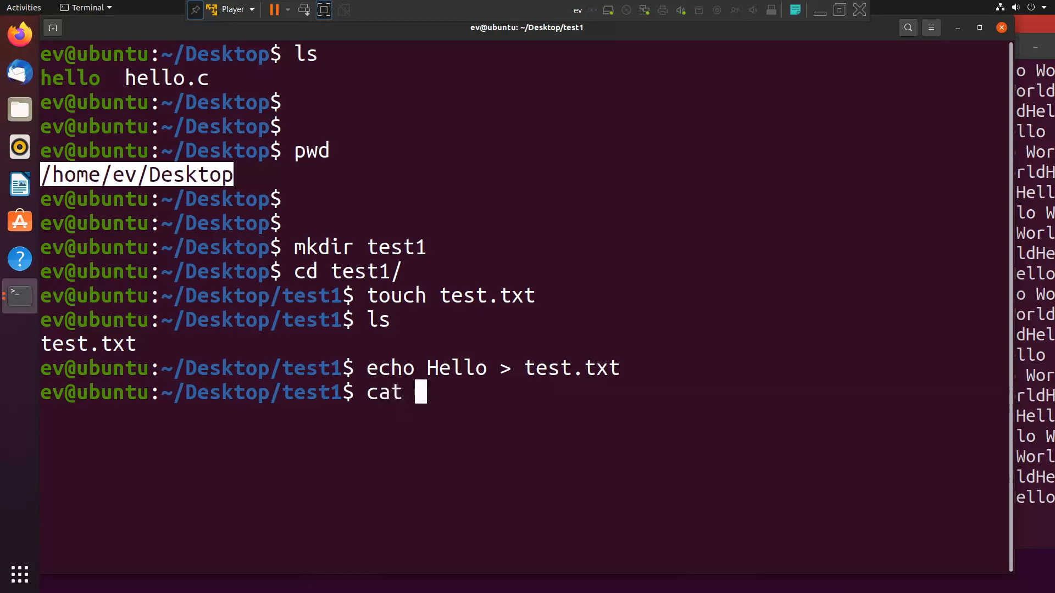
{"action": "type", "text": "test.txt"}
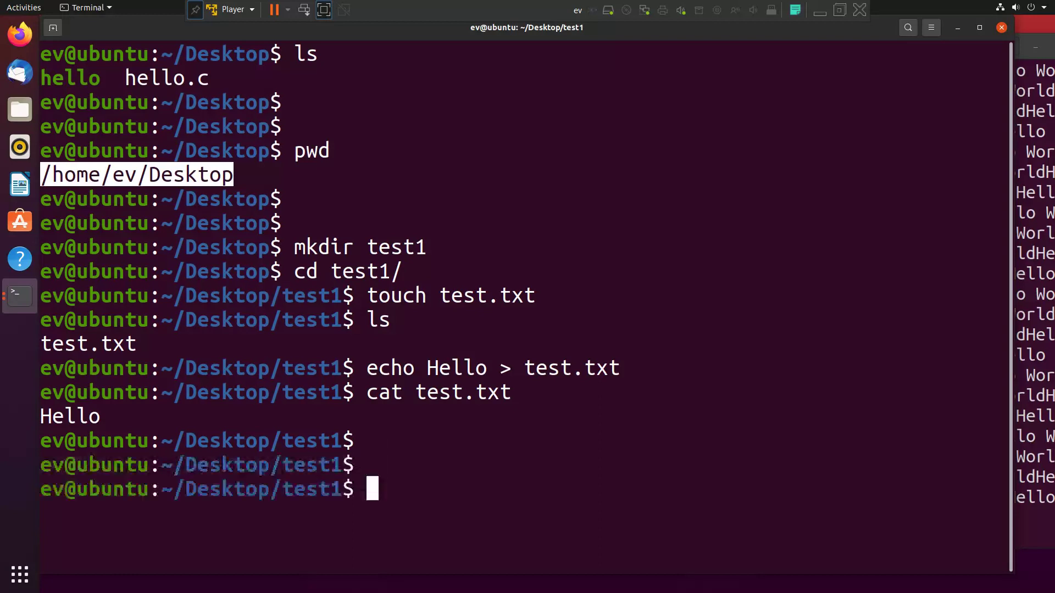
{"action": "type", "text": "c"}
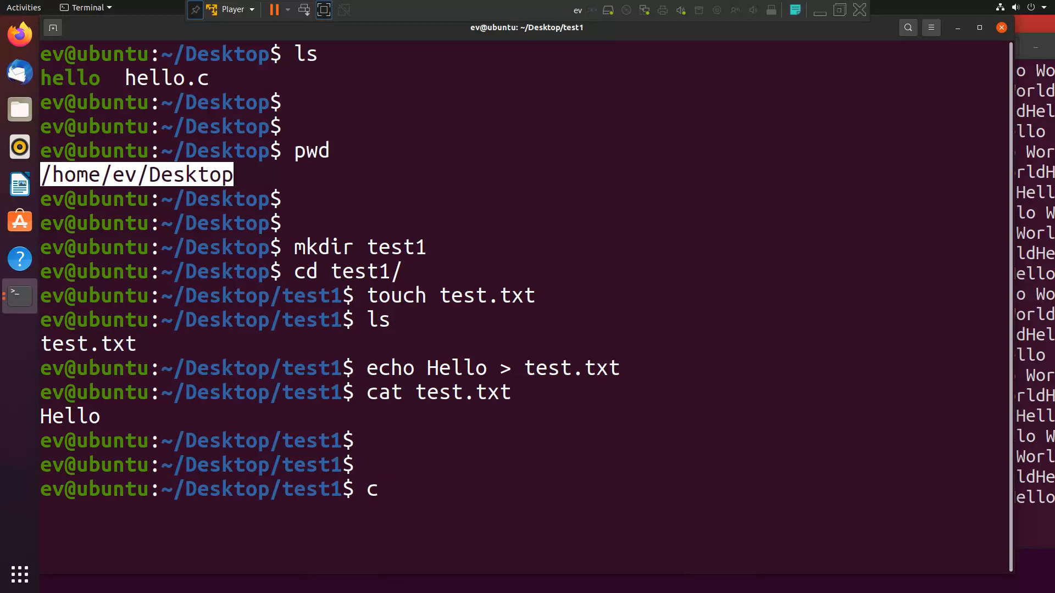
{"action": "key", "text": "BackSpace"}
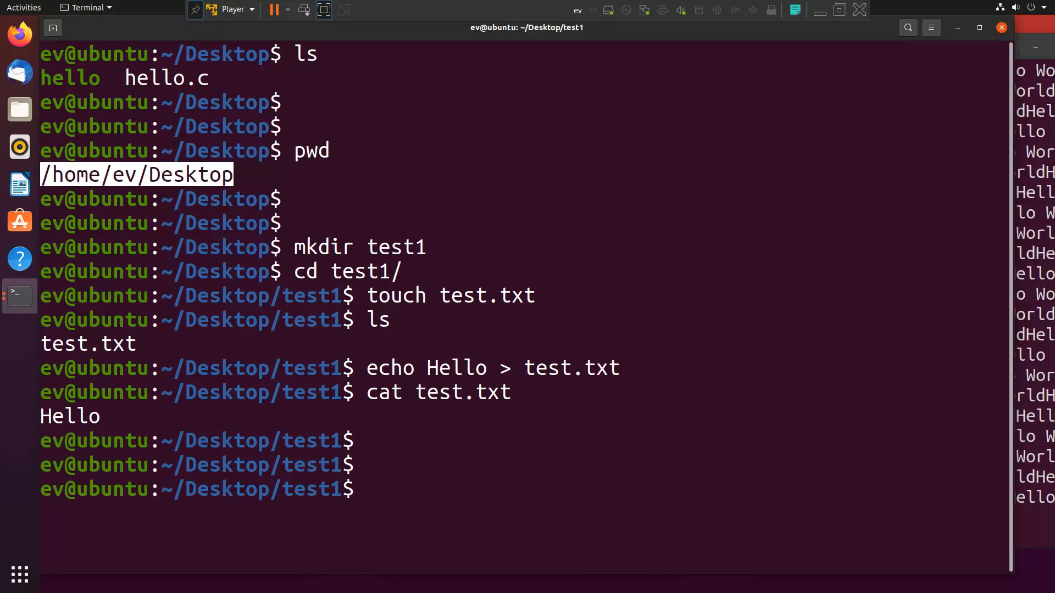
{"action": "type", "text": "dmes"}
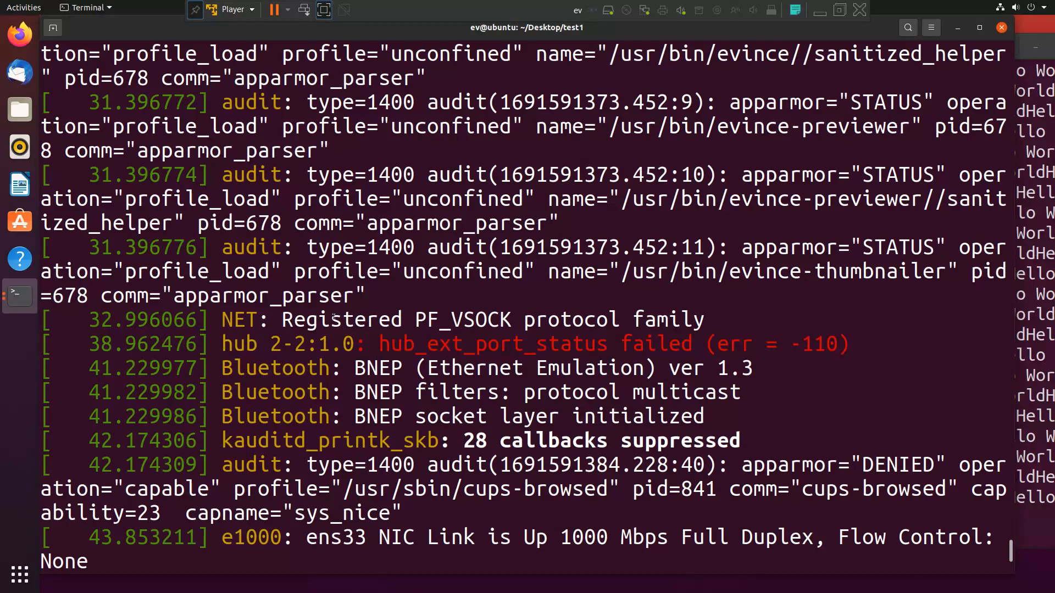
- Scroll through the dmesg kernel boot log down to its end
{"action": "scroll", "scroll_direction": "down", "scroll_amount": 3}
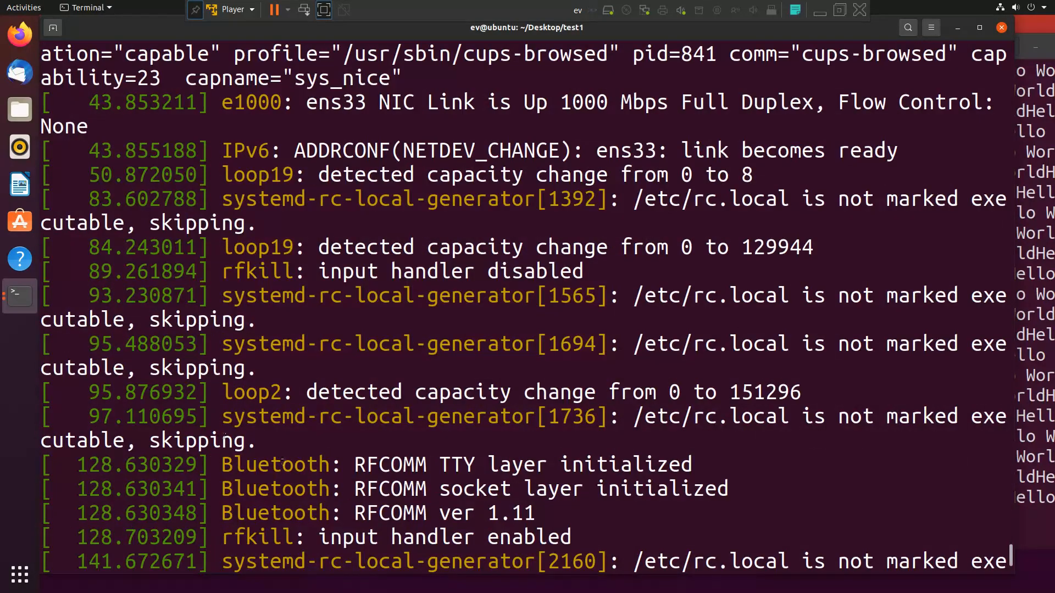
{"action": "scroll", "scroll_direction": "down", "scroll_amount": 3}
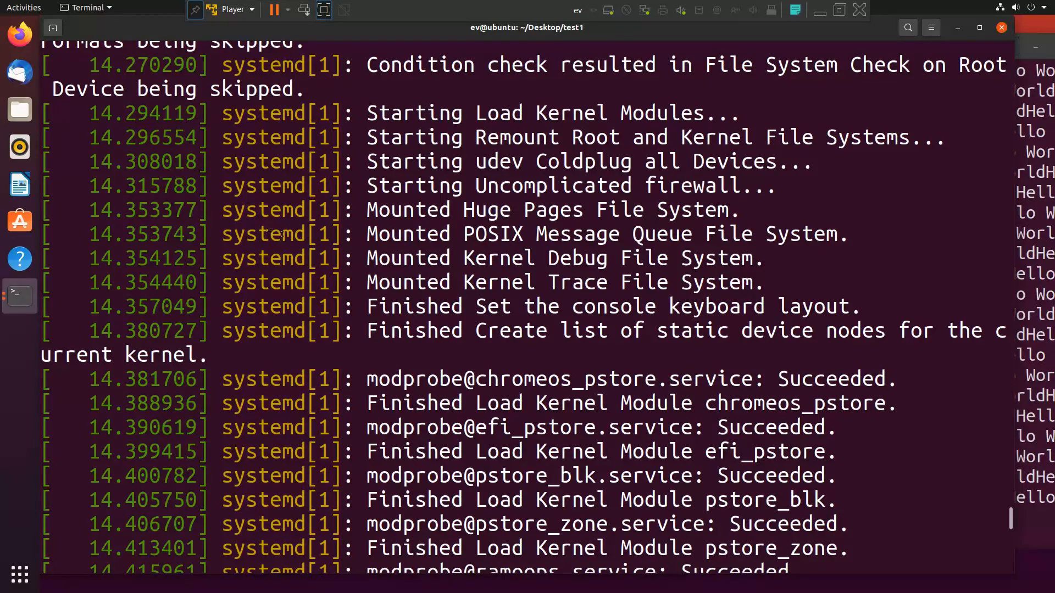
{"action": "scroll", "scroll_direction": "up", "scroll_amount": 3}
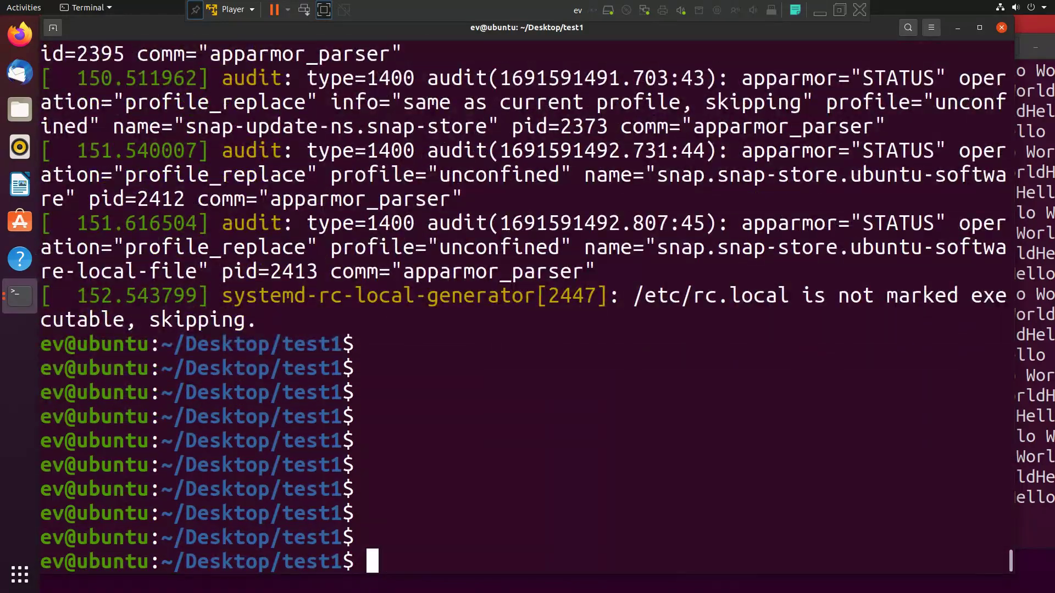
- Run cat /proc/cpuinfo to print the processor details
{"action": "type", "text": "cat /"}
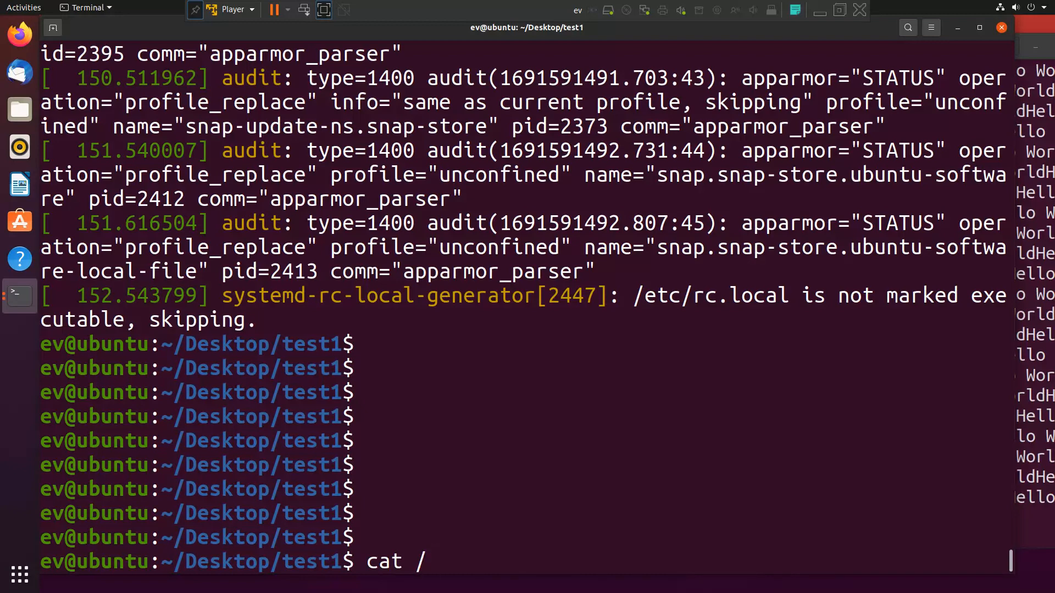
{"action": "type", "text": "proc/cpuinfo"}
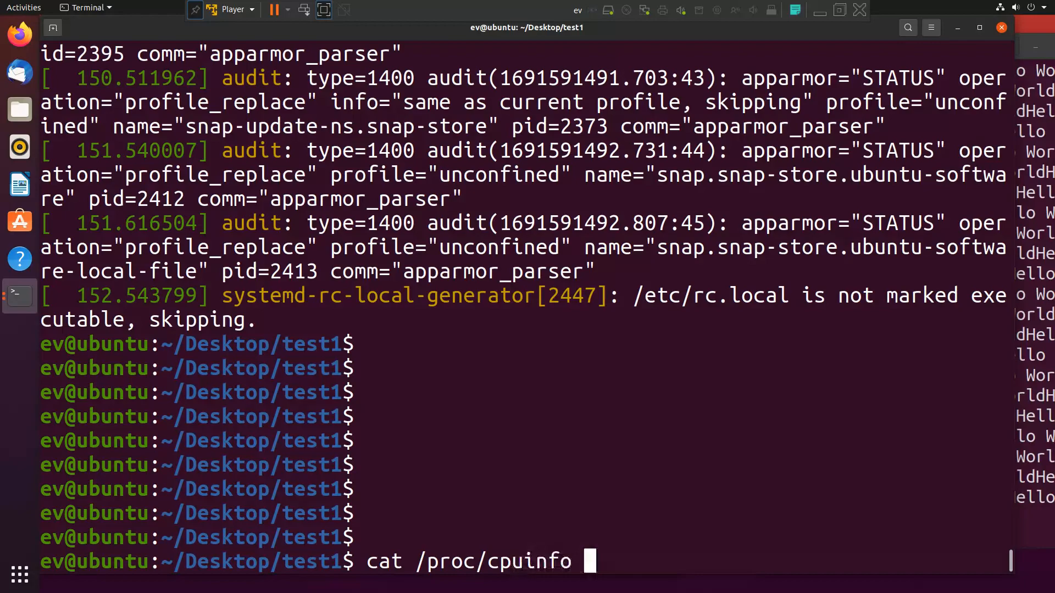
{"action": "key", "text": "Return"}
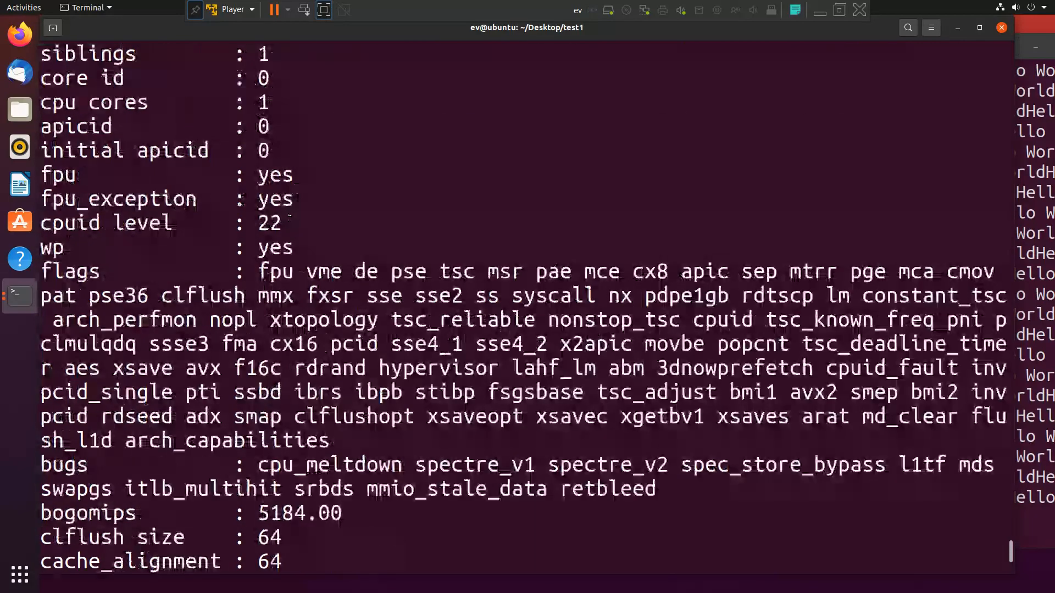
{"action": "scroll", "scroll_direction": "down", "scroll_amount": 3}
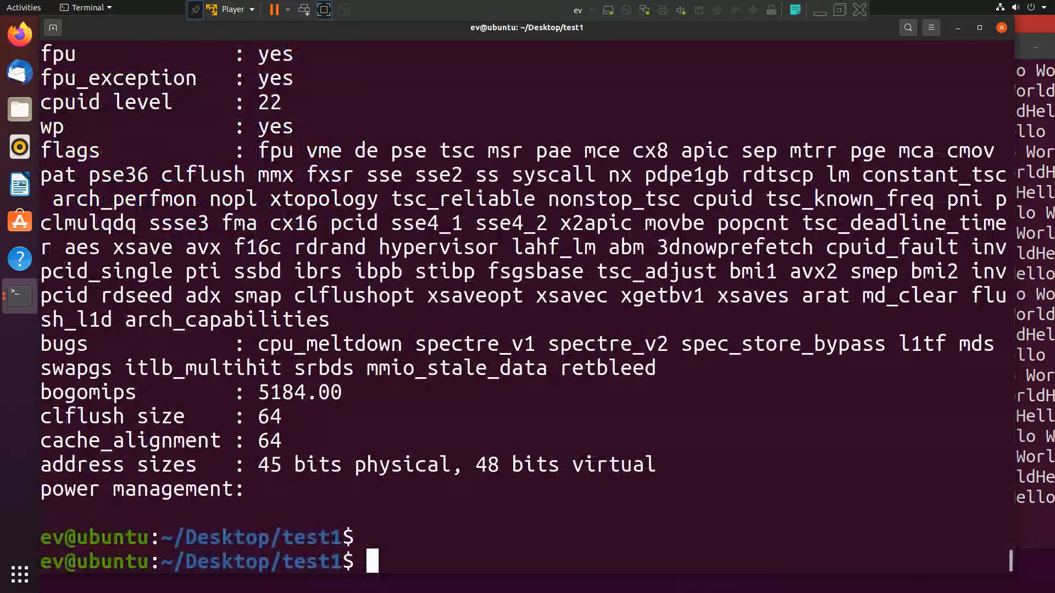
- Edit the command to cat /proc/meminfo to print memory statistics
{"action": "type", "text": "cat /proc/cpuinfo"}
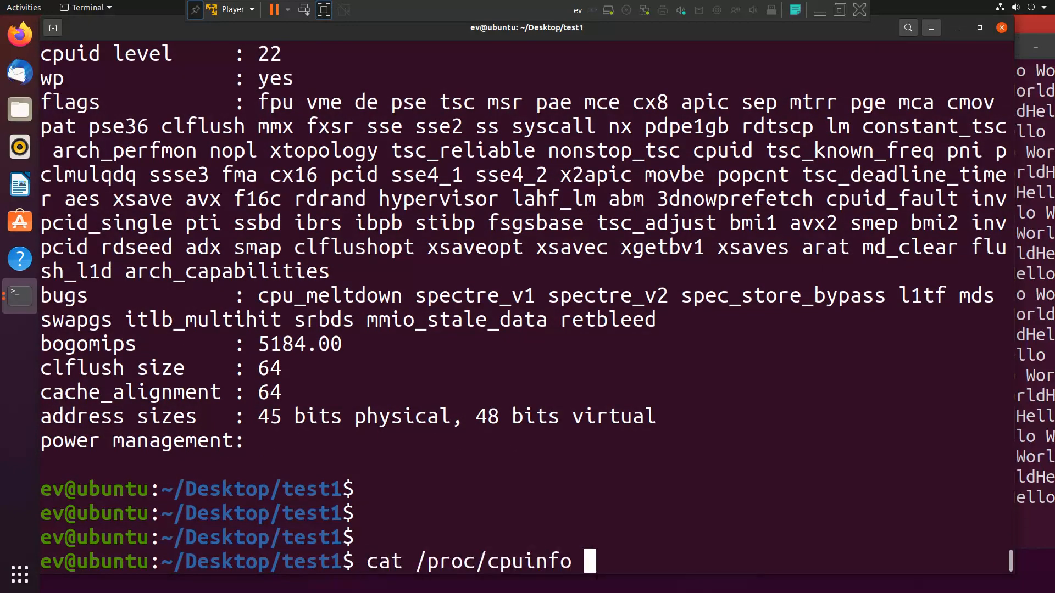
{"action": "key", "text": "BackSpace"}
{"action": "type", "text": "mem"}
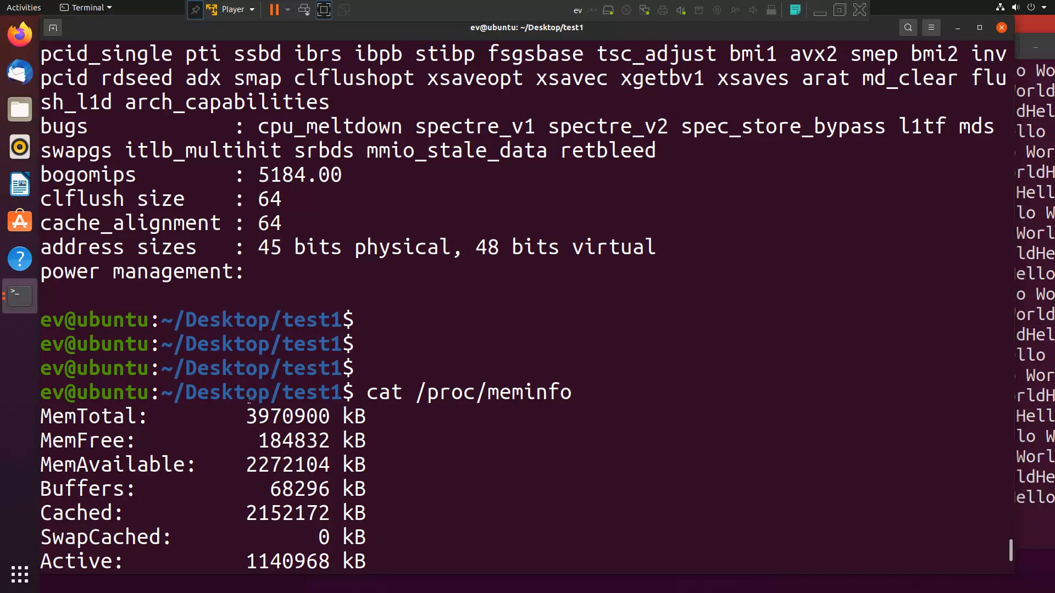
{"action": "double_click", "coordinate": [284, 416]}
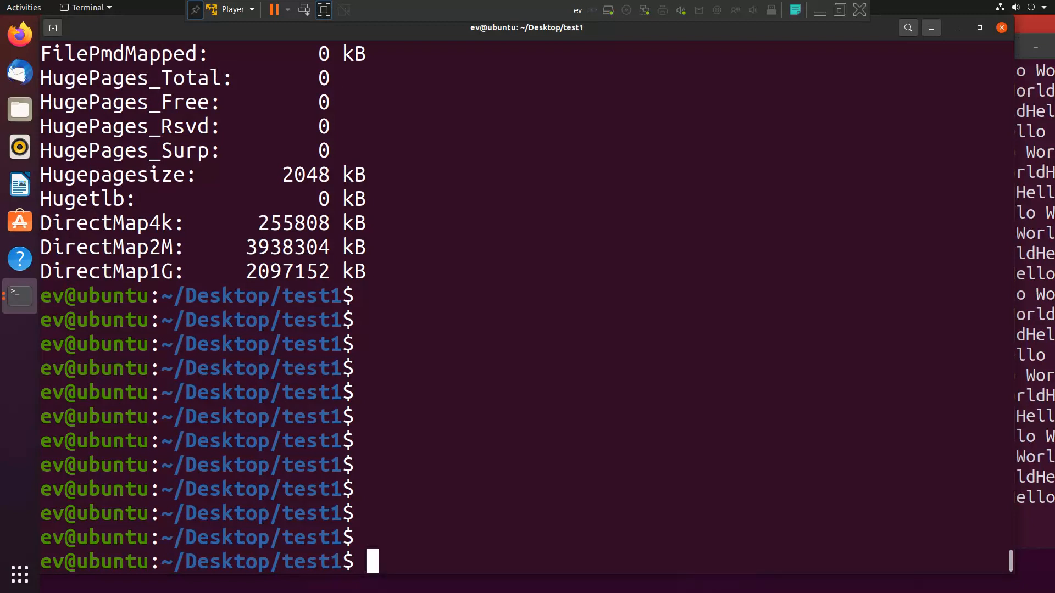
- Run df -h to list disk space for all mounted filesystems
{"action": "type", "text": "df -"}
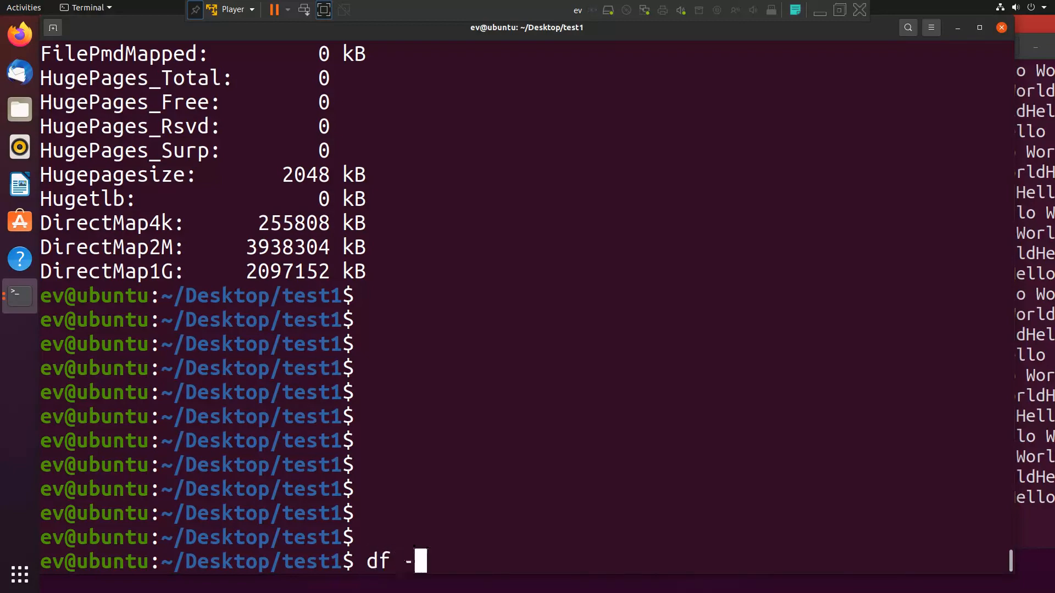
{"action": "key", "text": "Return"}
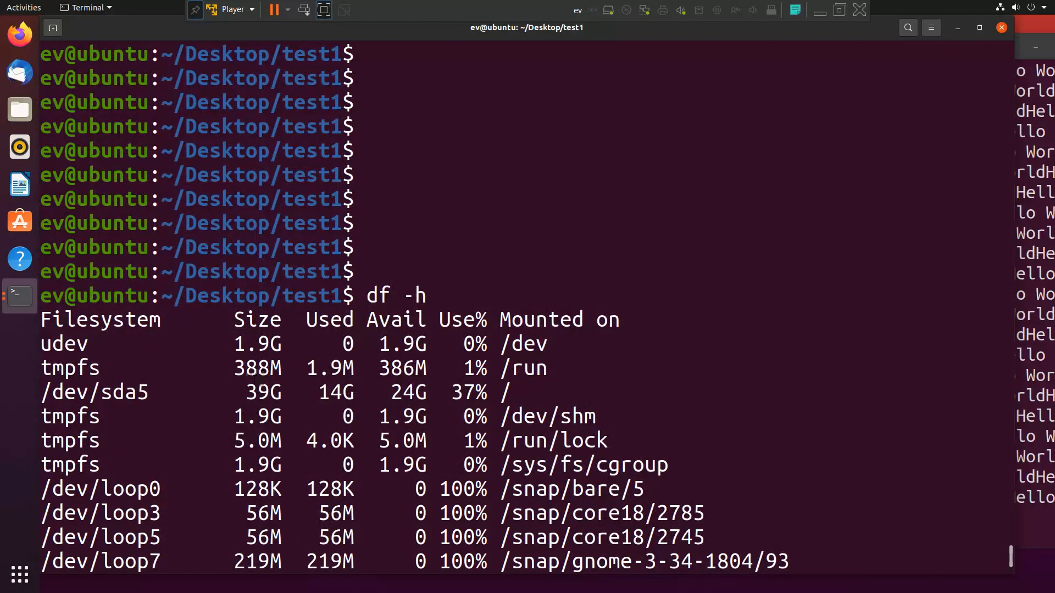
{"action": "double_click", "coordinate": [261, 392]}
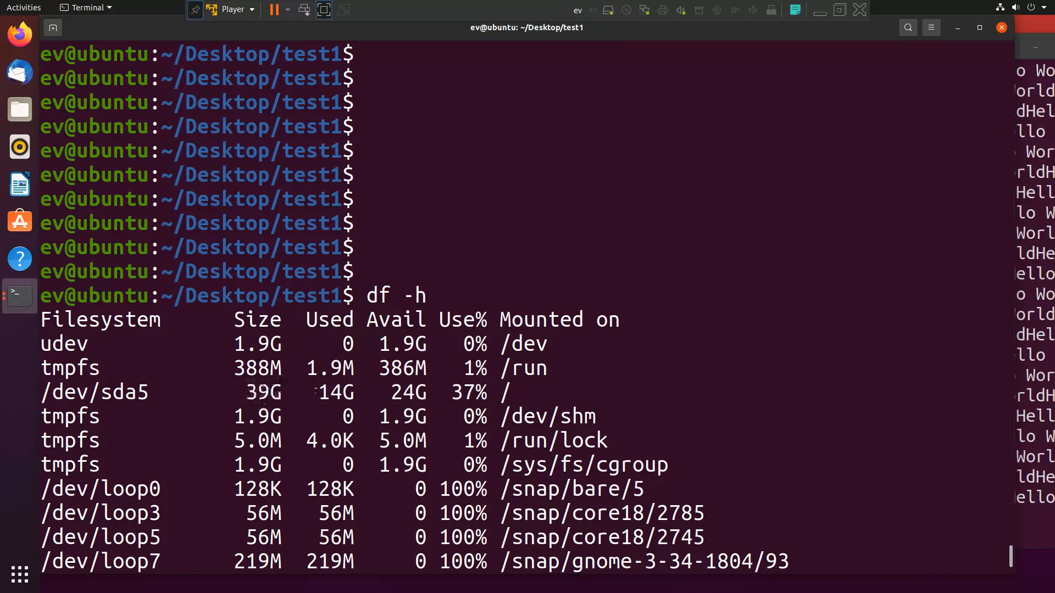
{"action": "double_click", "coordinate": [333, 393]}
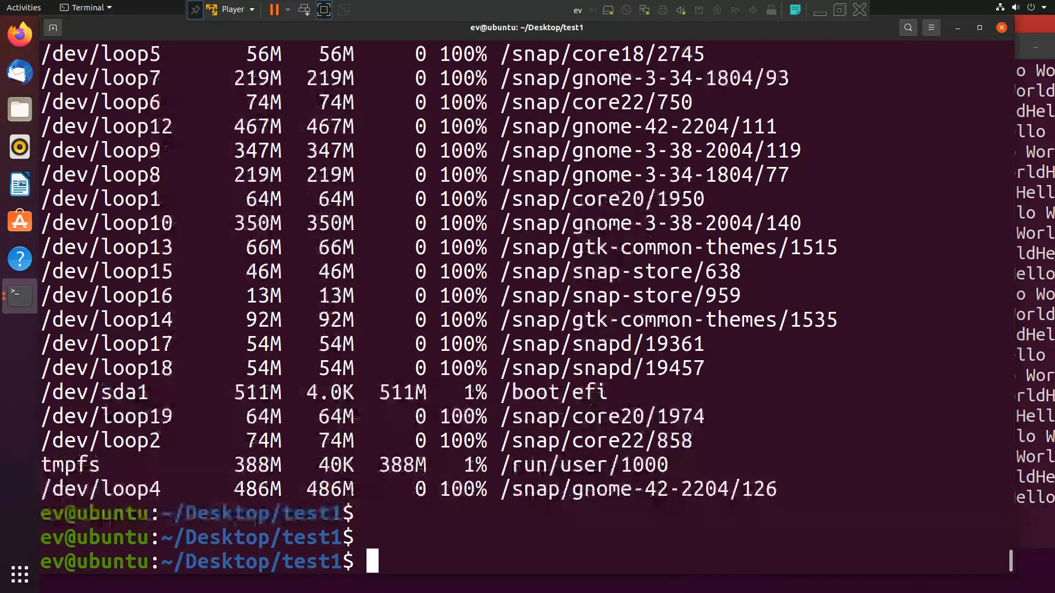
{"action": "key", "text": "Return"}
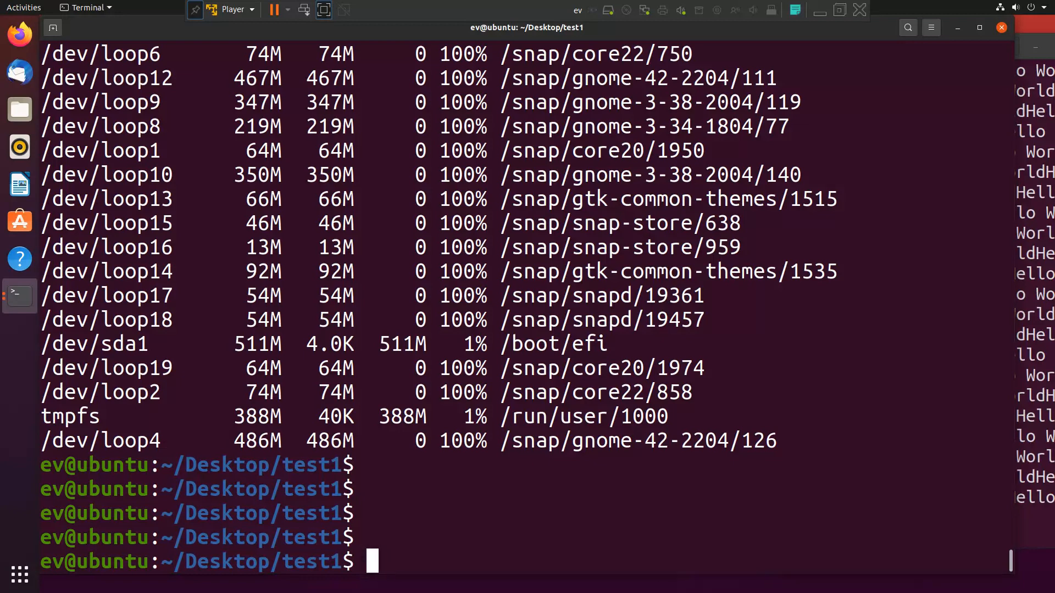
- Run du -sh test.txt to check the file's size
{"action": "type", "text": "du-"}
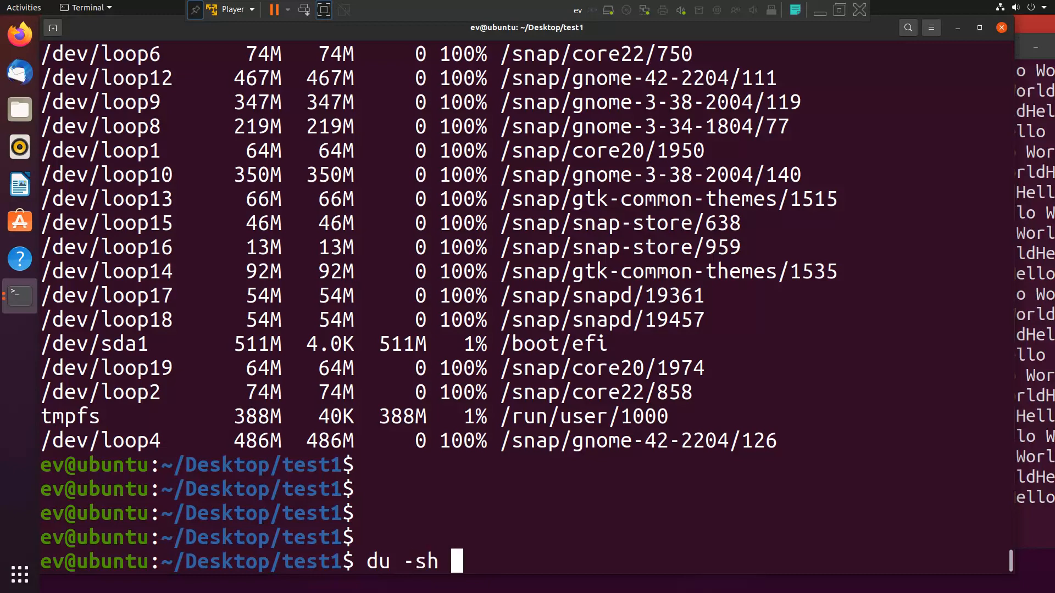
{"action": "type", "text": "clea"}
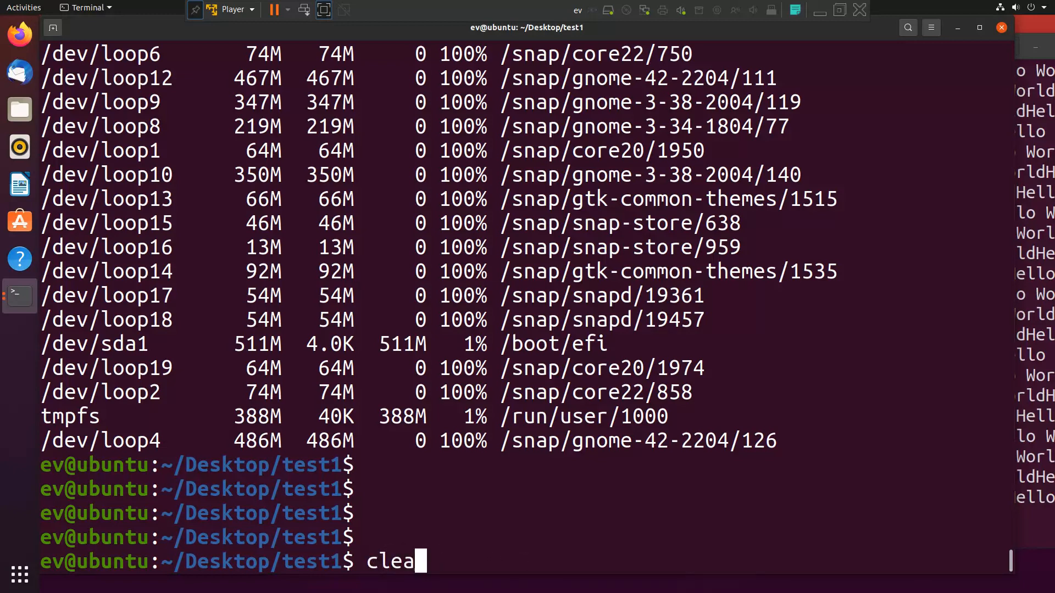
{"action": "type", "text": "du -s"}
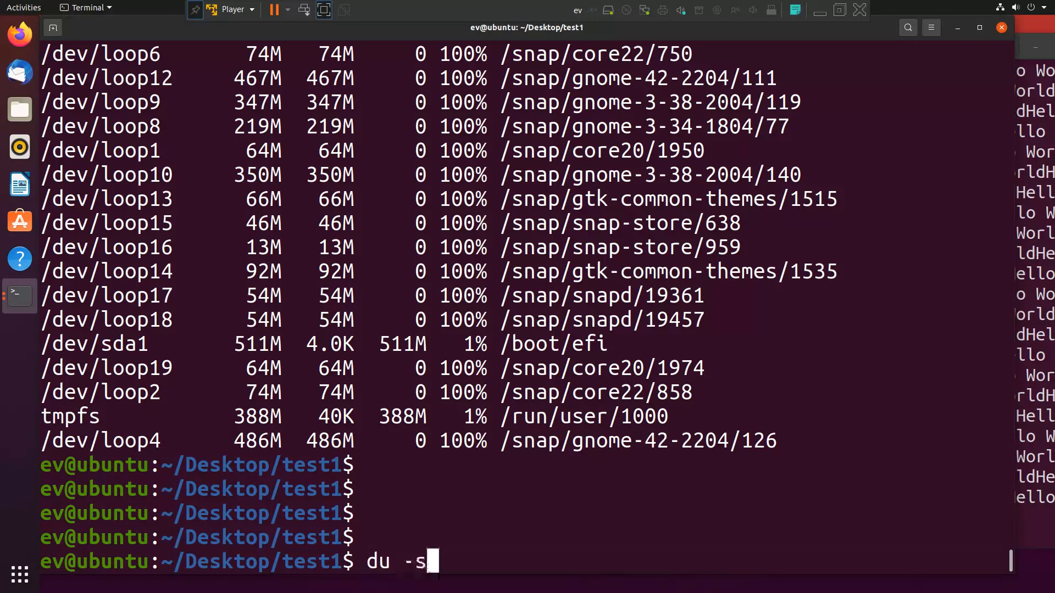
{"action": "type", "text": "h test.txt"}
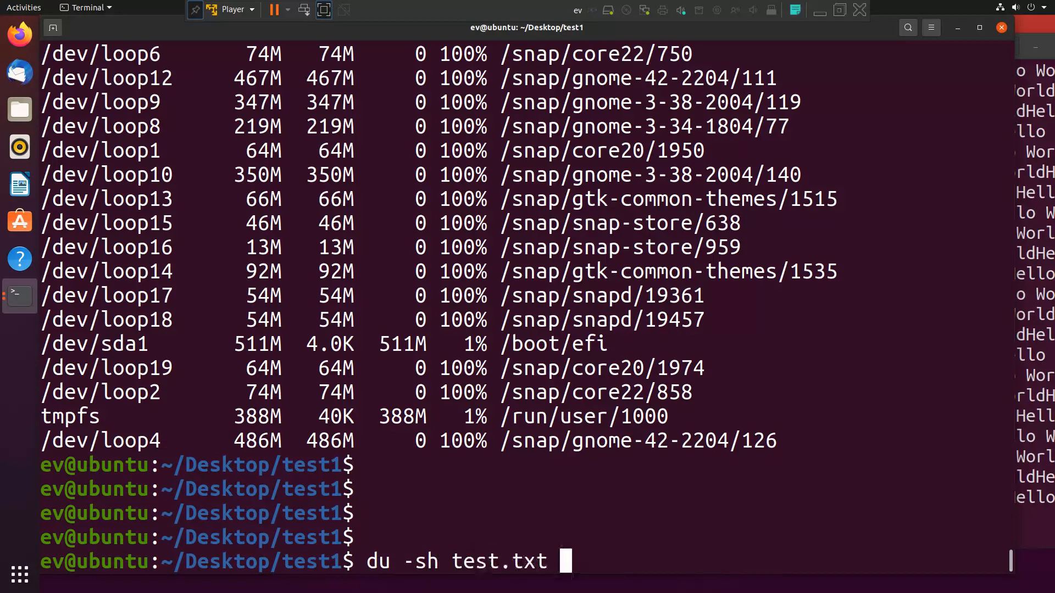
{"action": "key", "text": "Return"}
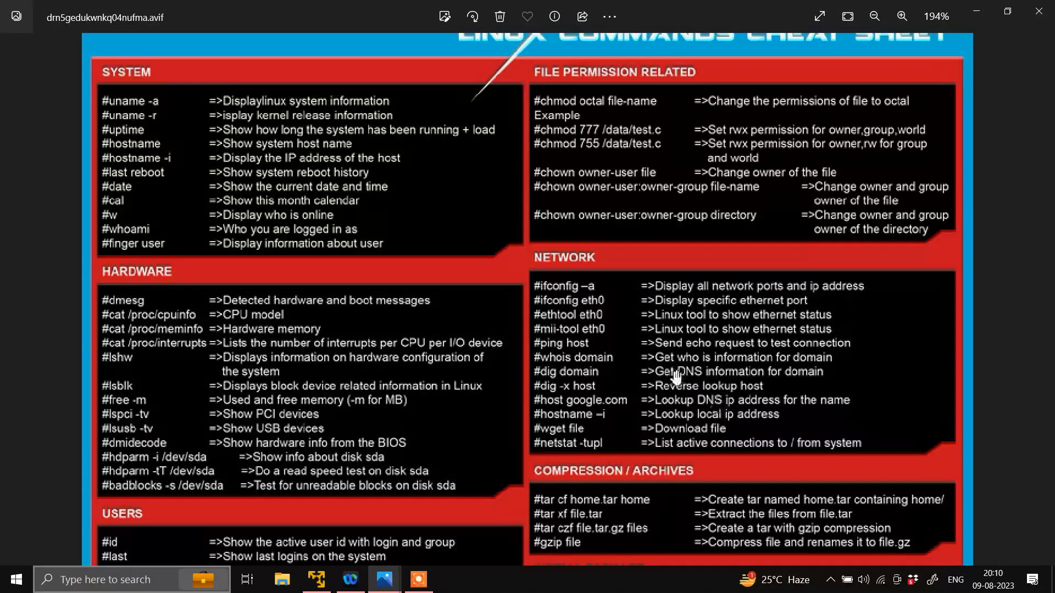
- Zoom into the cheat sheet and scroll down to File Commands and Disk Usage
{"action": "left_click", "coordinate": [904, 15]}
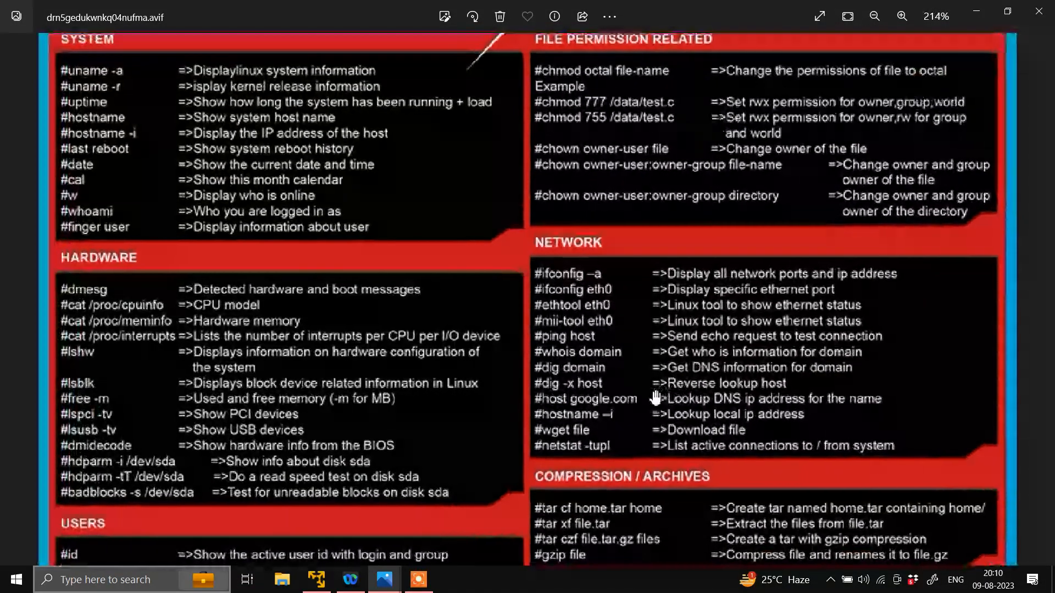
{"action": "scroll", "scroll_direction": "down", "scroll_amount": 3}
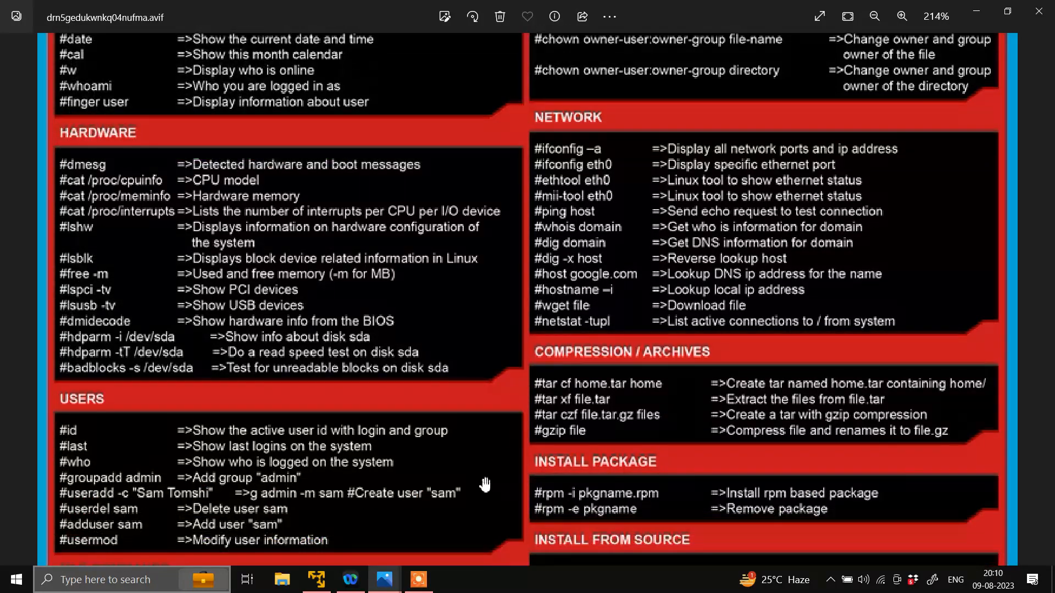
{"action": "scroll", "scroll_direction": "down", "scroll_amount": 3}
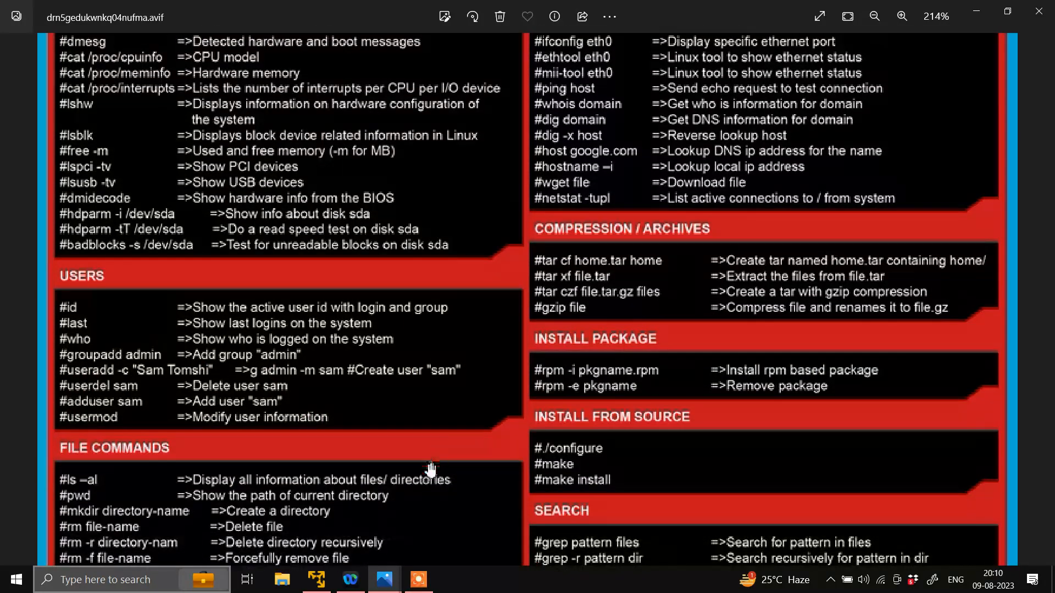
{"action": "mouse_move", "coordinate": [441, 500]}
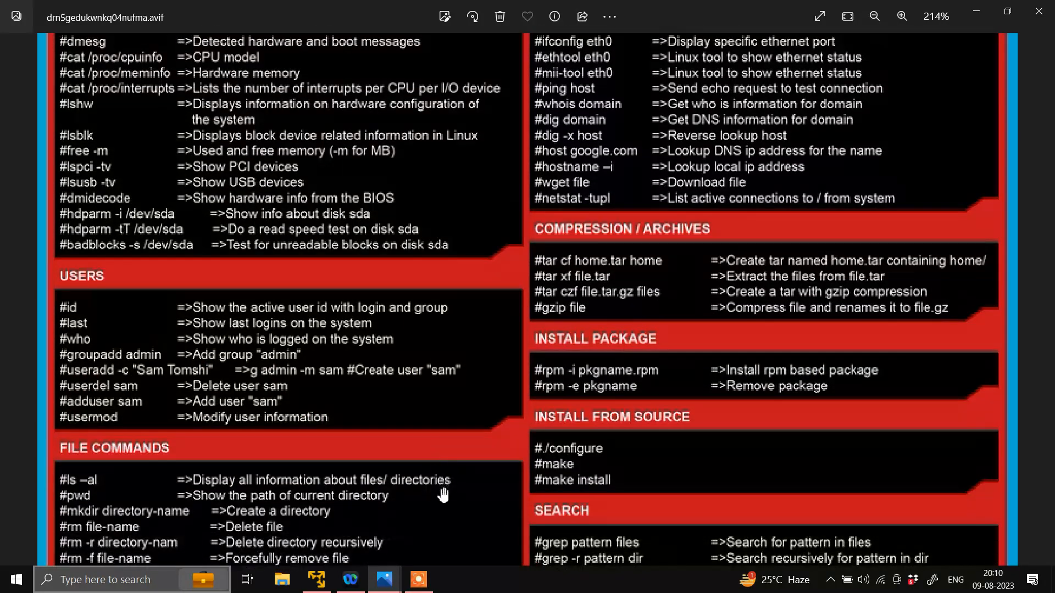
{"action": "scroll", "scroll_direction": "down", "scroll_amount": 3}
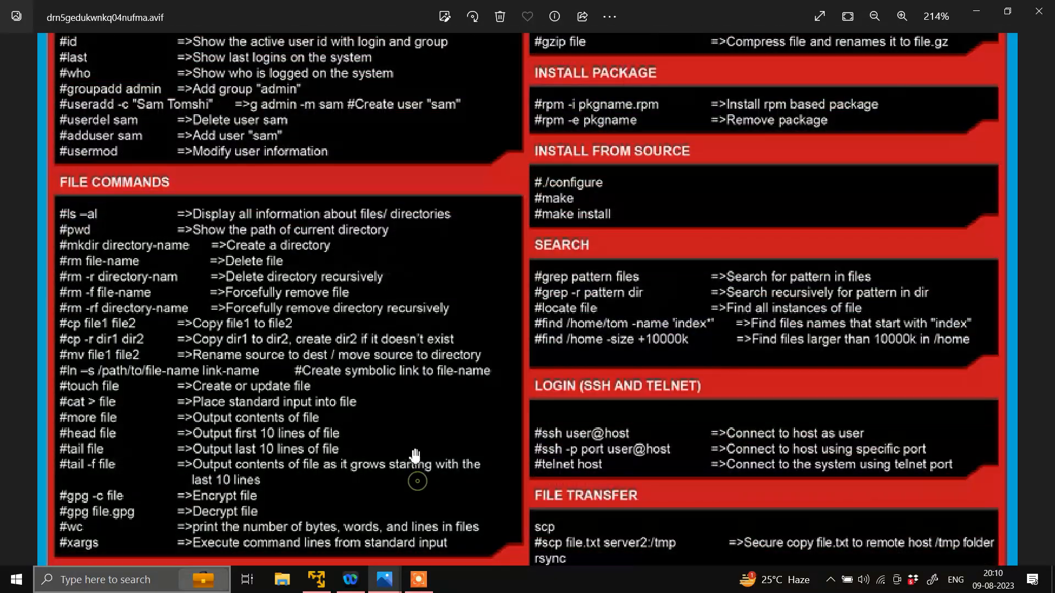
{"action": "scroll", "scroll_direction": "down", "scroll_amount": 3}
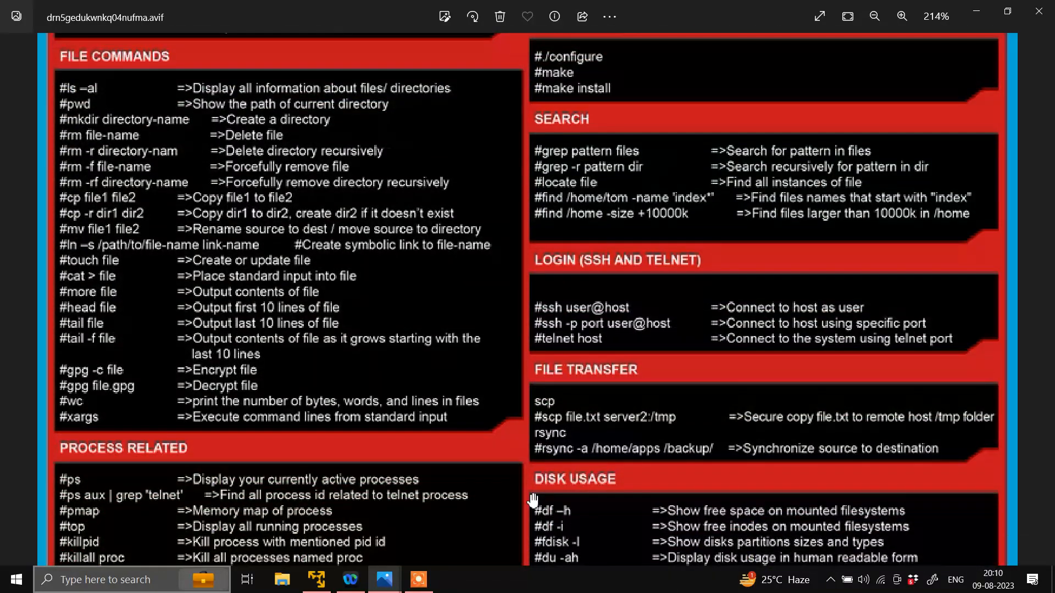